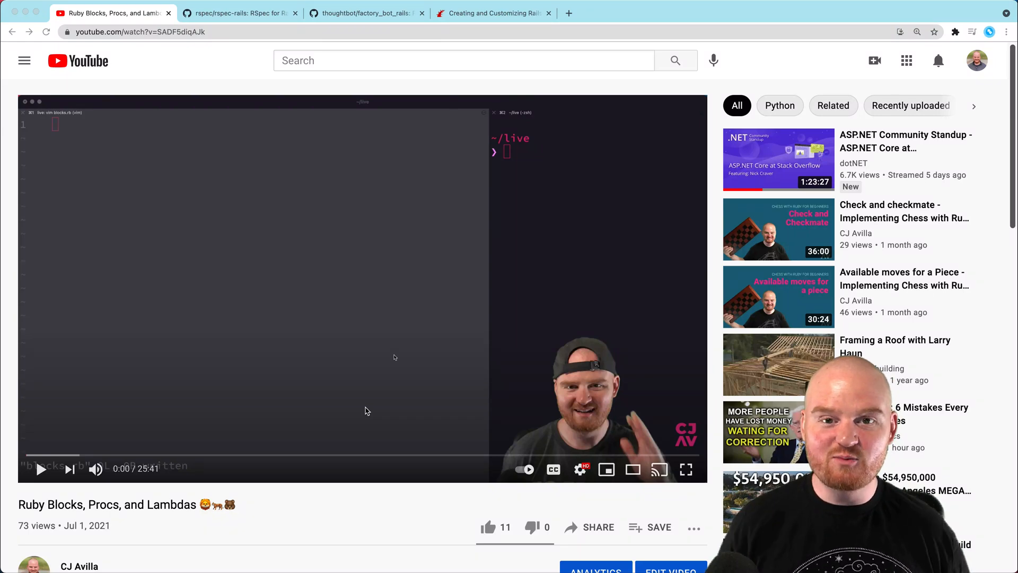
- Scroll to the viewer comments requesting RSpec content, then go to the rspec-rails GitHub tab
scroll("down", 3)
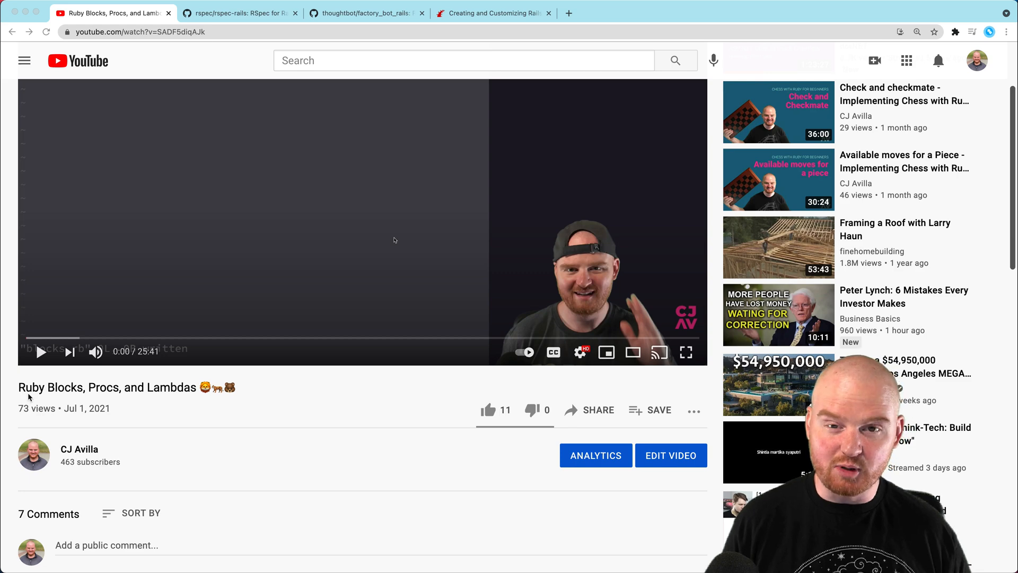
scroll("down", 3)
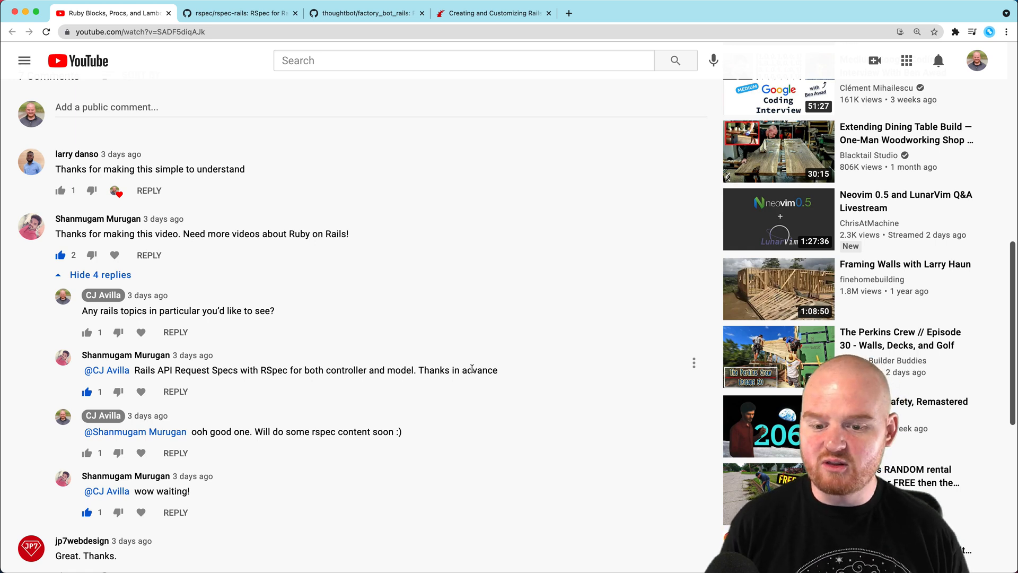
left_click(239, 13)
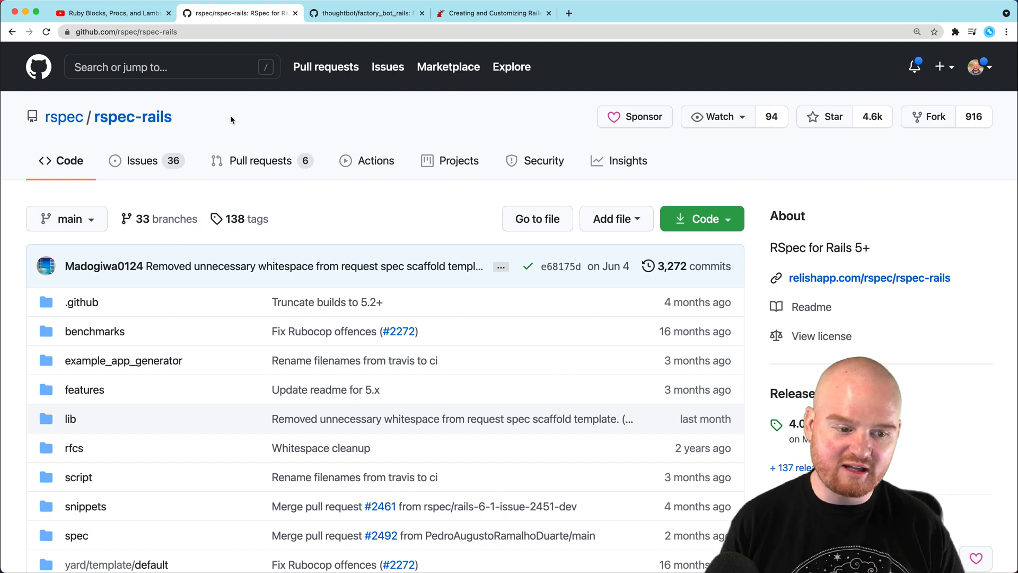
double_click(132, 117)
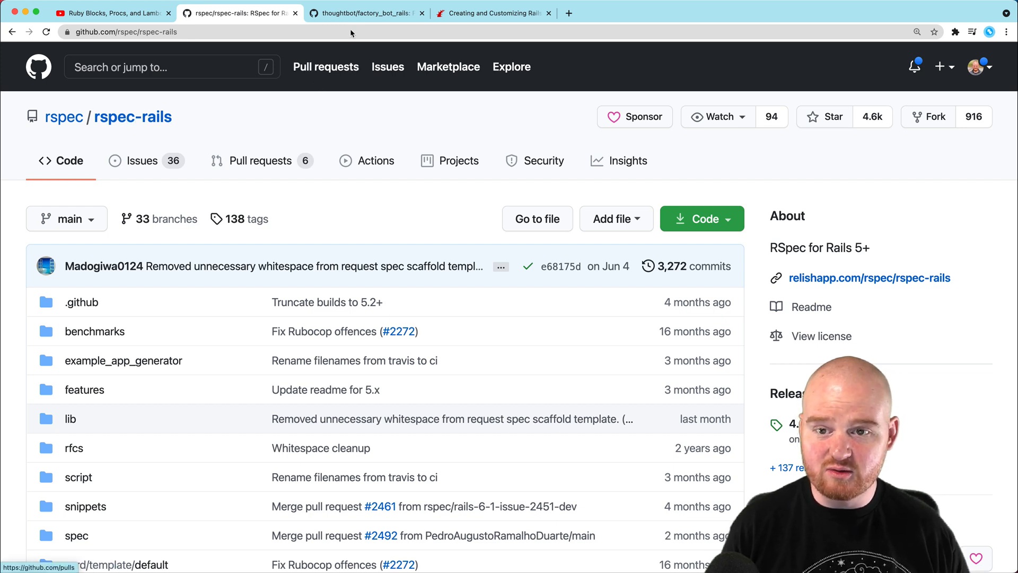
- Read the factory_bot_rails README down to the Generators section and scroll back up
left_click(367, 13)
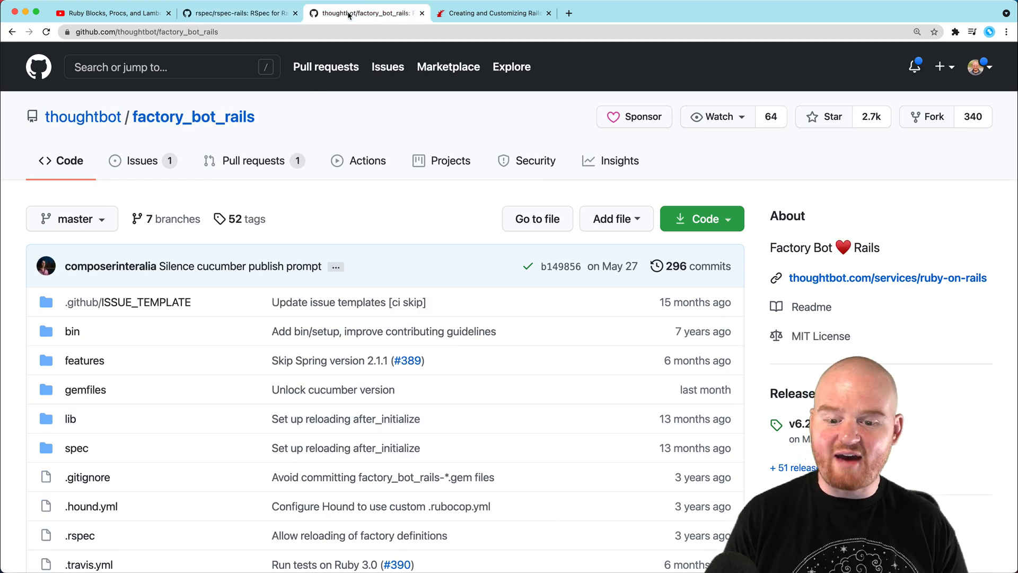
scroll("down", 3)
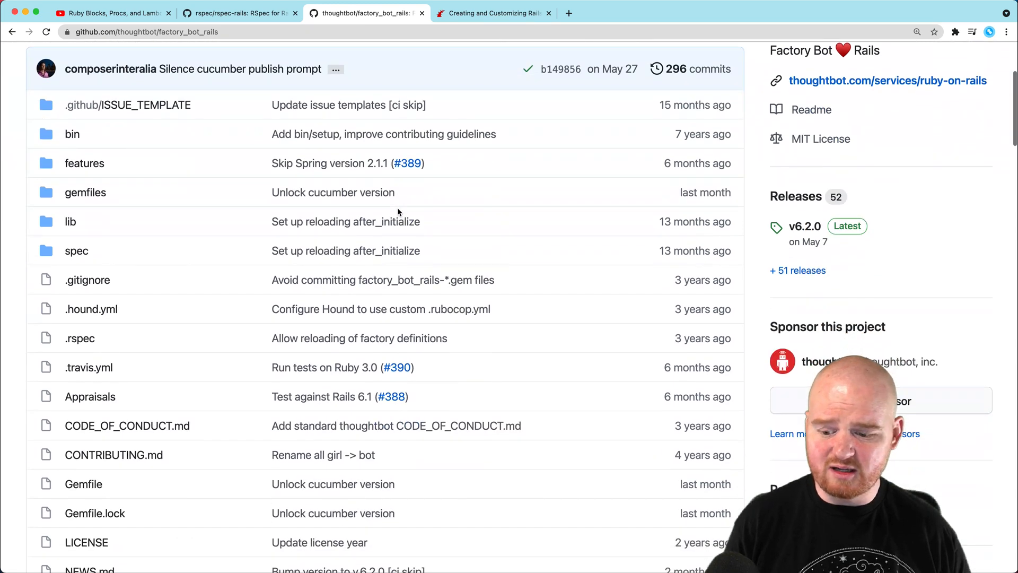
scroll("down", 3)
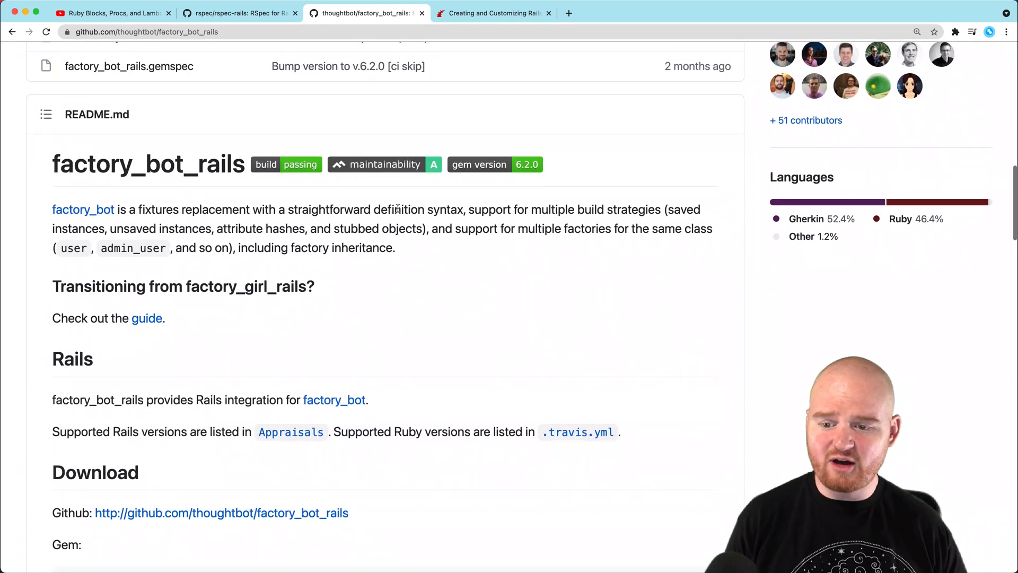
scroll("down", 3)
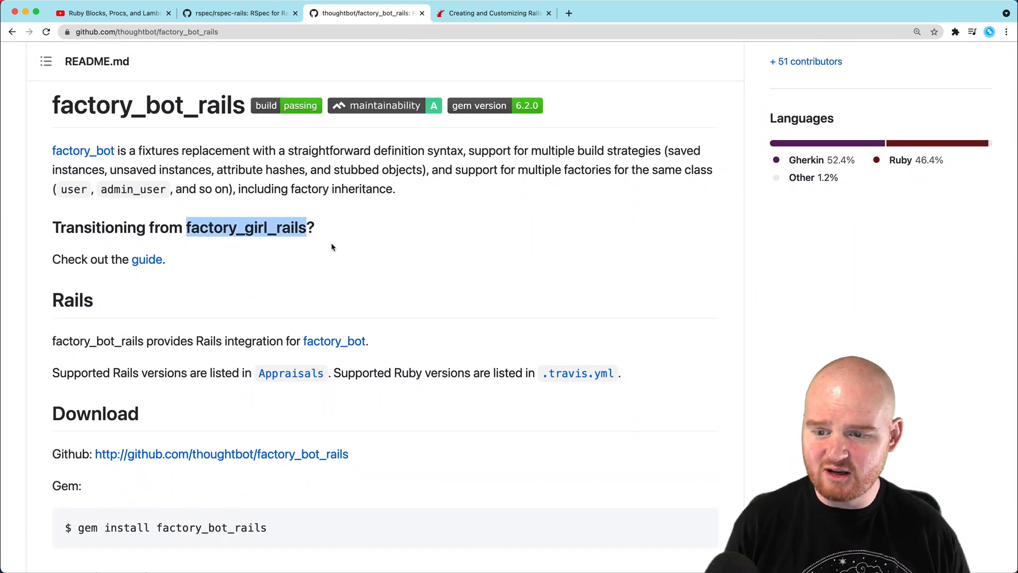
scroll("down", 3)
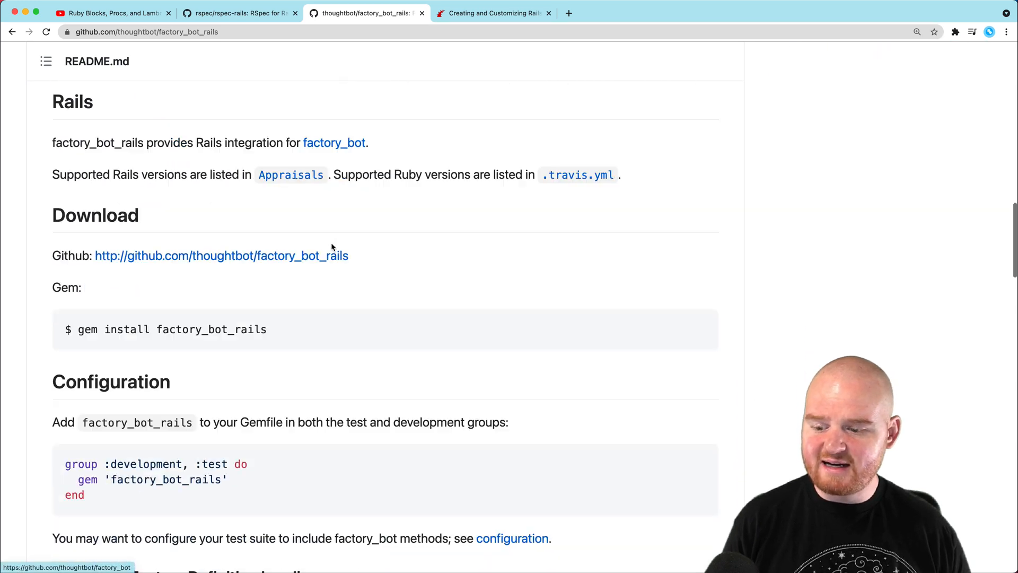
scroll("down", 3)
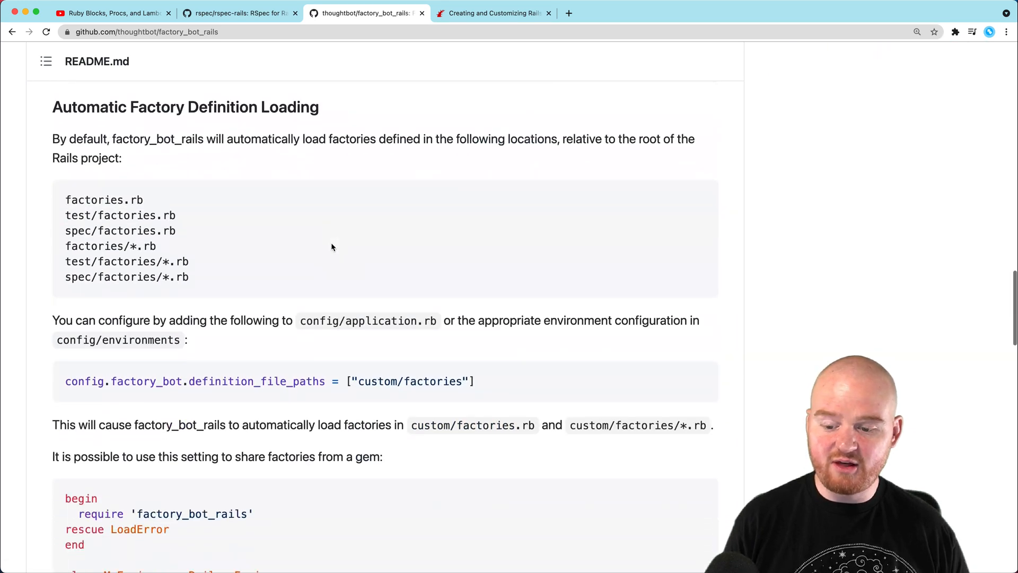
scroll("down", 3)
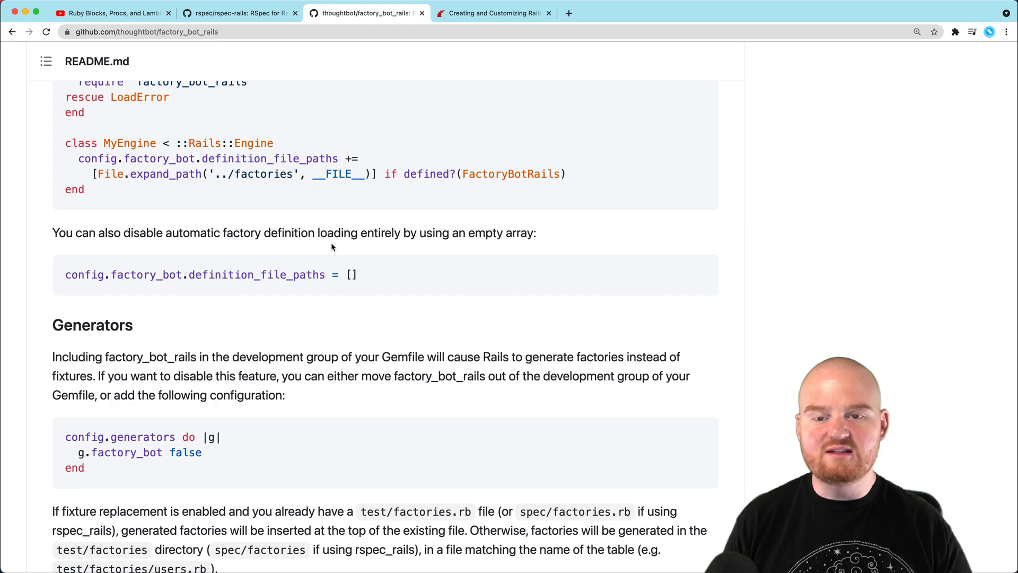
scroll("up", 3)
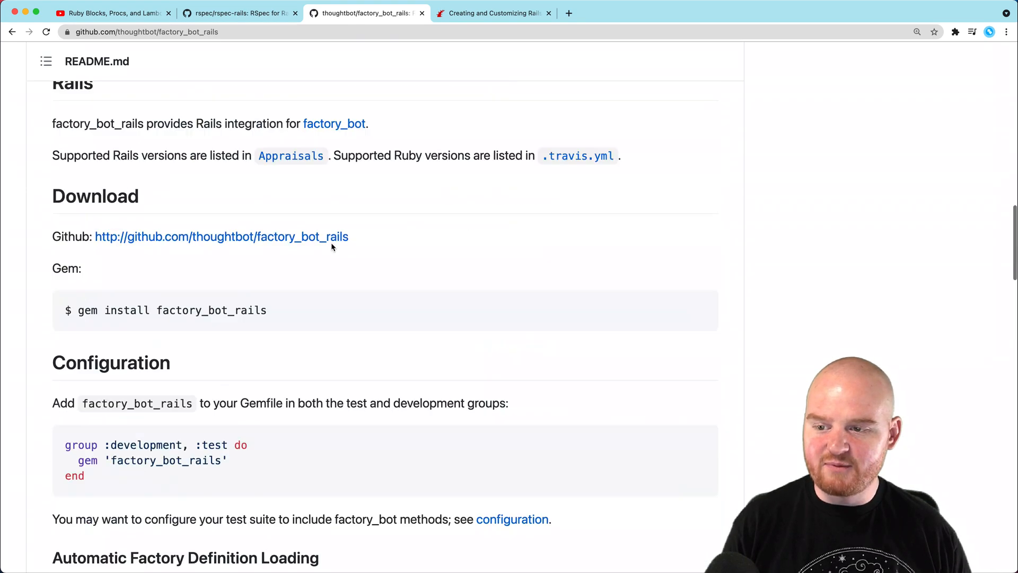
scroll("up", 3)
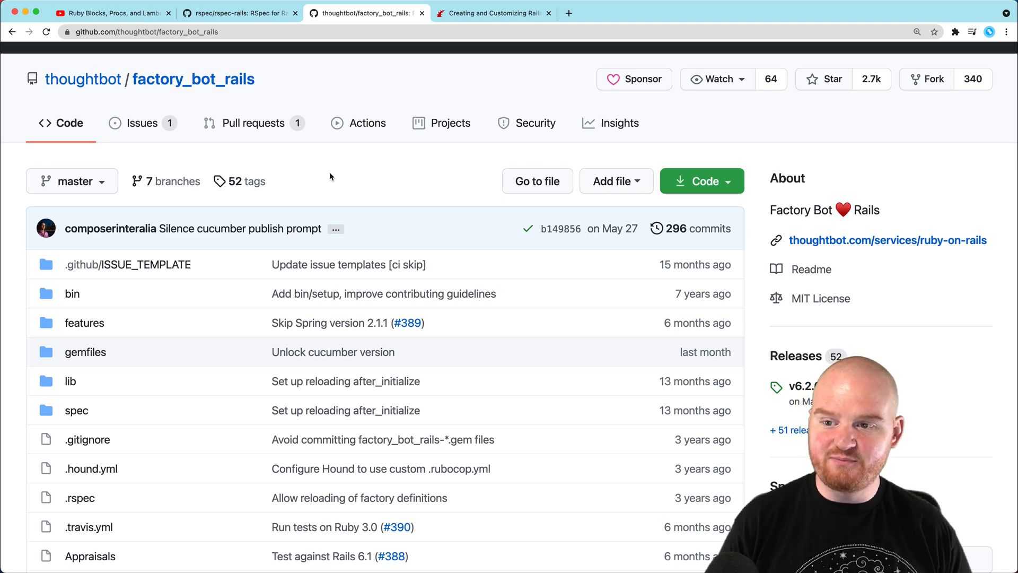
- Skim the Rails generators guide through First Contact, then switch to the form4tracker terminal
left_click(494, 13)
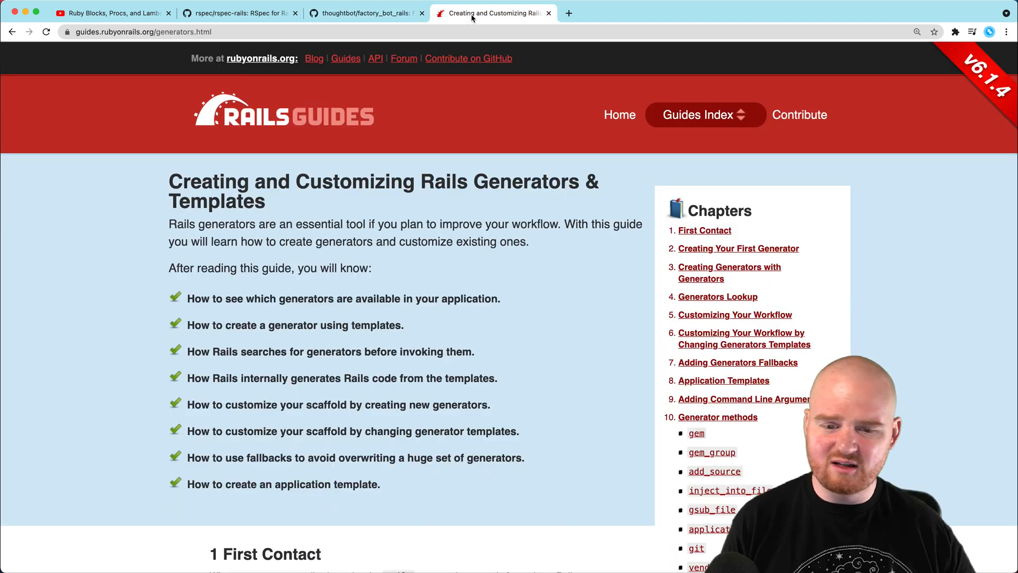
scroll("down", 3)
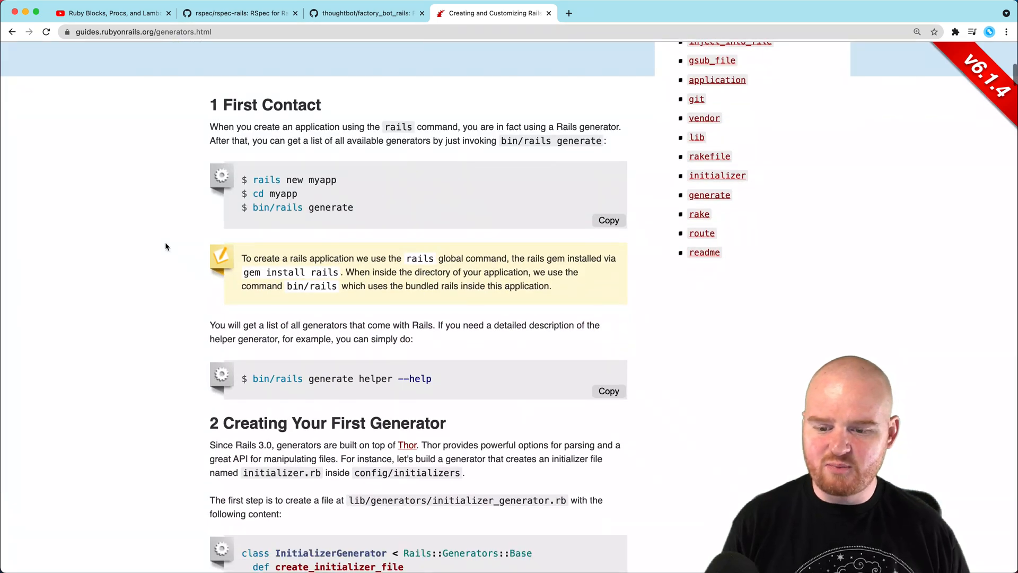
scroll("down", 3)
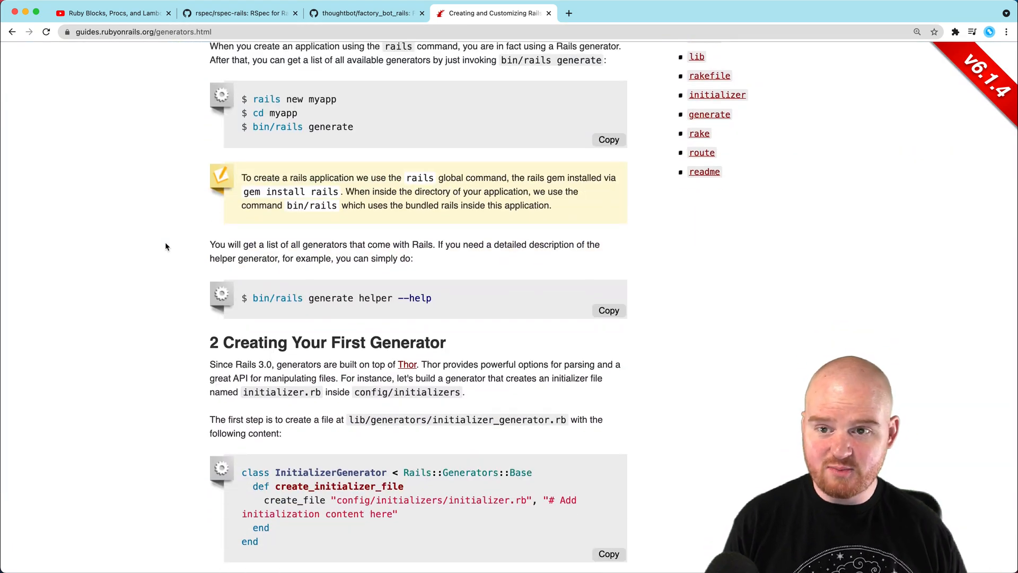
left_click(239, 13)
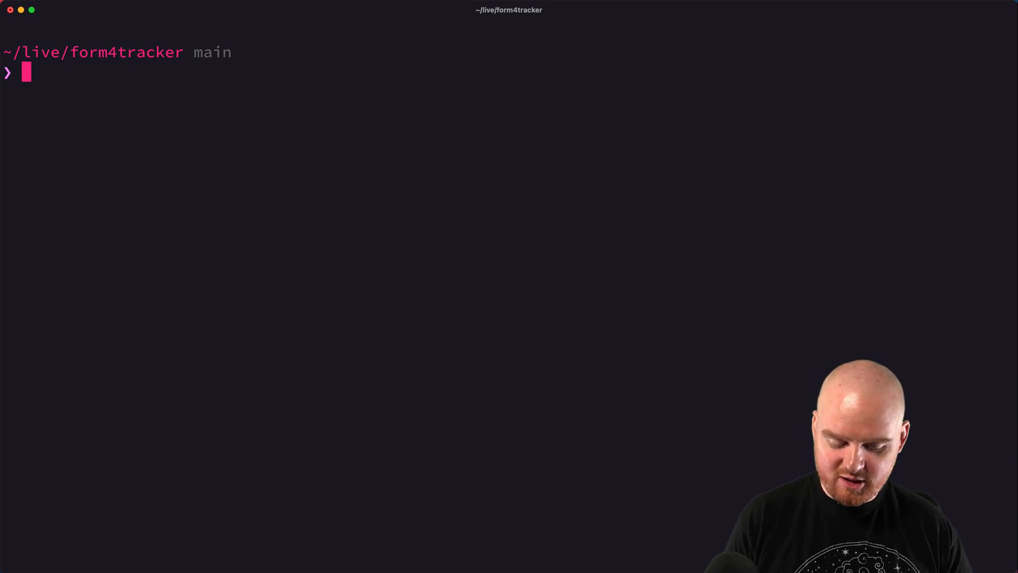
- Add group :test with gem 'rspec-rails' to the Gemfile in Vim and bundle install
type("vim Gemfile")
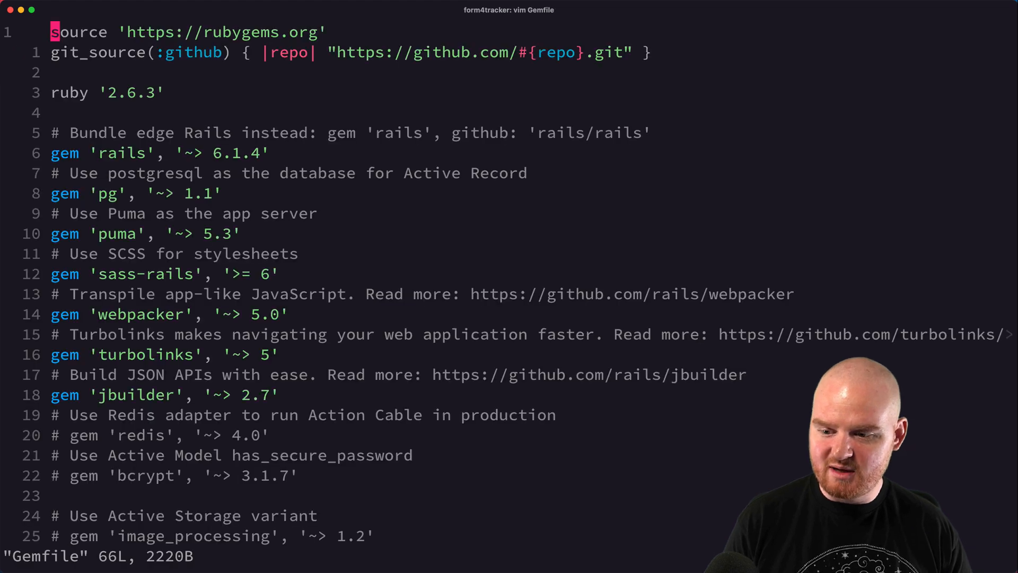
scroll("down", 3)
type("gem")
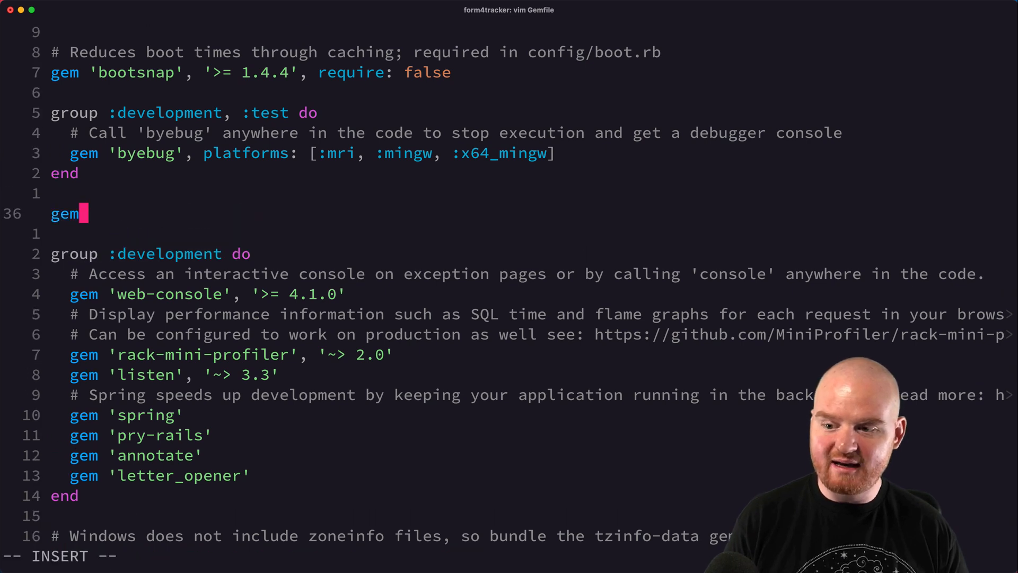
type("roup :test do")
left_click(509, 556)
type(":w")
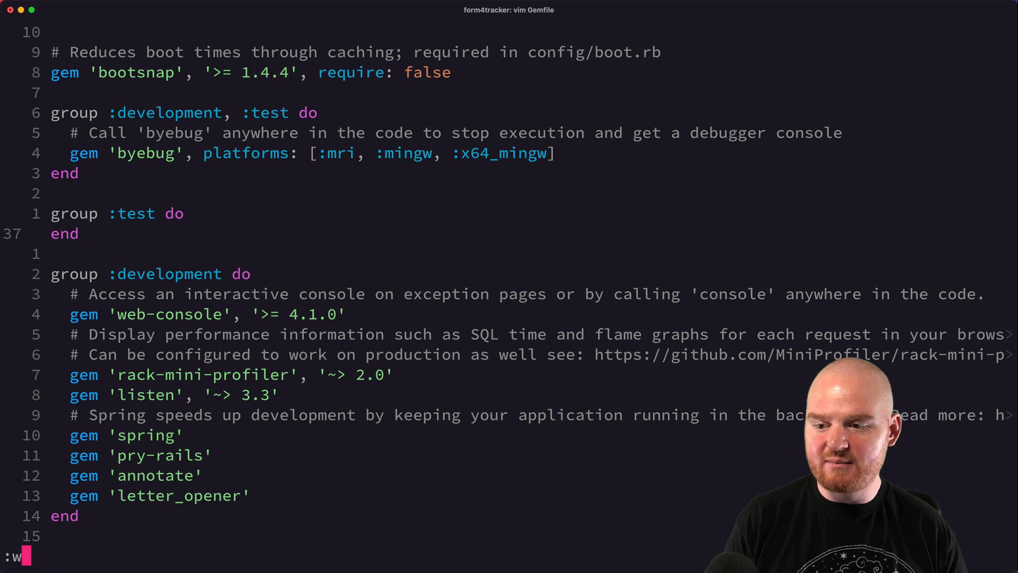
type("gem 'rspec-ra")
type("rails")
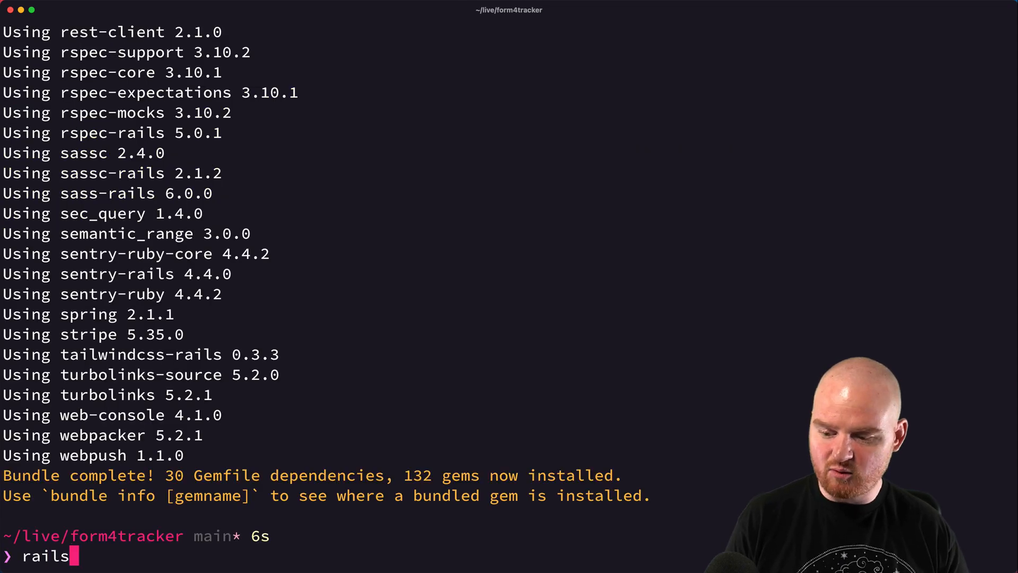
- Run rails g rspec:install and generate a User model spec with rspec:model User
type("g rspec:in")
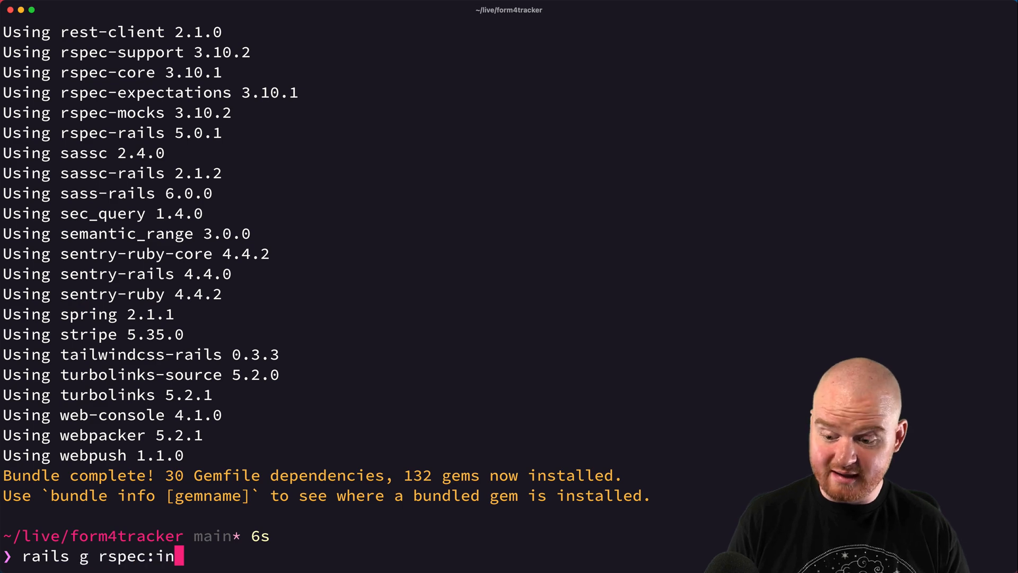
key("Return")
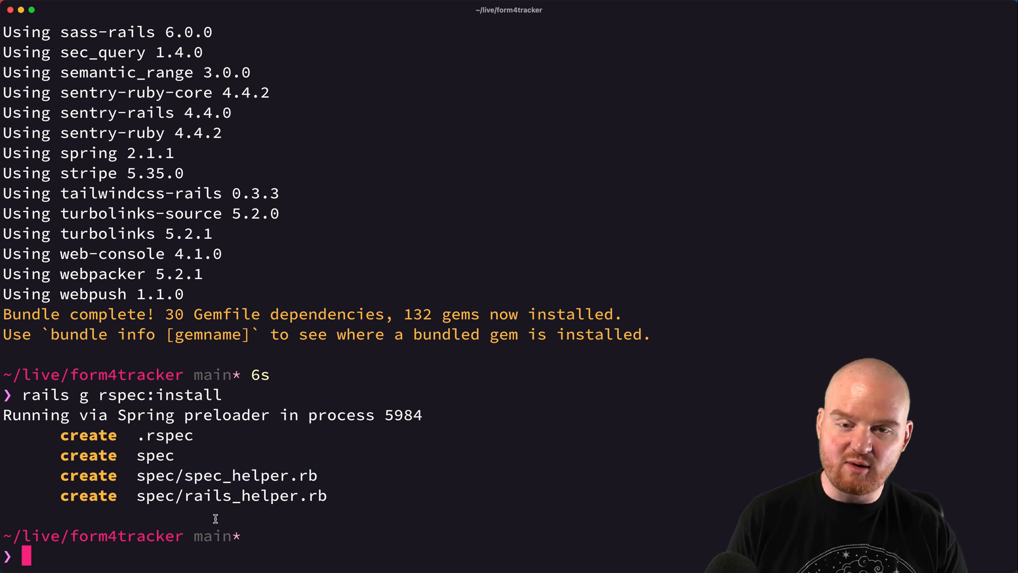
type("rail")
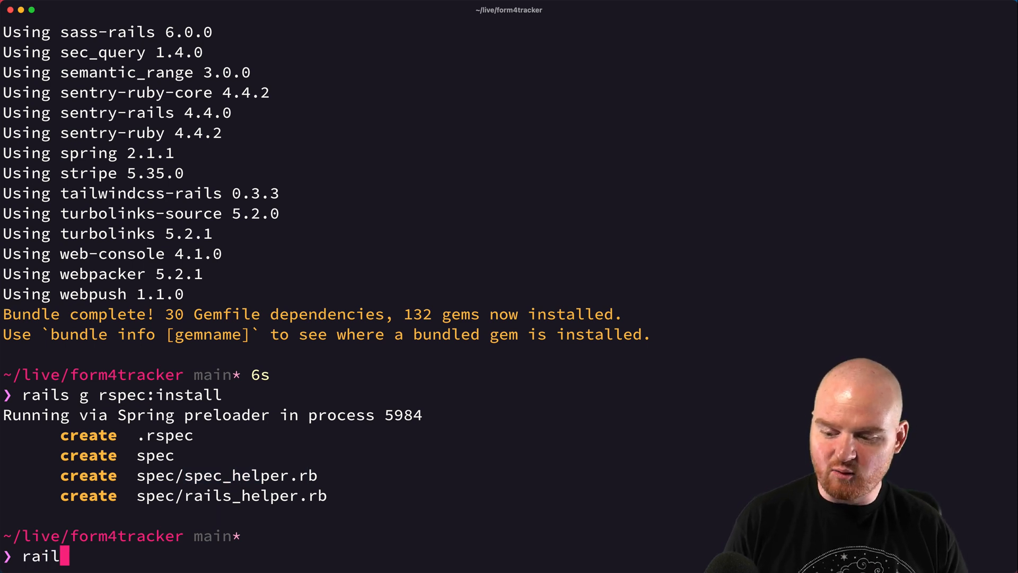
type("s g rspec:")
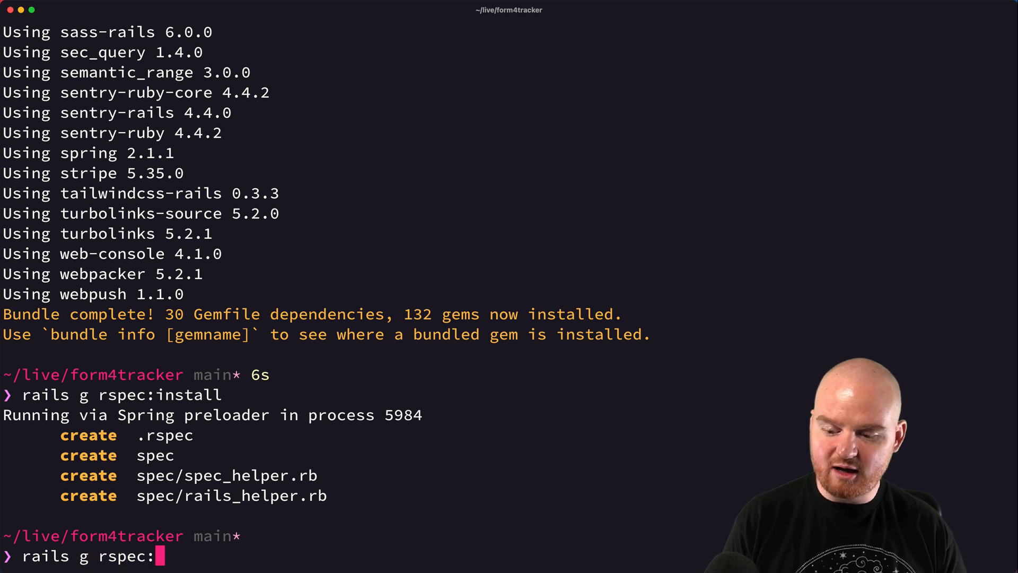
type("model User")
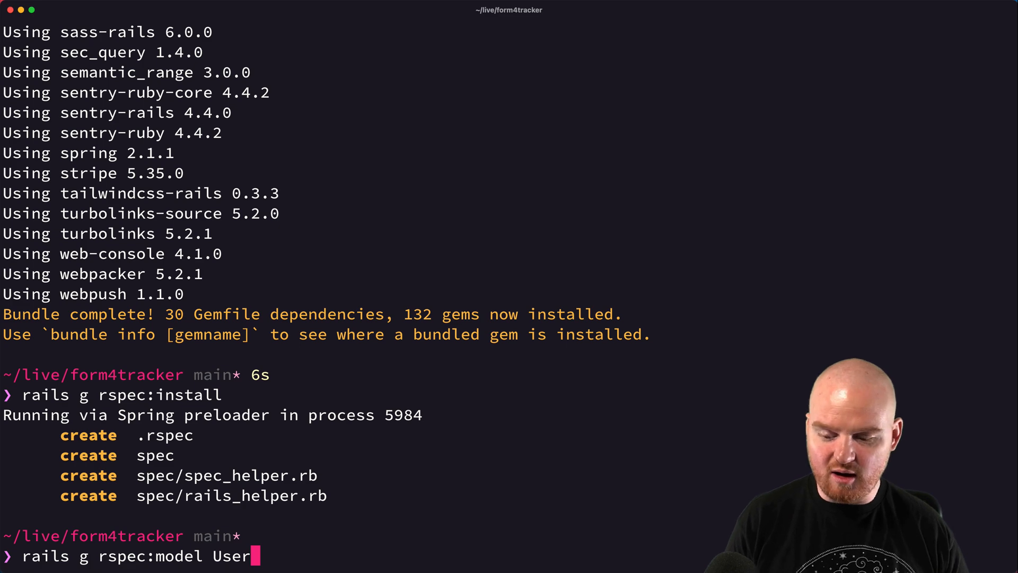
key("Return")
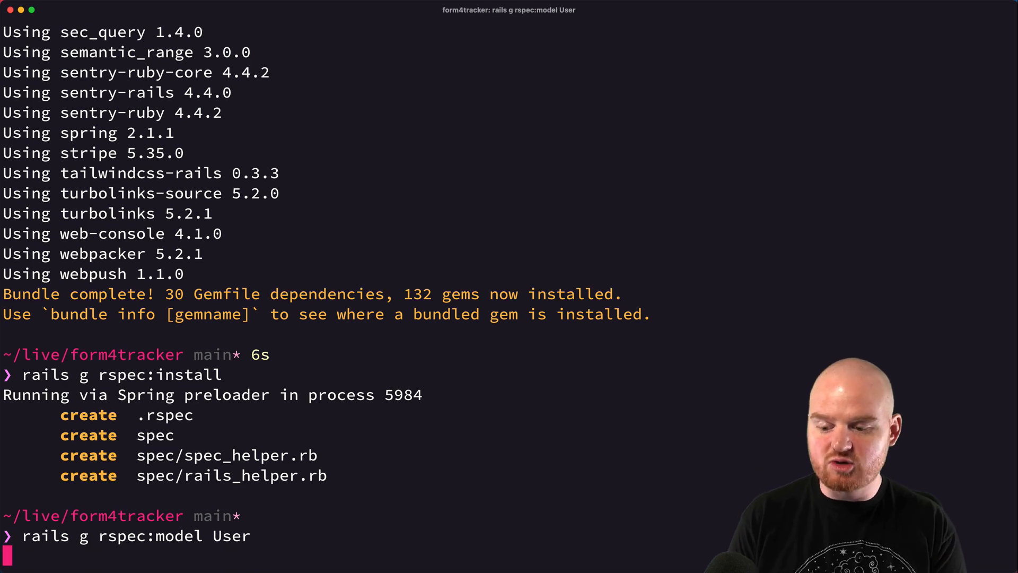
- Run the User model spec and hit the resque initializer URI::InvalidURIError
key("Return")
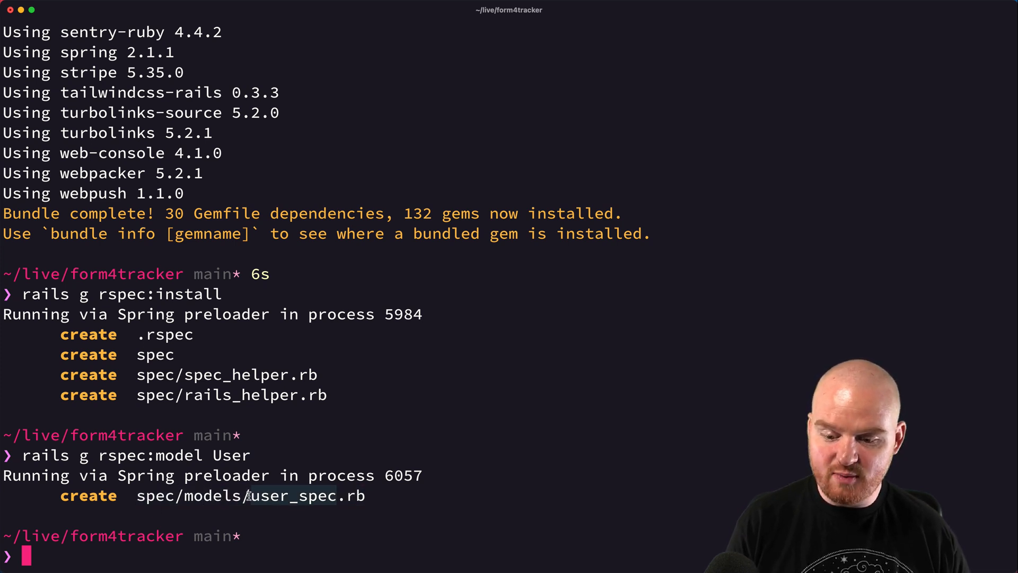
type("rspec spec/models/user_spec.rb")
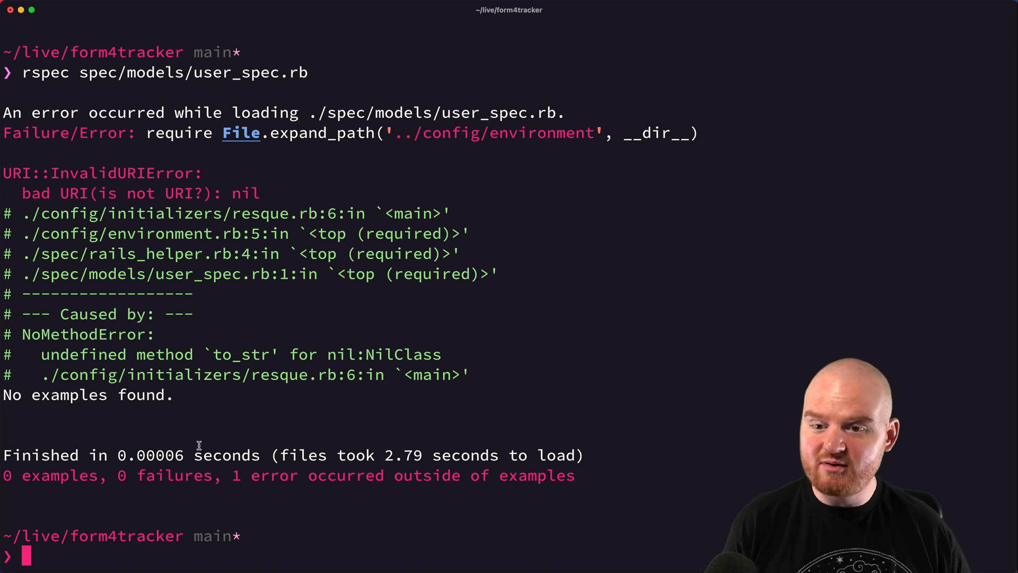
mouse_move(296, 89)
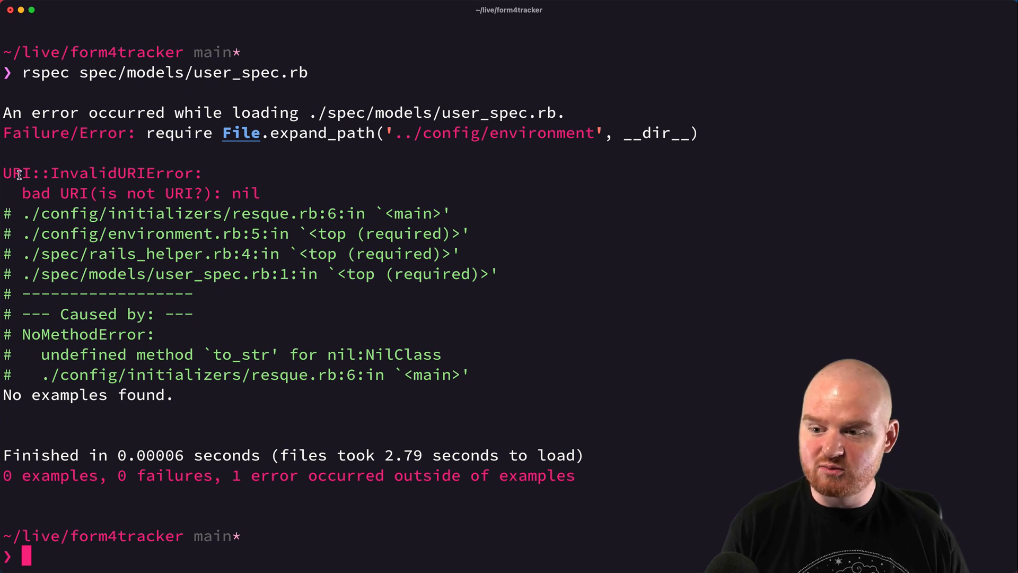
mouse_move(311, 213)
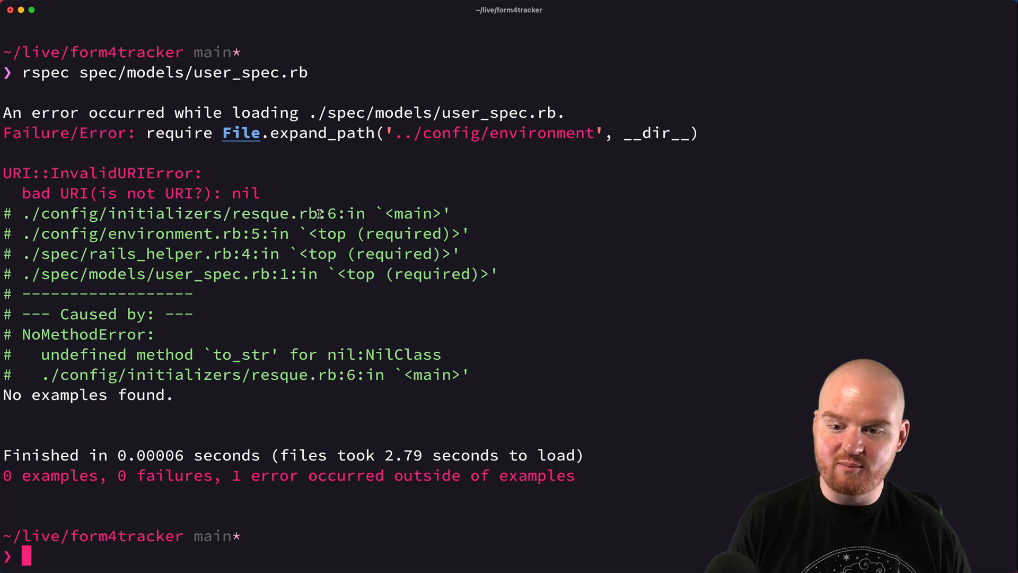
type("vi")
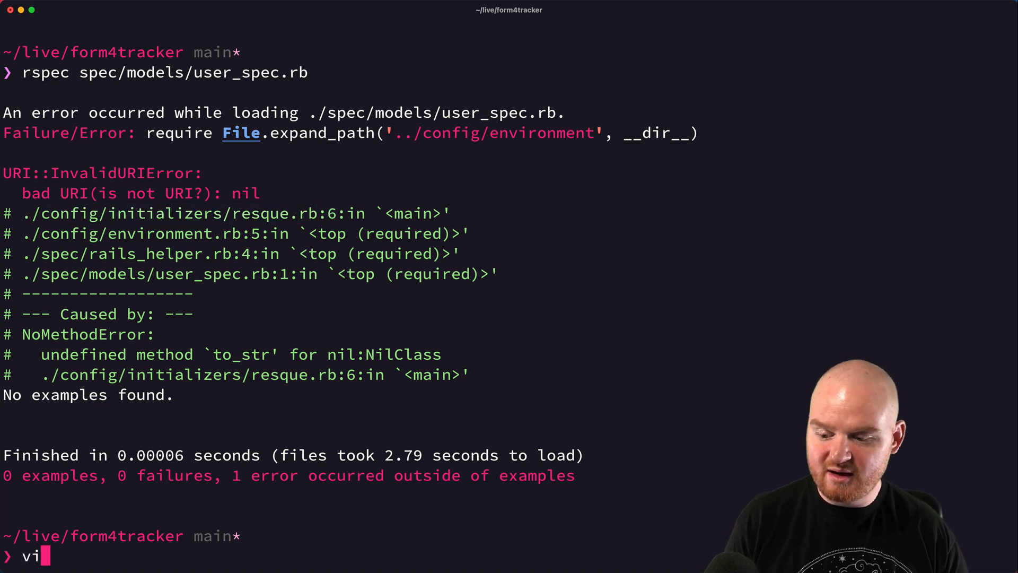
- Change the resque initializer's else branch to elsif Rails.env.production?
key("Return")
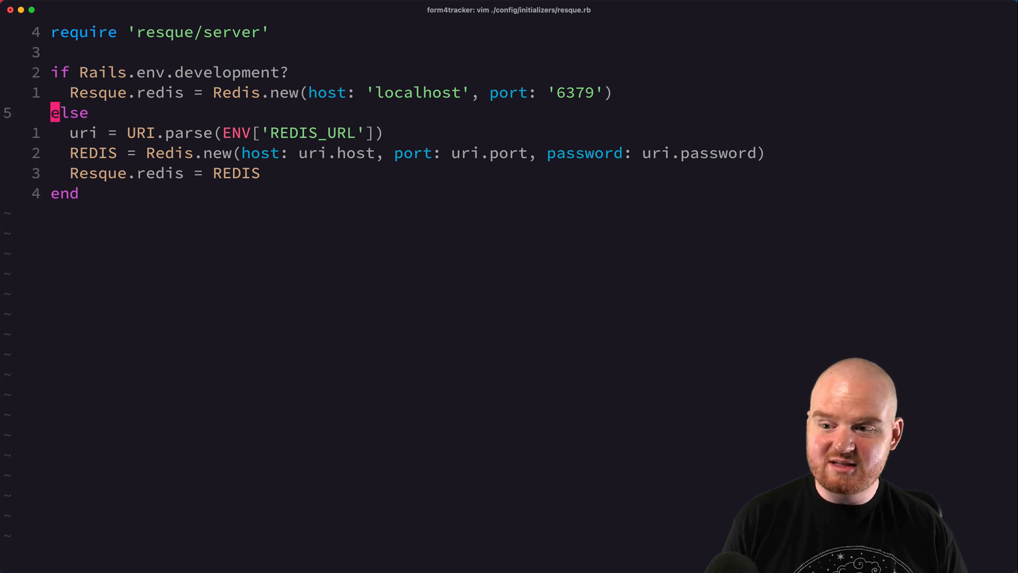
key("i")
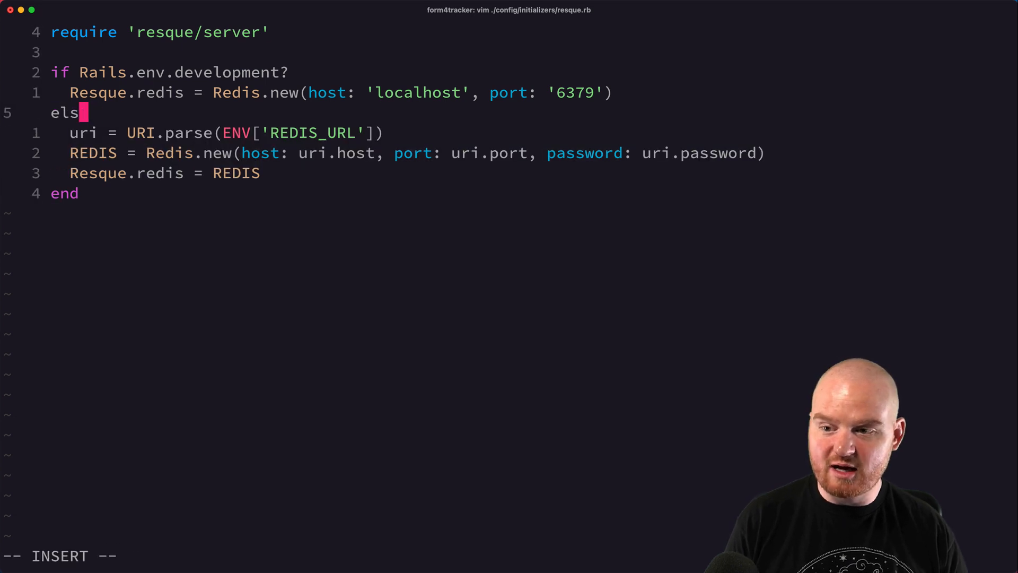
type("if Rails.e")
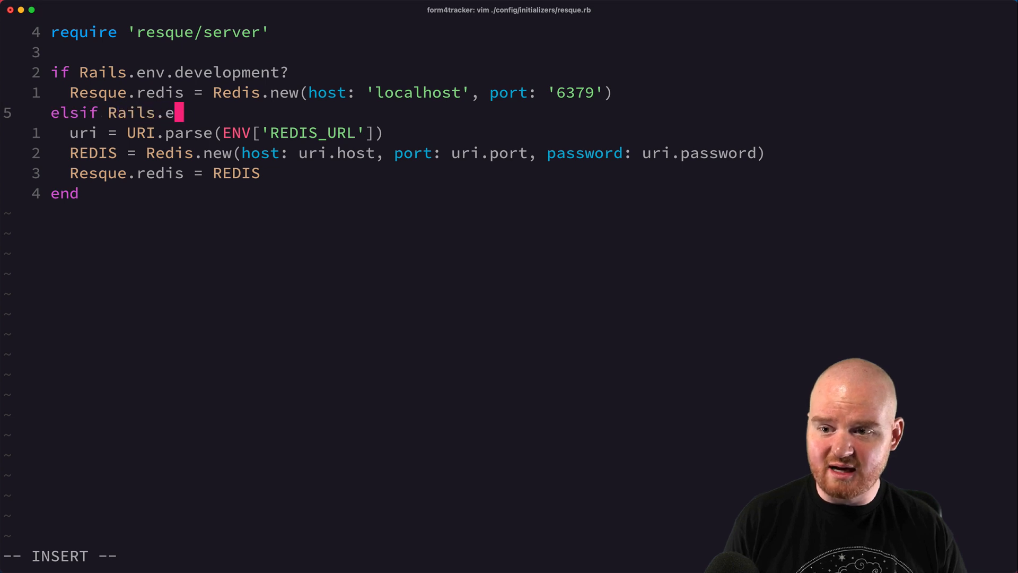
type("nv.production?")
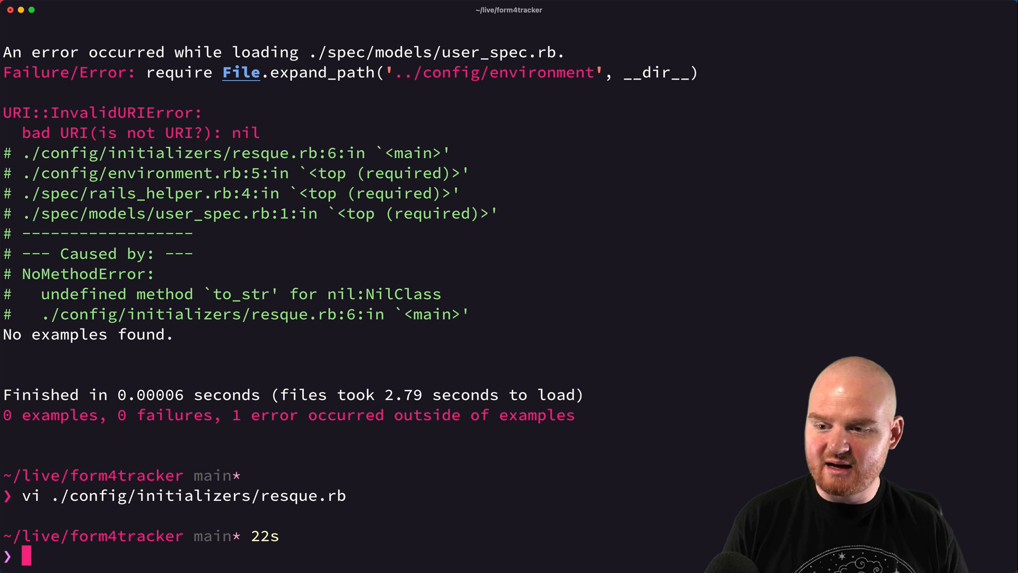
- Run rspec over the whole spec/ folder, then open the project file tree
type("rspec spec/")
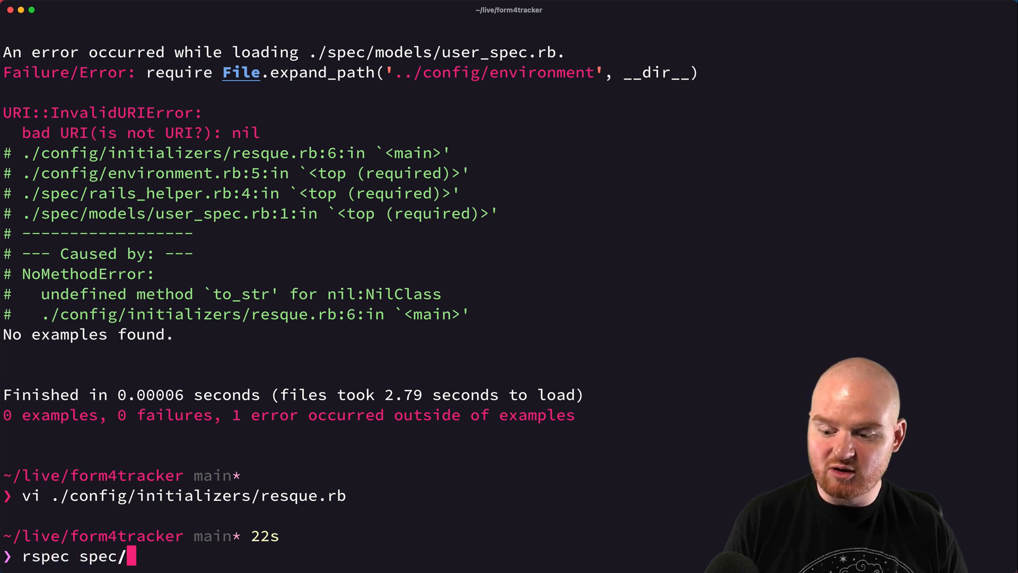
key("Return")
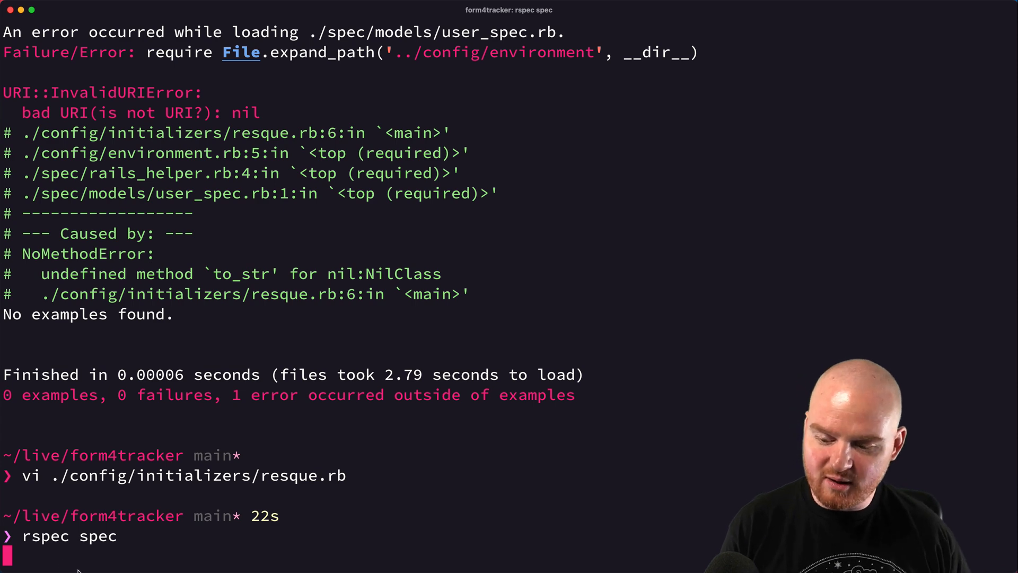
key("Return")
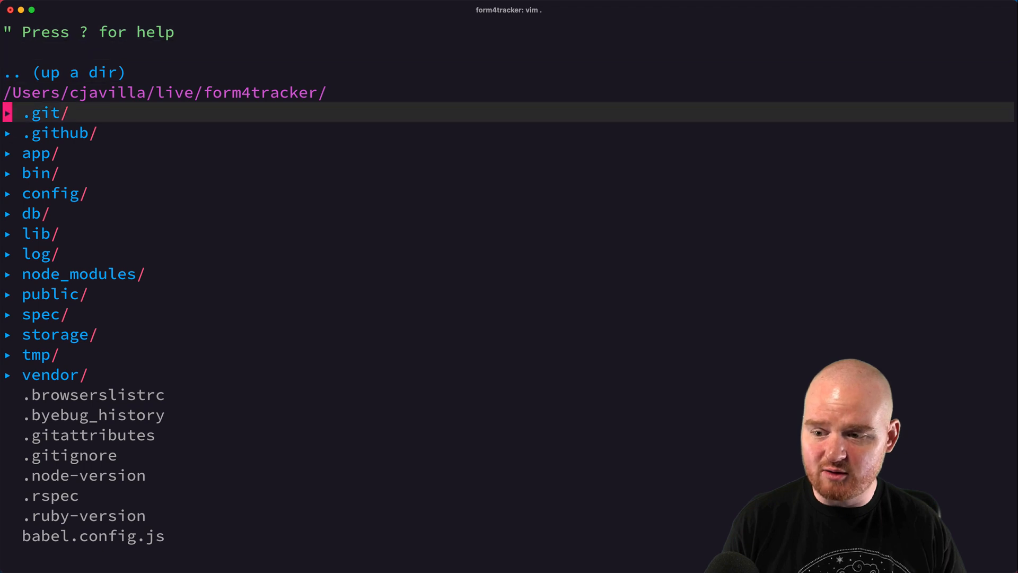
- Add an it "can run tests" example expecting false to be true to user_spec.rb
type("userspec")
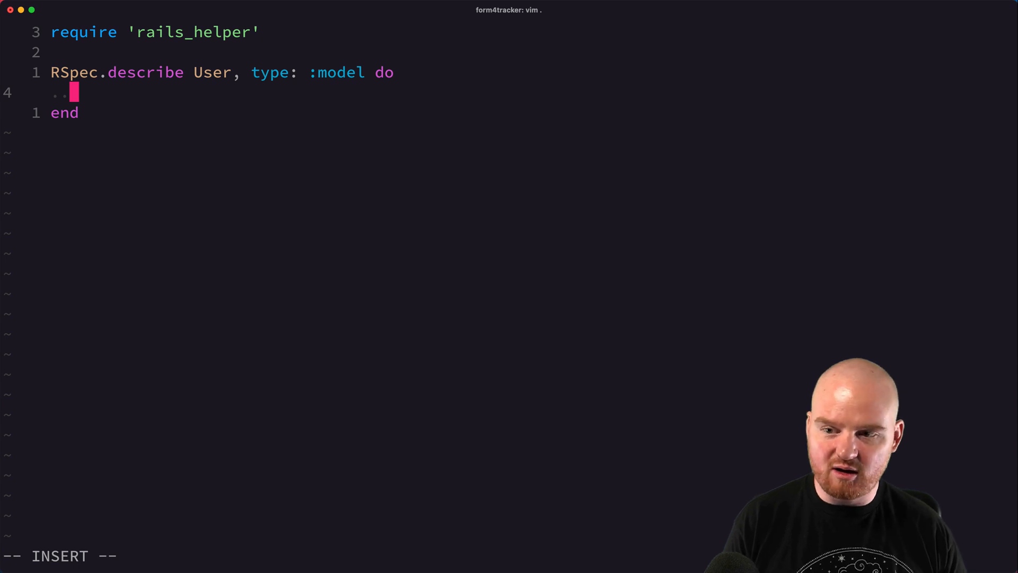
type("it.")
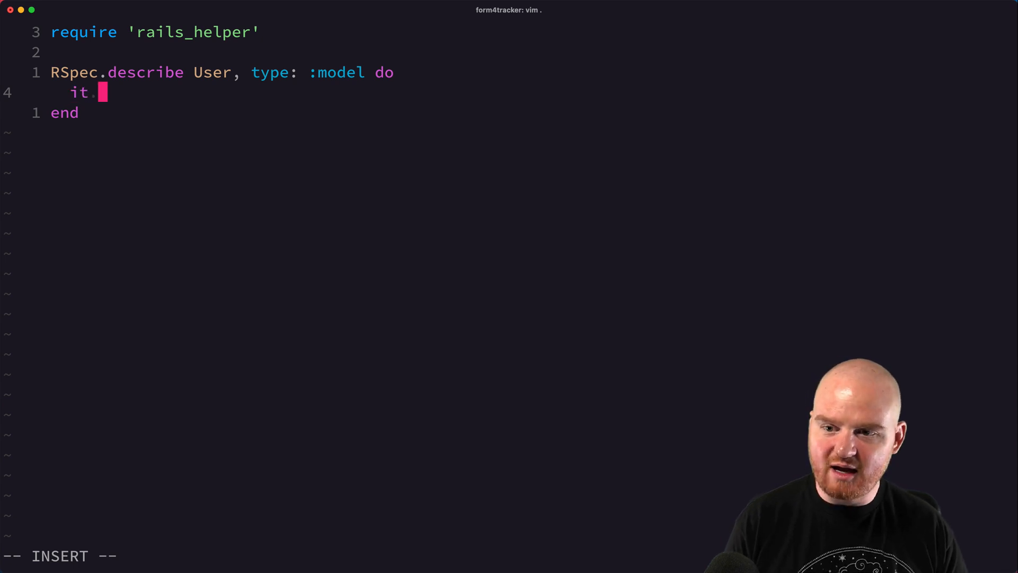
type("\"")
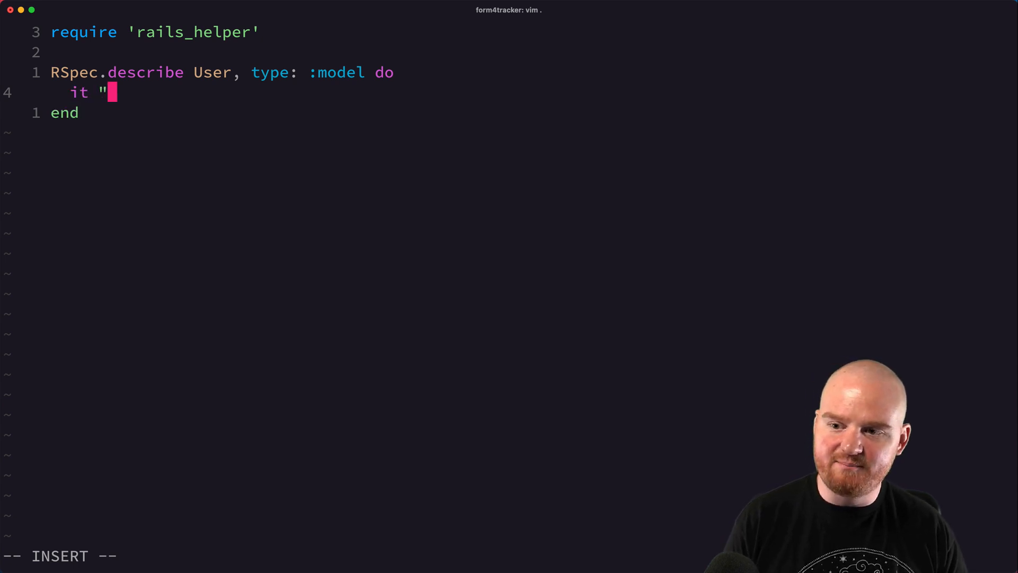
type("can ru")
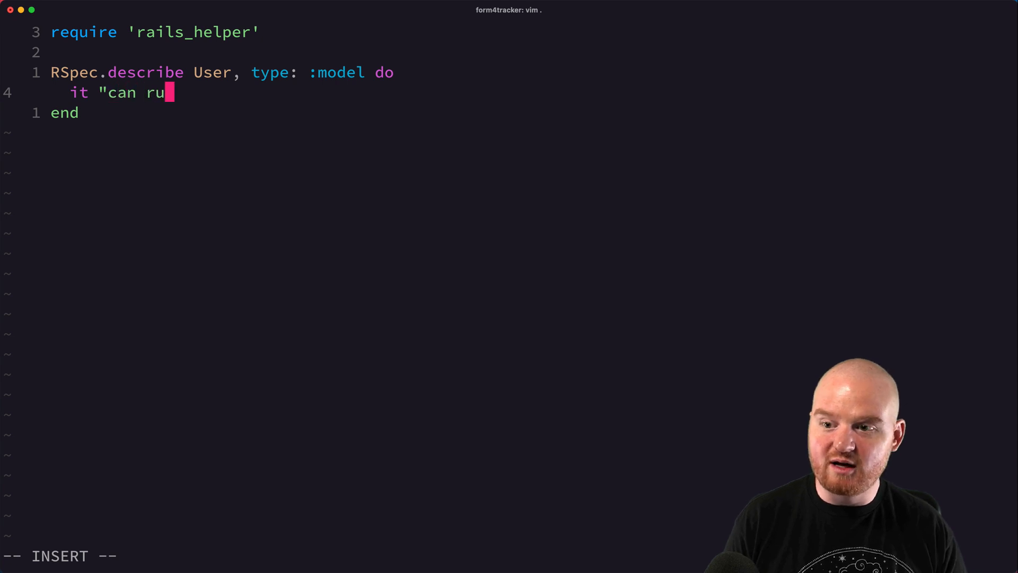
type("n tet")
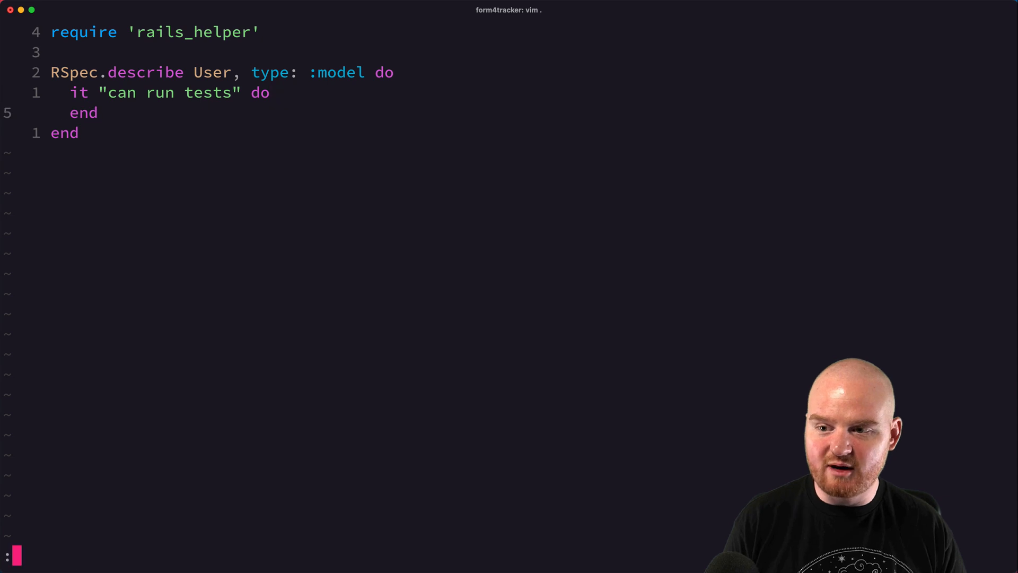
type("expect(")
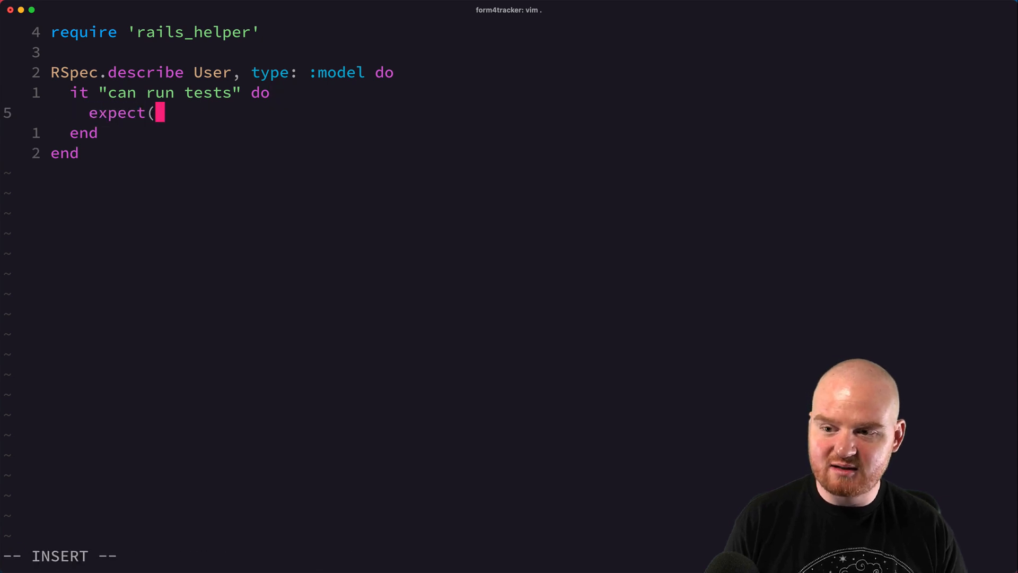
type("false).to.")
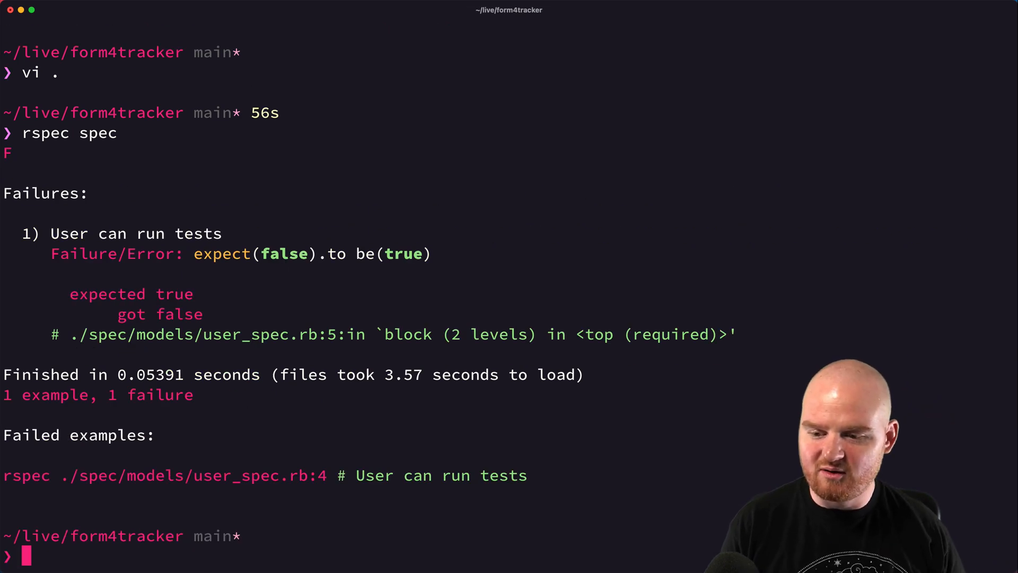
mouse_move(97, 272)
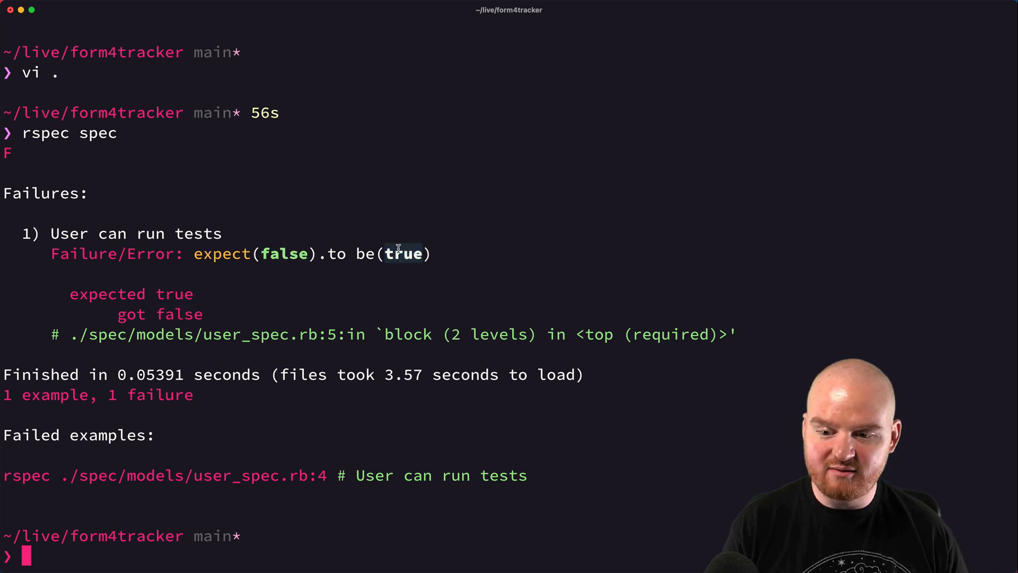
mouse_move(341, 254)
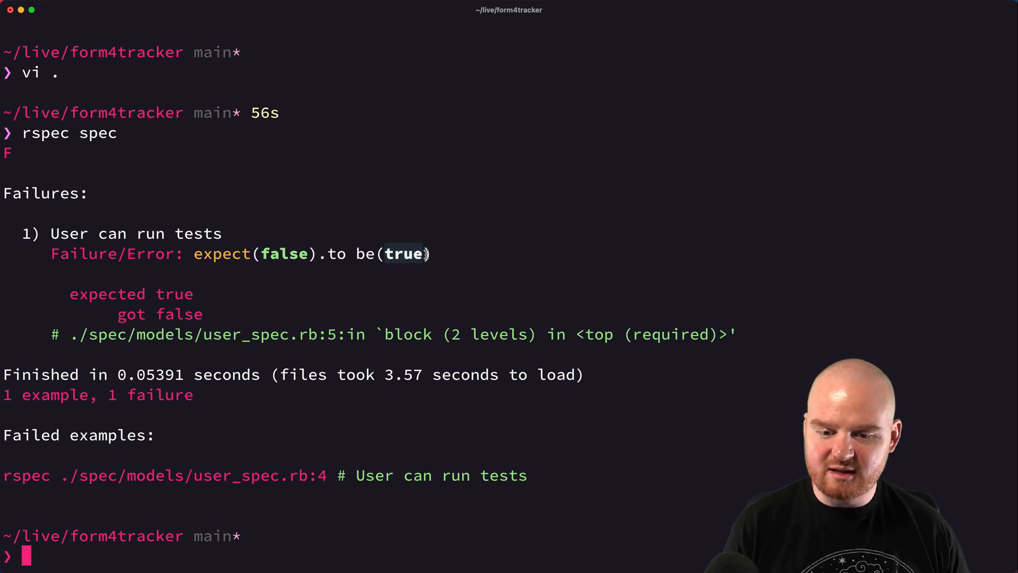
mouse_move(381, 292)
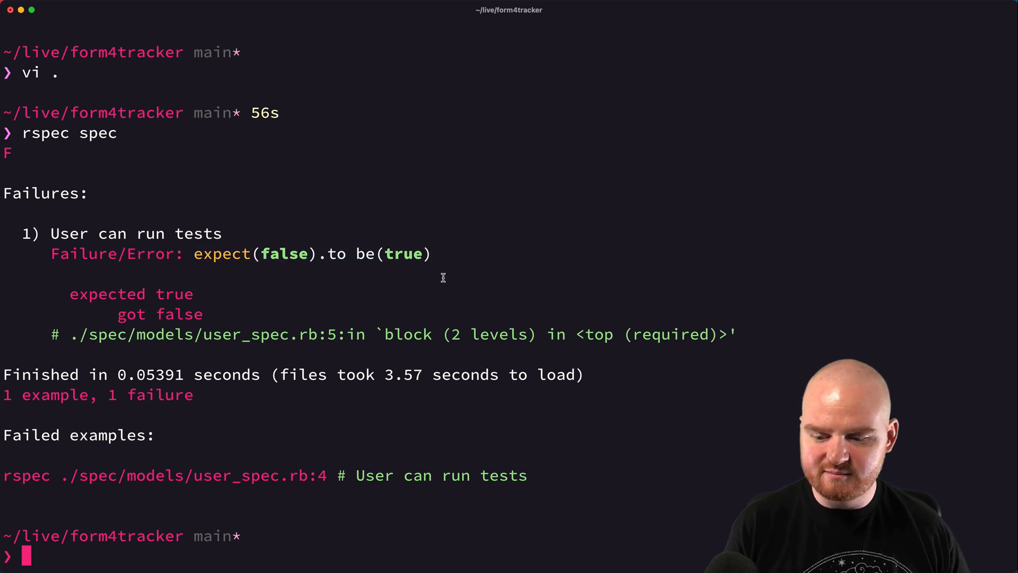
- Change the User spec expectation to be(false) and run the nearest spec, passing
type("vi")
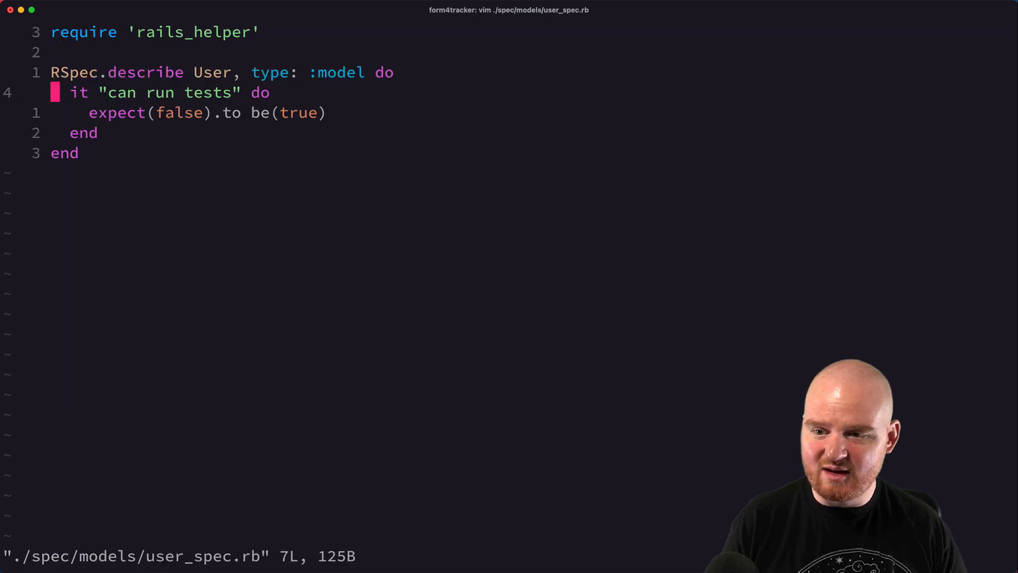
key("j")
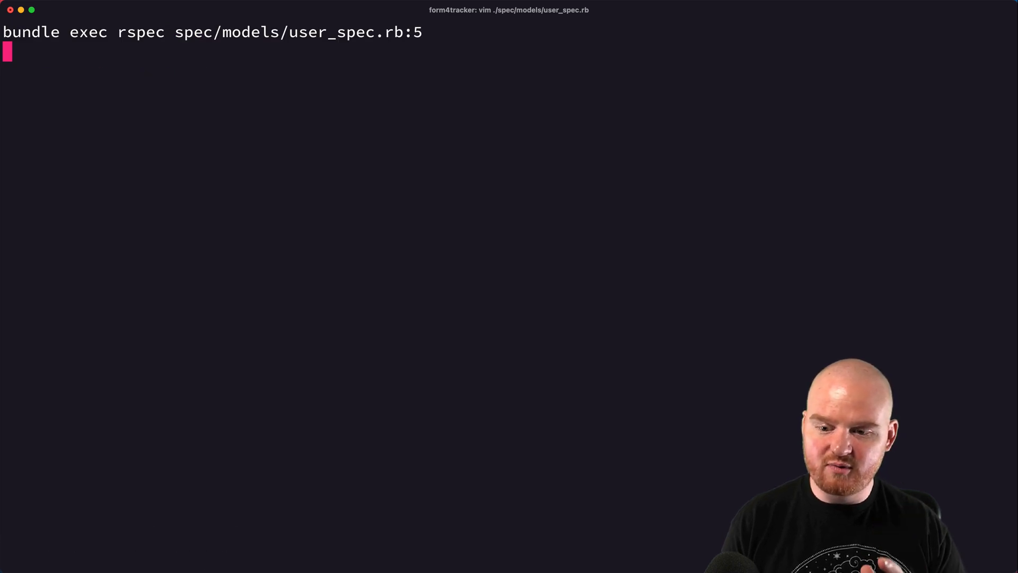
key("Return")
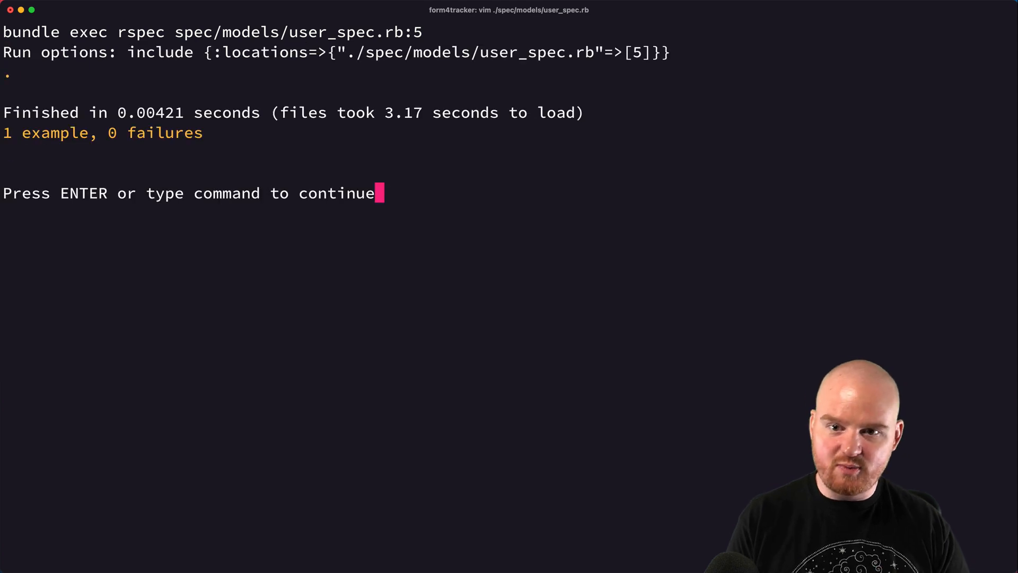
key("Return")
type("rspec spec")
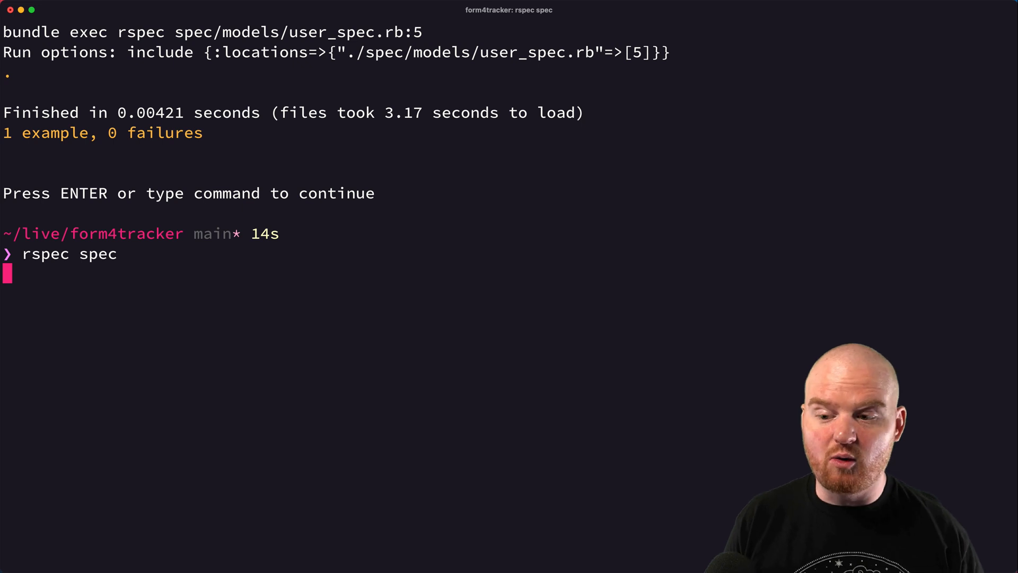
- Run rspec spec (1 example, 0 failures) and reopen the project with vi
key("Return")
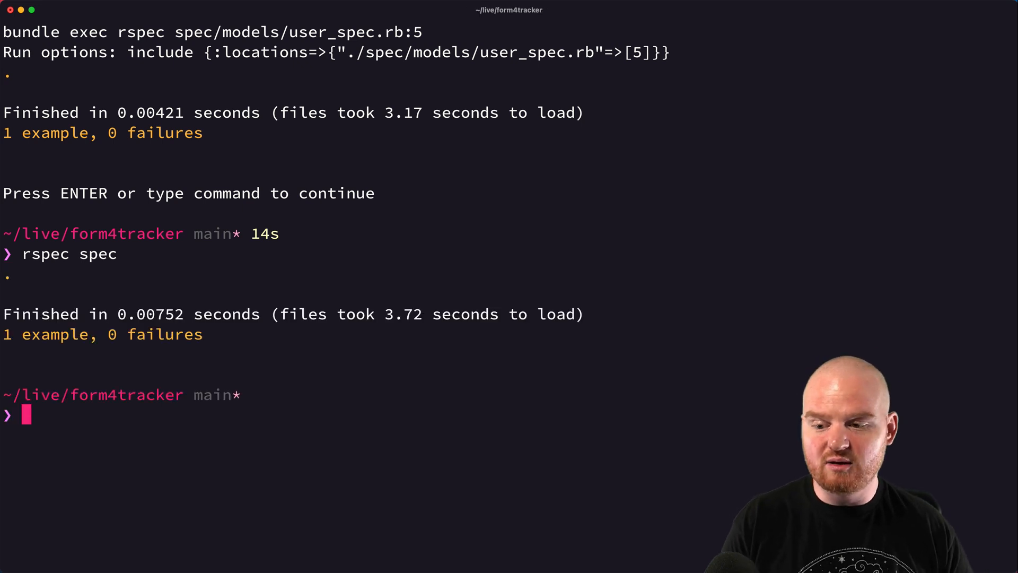
type("vi")
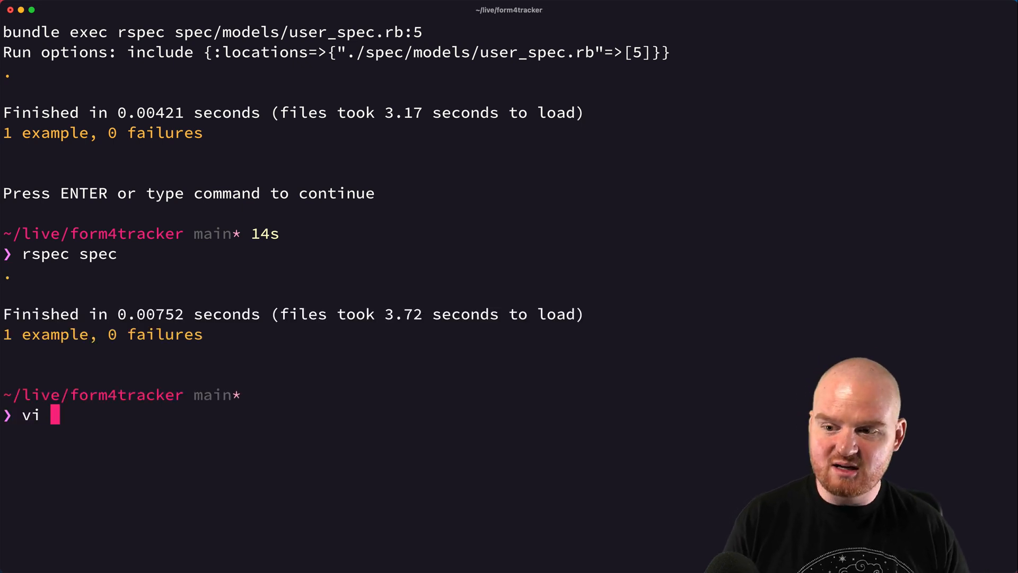
key("Return")
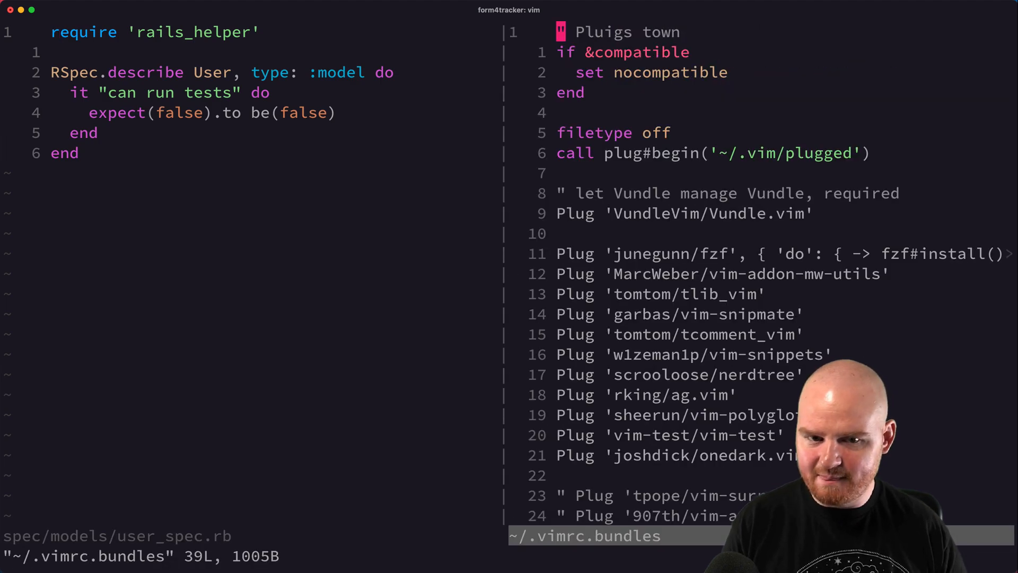
- Open ~/.vimrc in the split and find the TestNearest and TestFile mappings
type("/test")
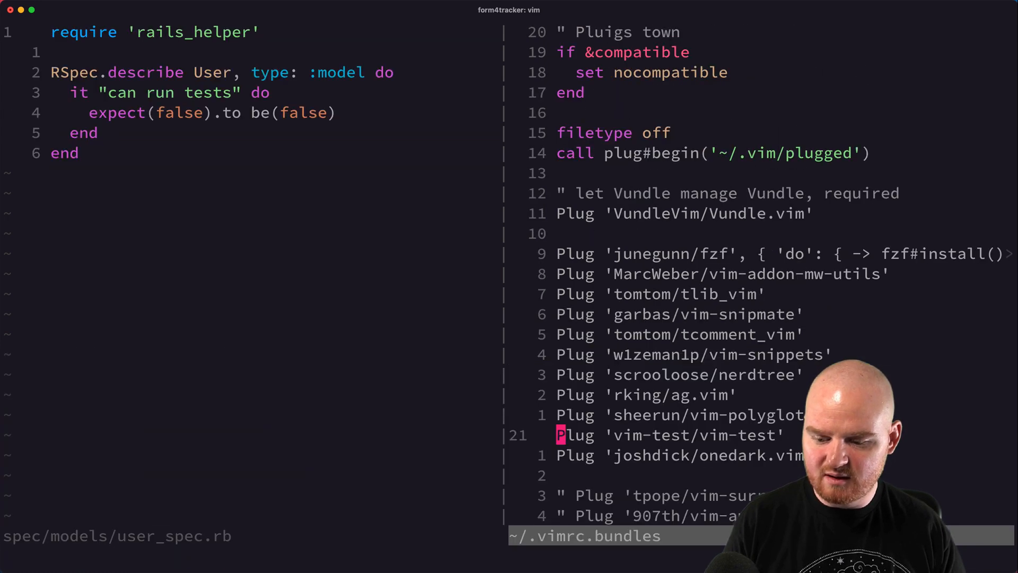
type(":e ~/.vi")
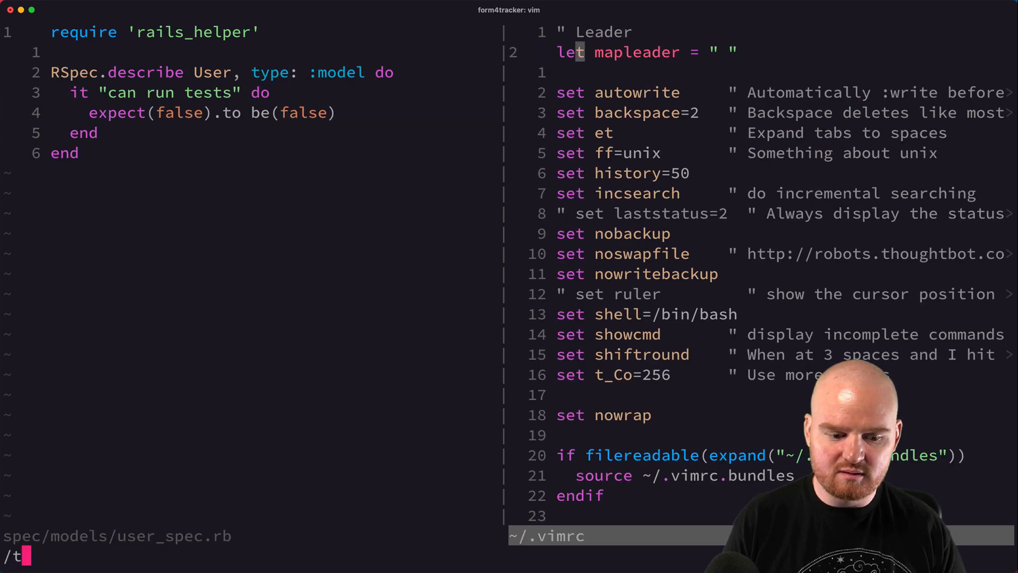
type("est")
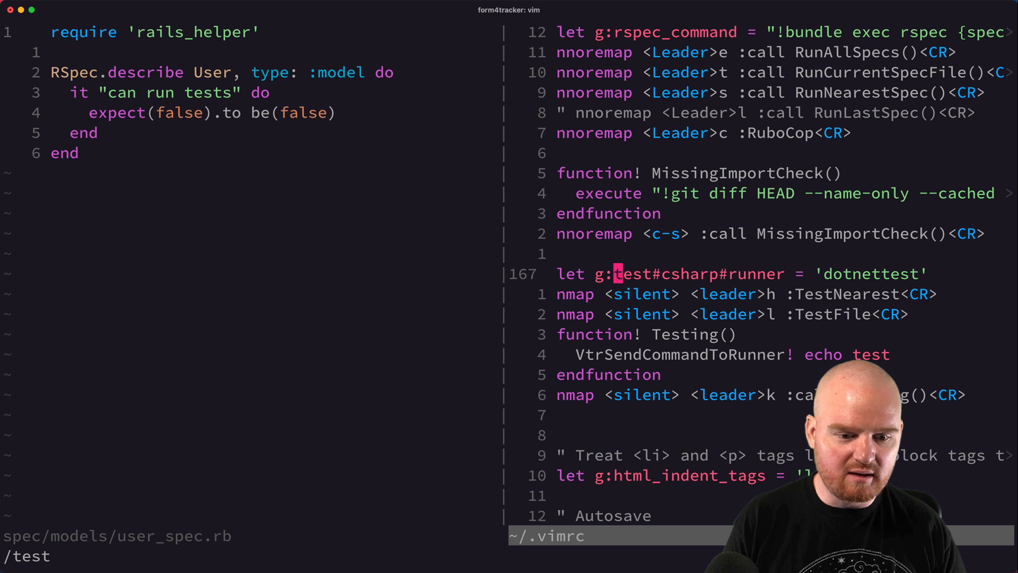
mouse_move(857, 274)
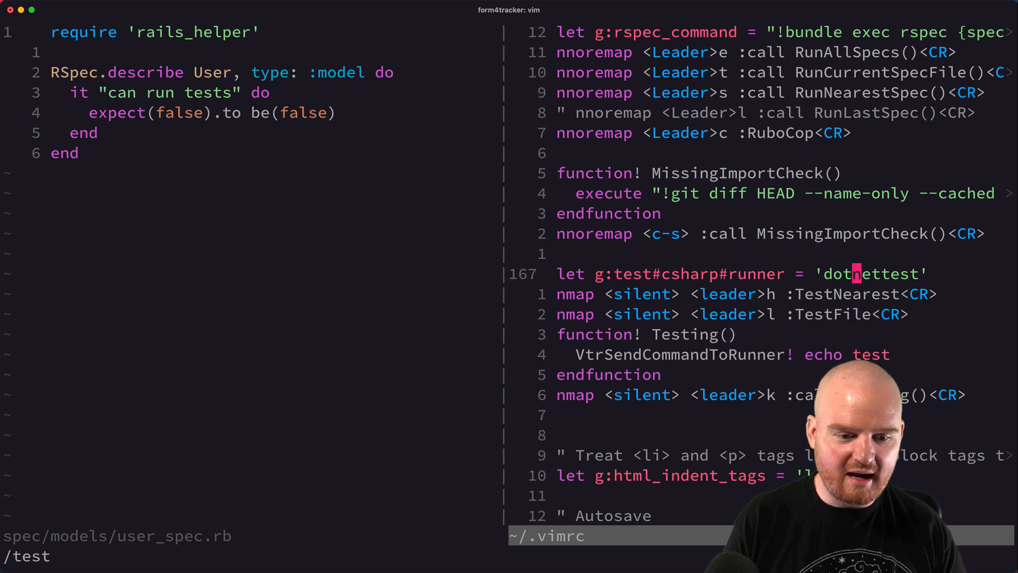
key("V")
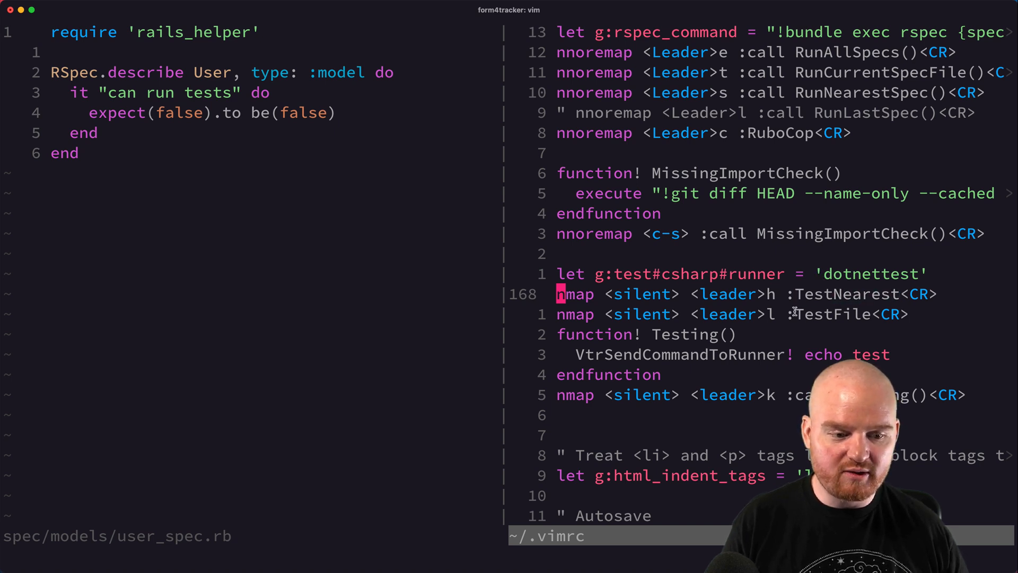
mouse_move(691, 294)
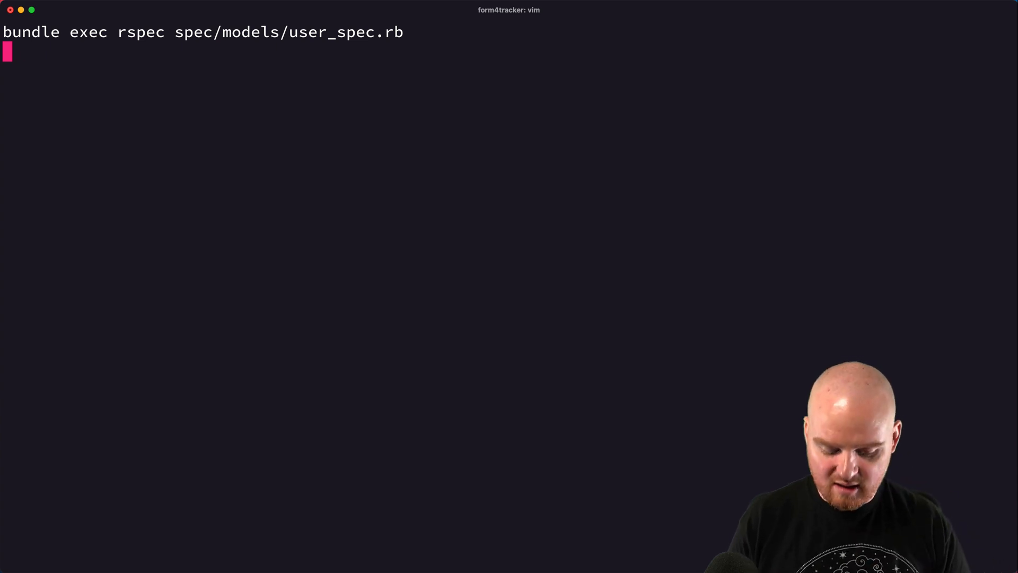
- Run the User spec file and its line-5 example, then quit Vim to the shell
key("Return")
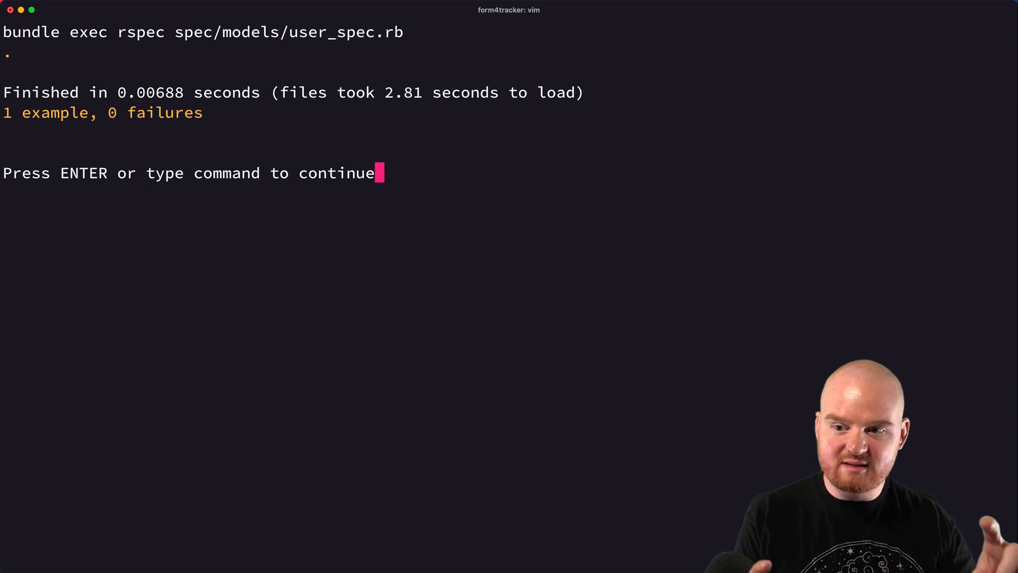
key("Return")
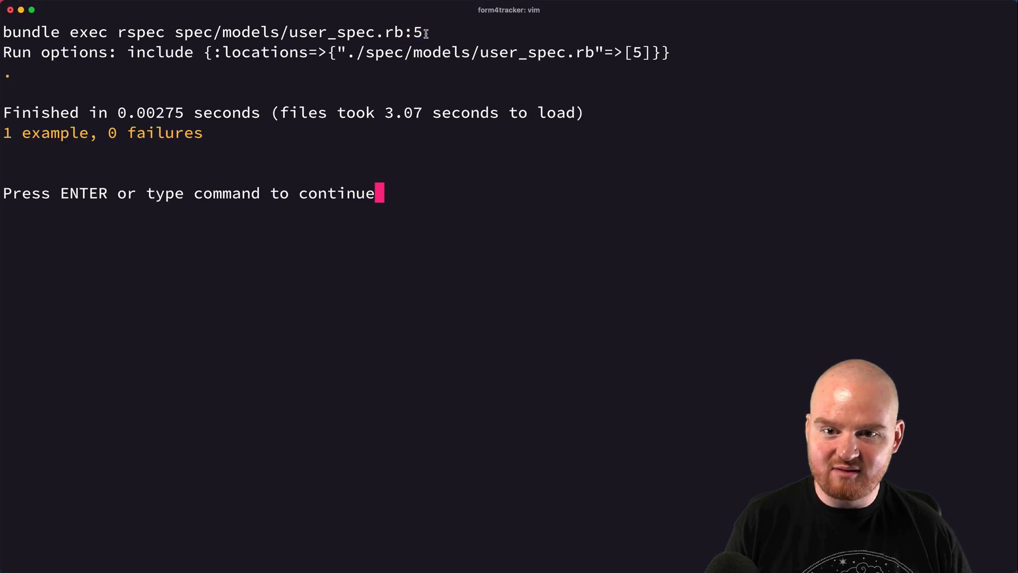
key("Return")
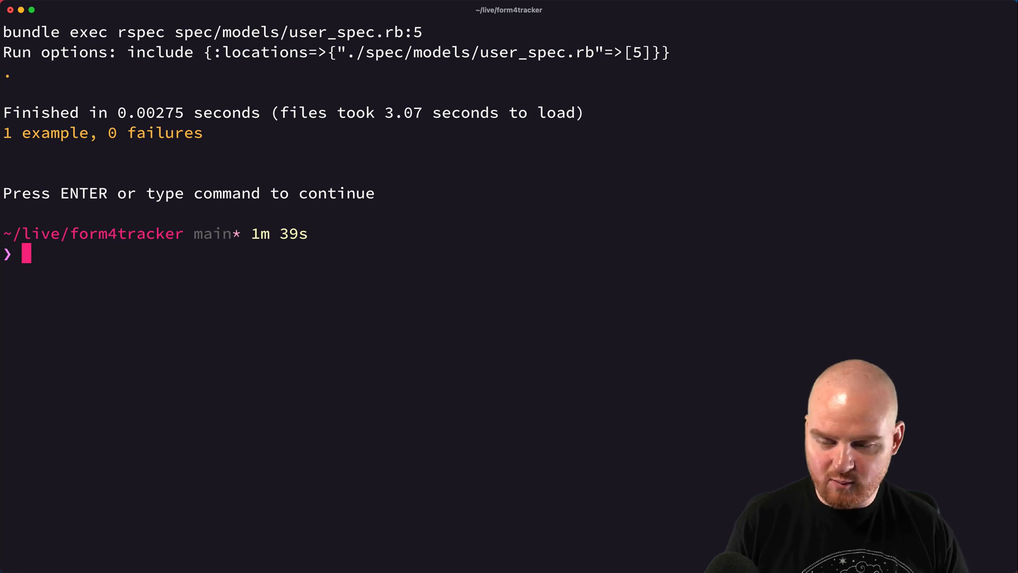
- Run rspec on spec/models/user_spec.rb and its line-5 example, then clear the screen
type("rspec sp")
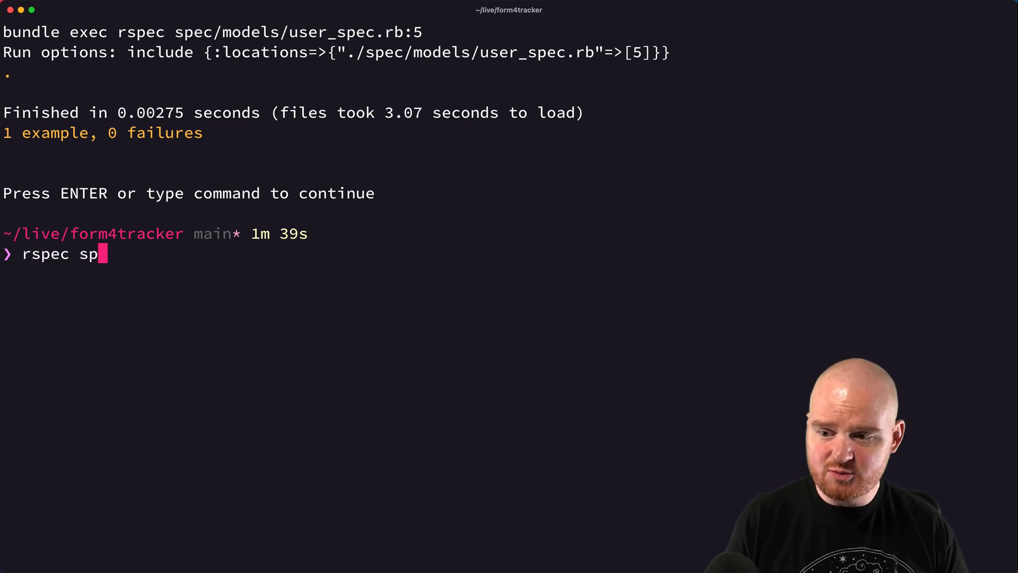
type("ec/models/")
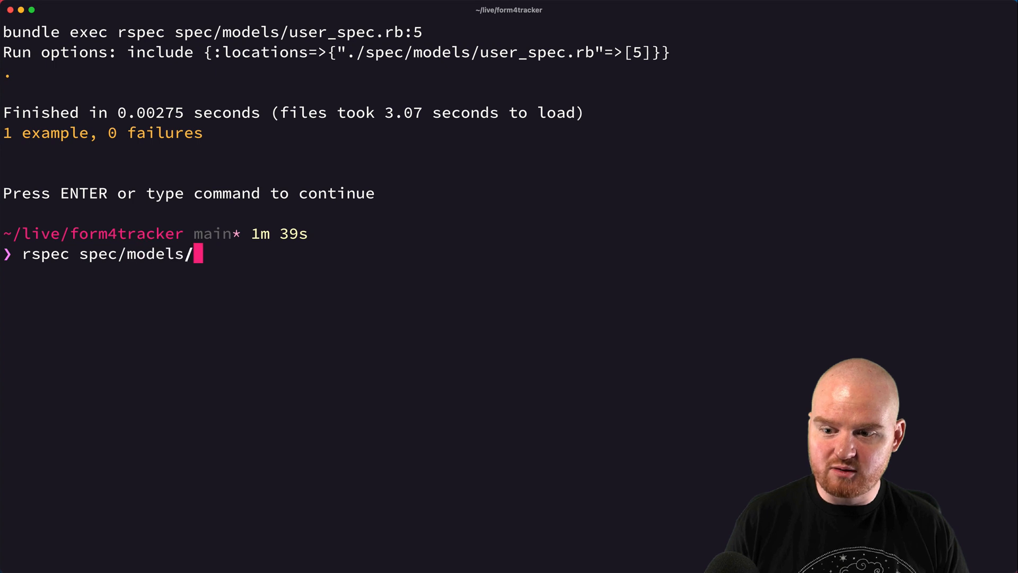
type("user_spec.rb")
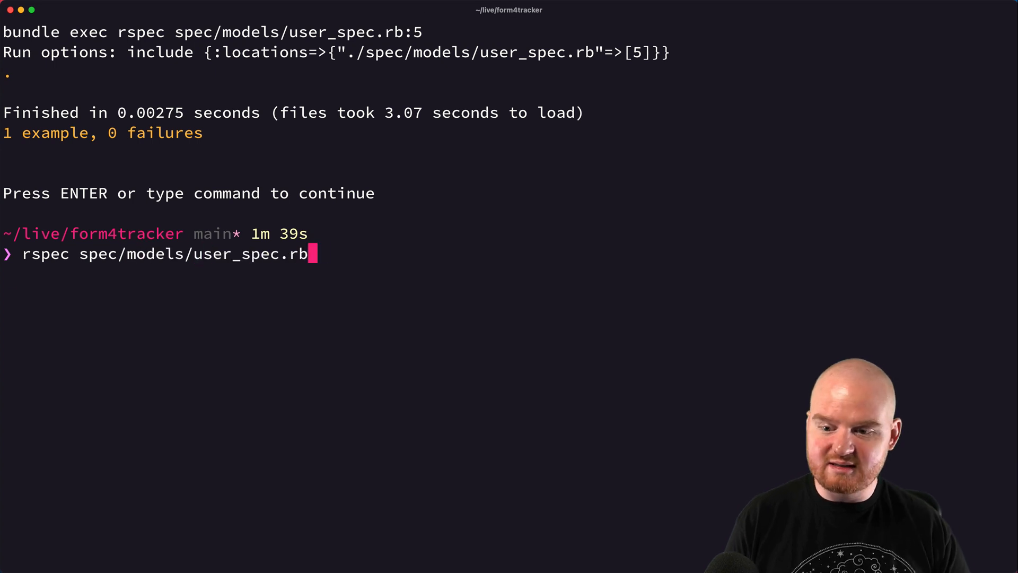
key("Return")
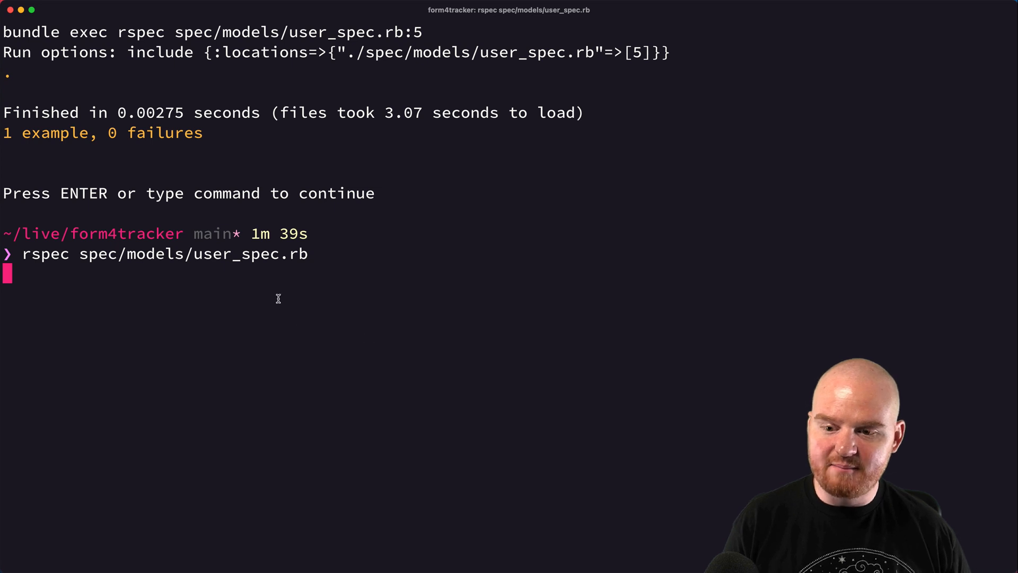
key("Return")
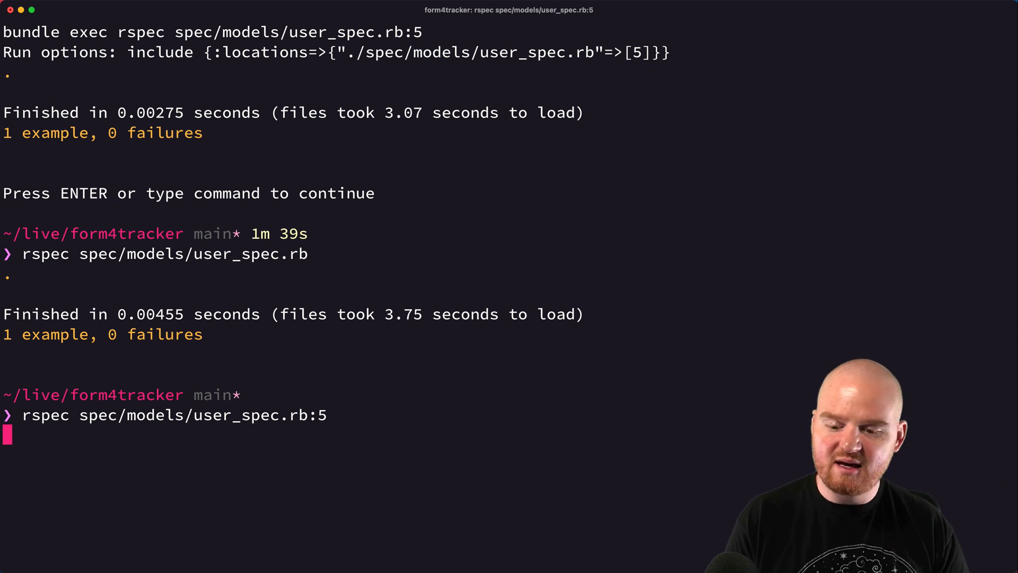
key("Return")
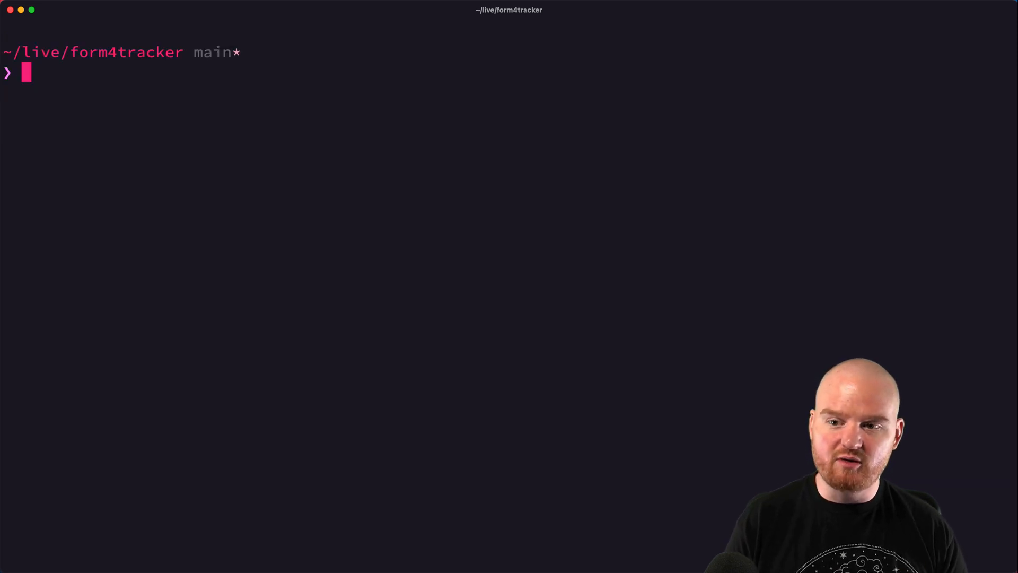
- Generate a Dummy model, creating only a migration and model file
type("rails")
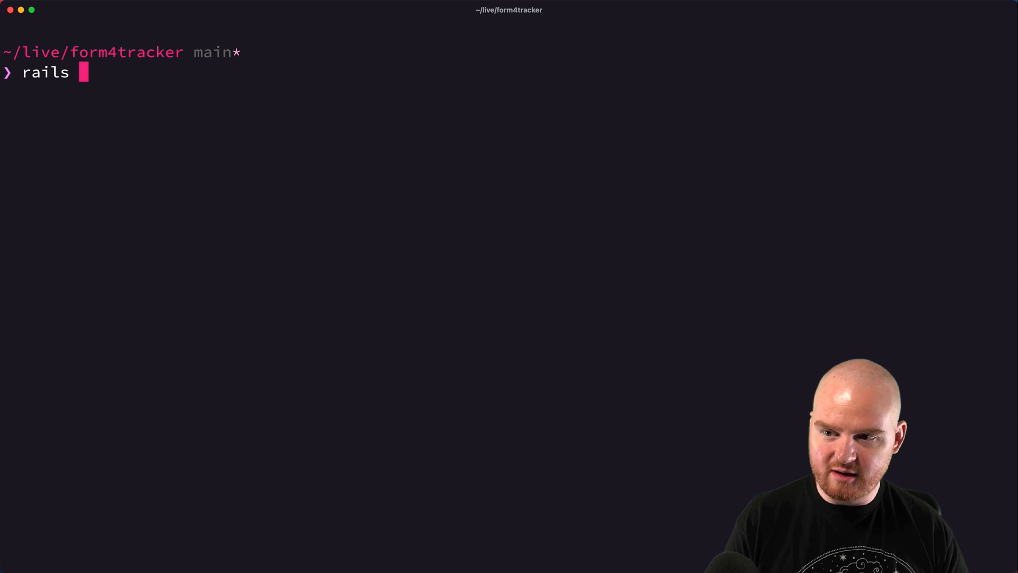
type("g model Dummy")
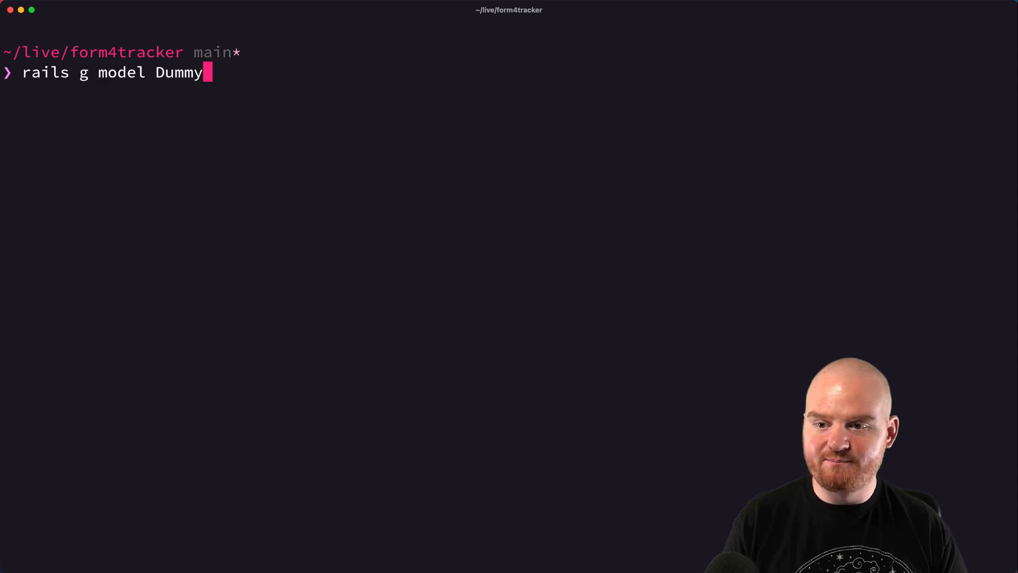
key("Return")
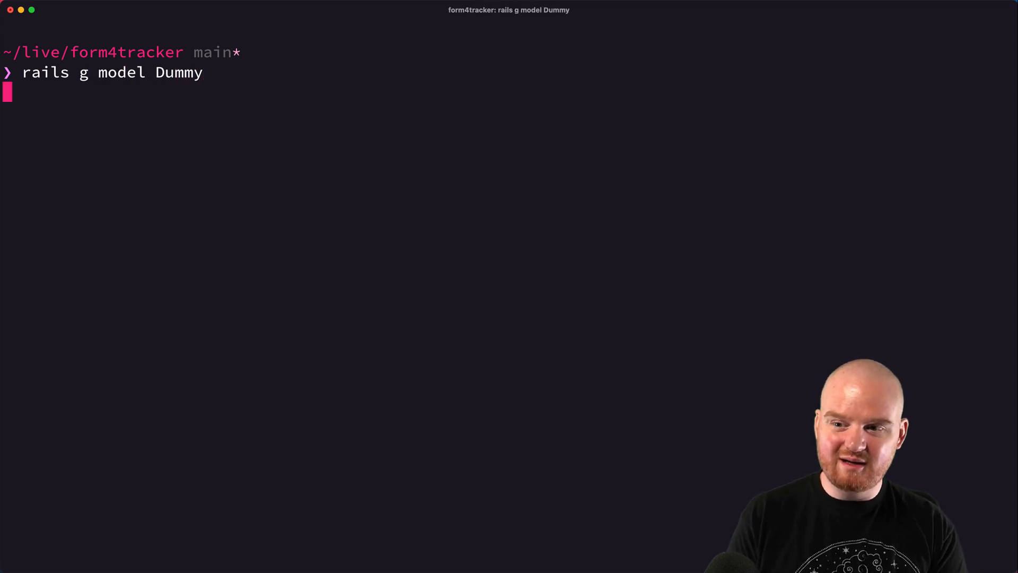
key("Return")
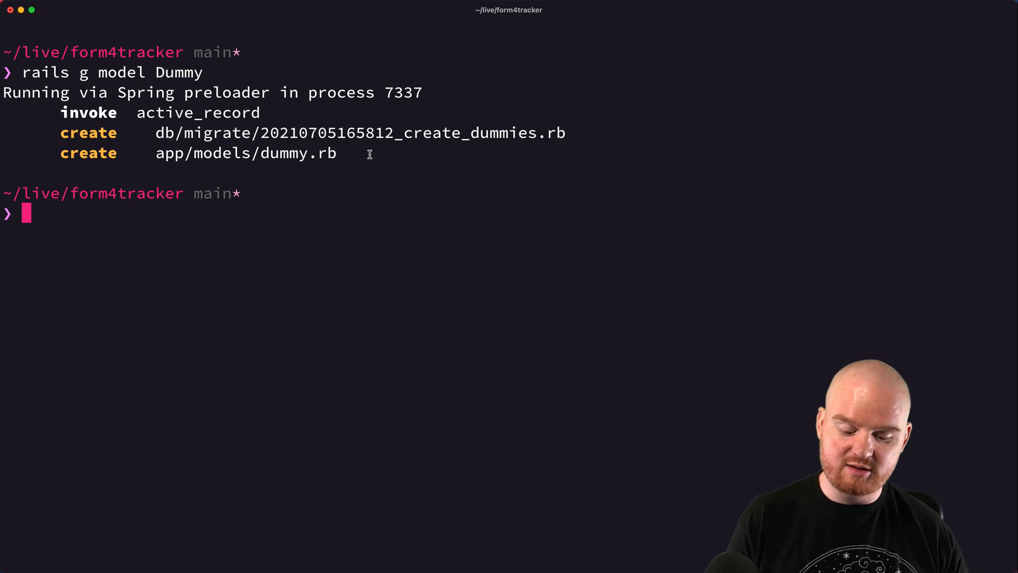
- Destroy the Dummy model by rerunning the command as rails d model Dummy
key("Up")
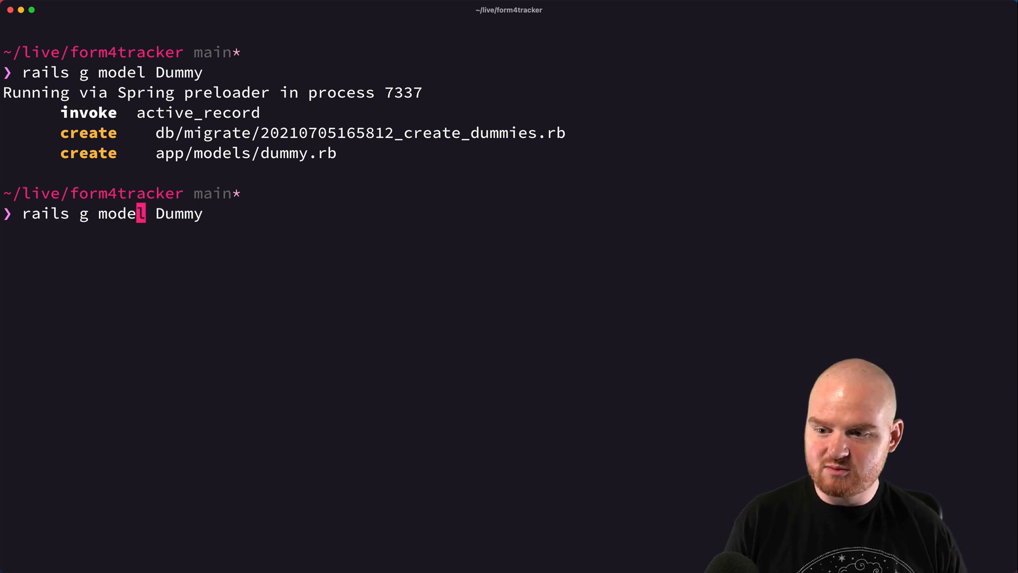
type("d")
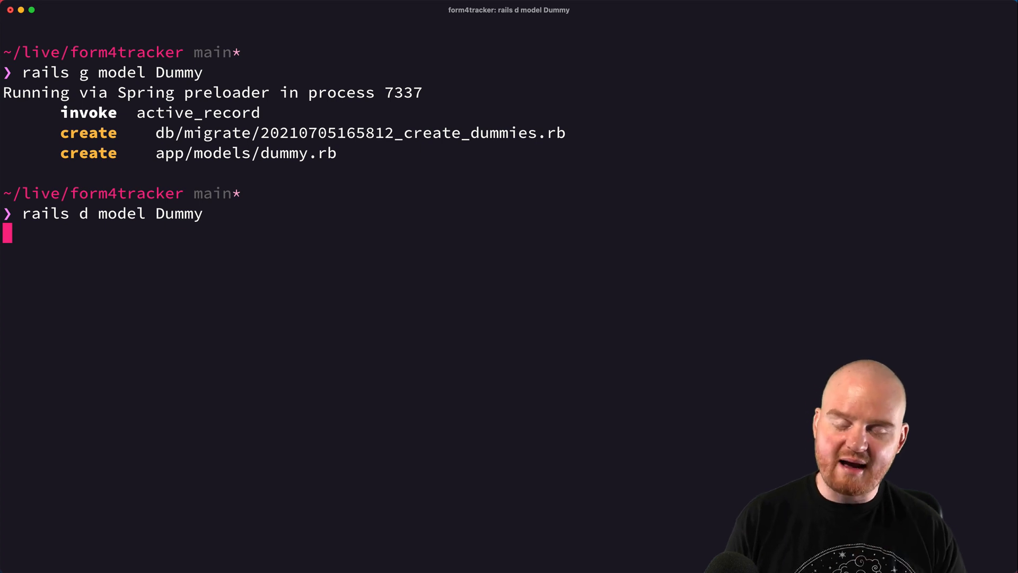
key("Return")
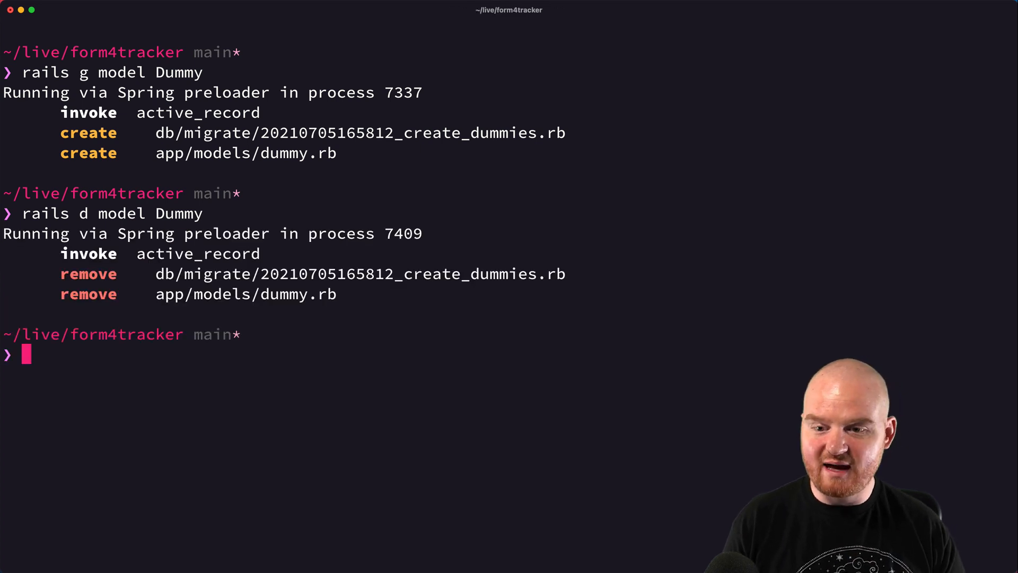
type("vi")
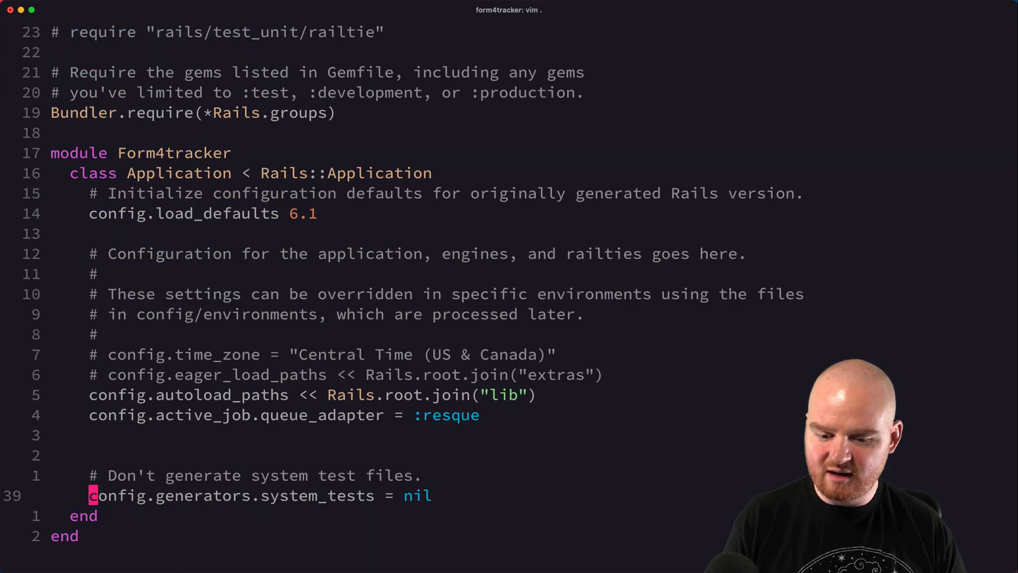
- Add a config.generators block setting g.test_framework = :rspec to config/application.rb
key("k")
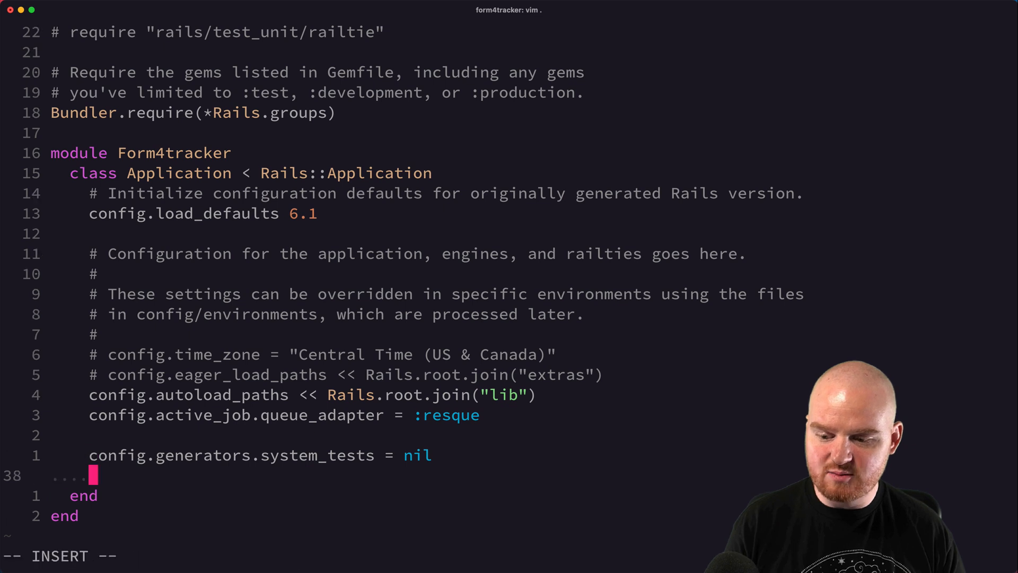
type("config.genera")
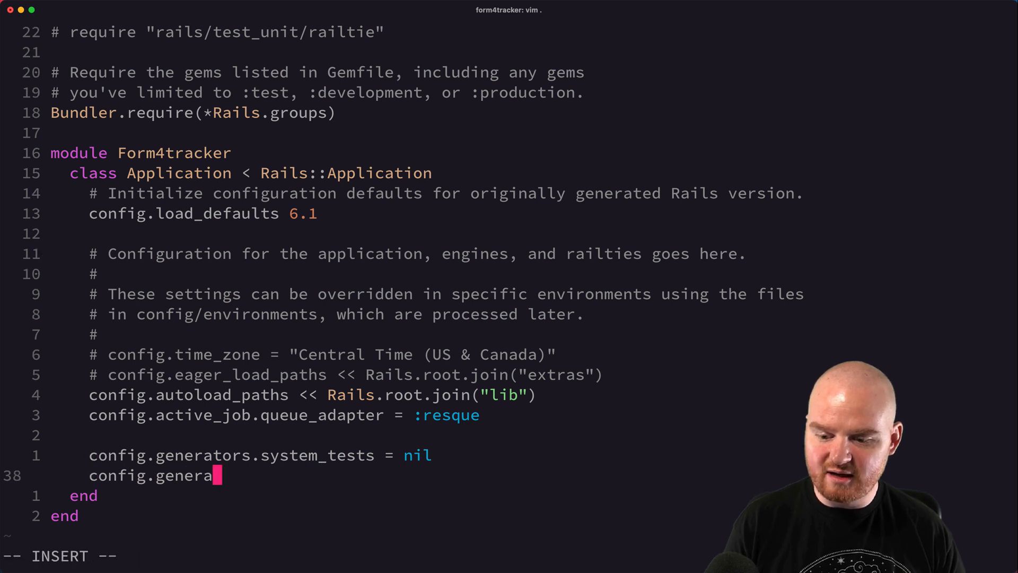
type("tors do |")
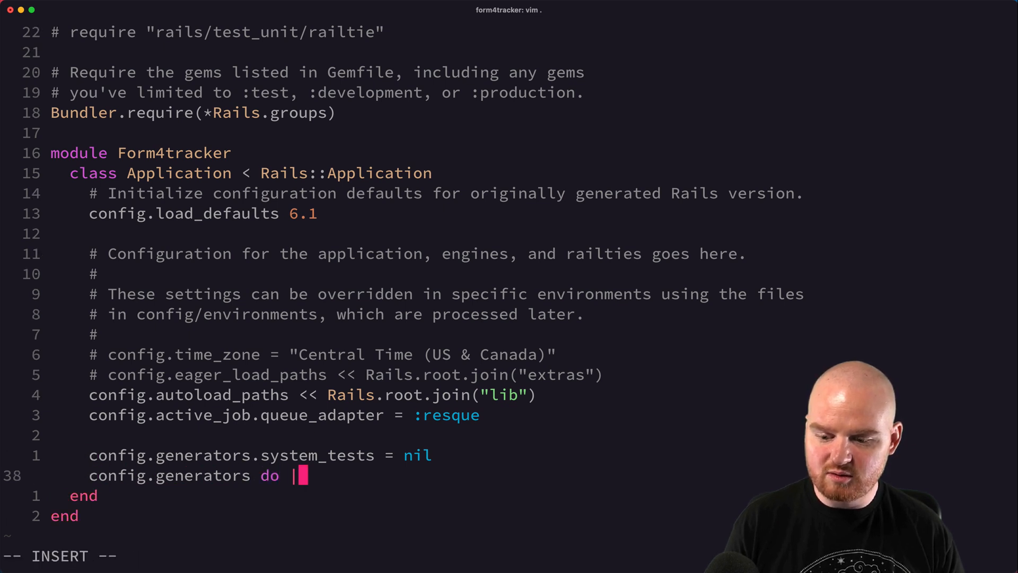
type("g|")
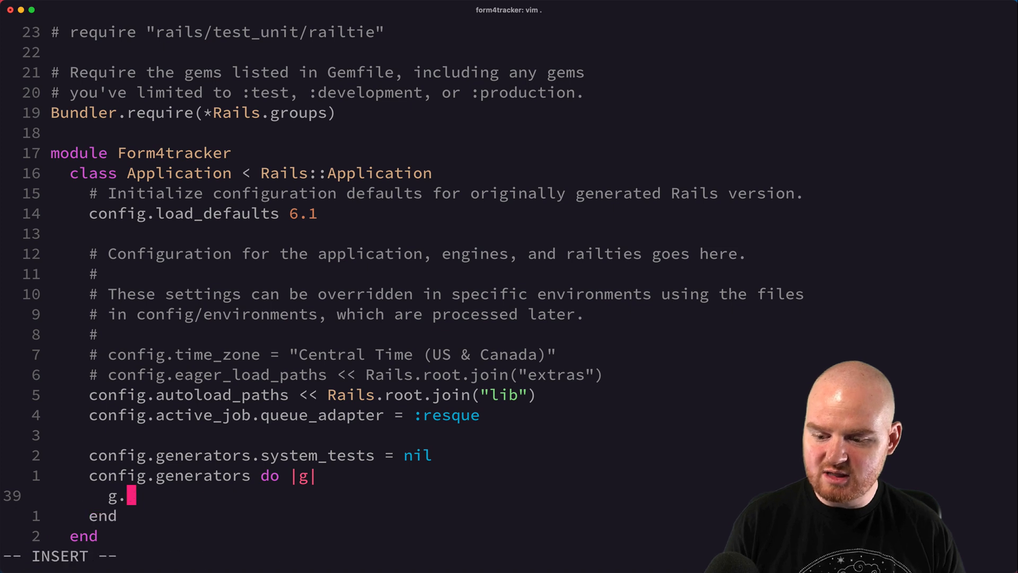
type("test_framework.")
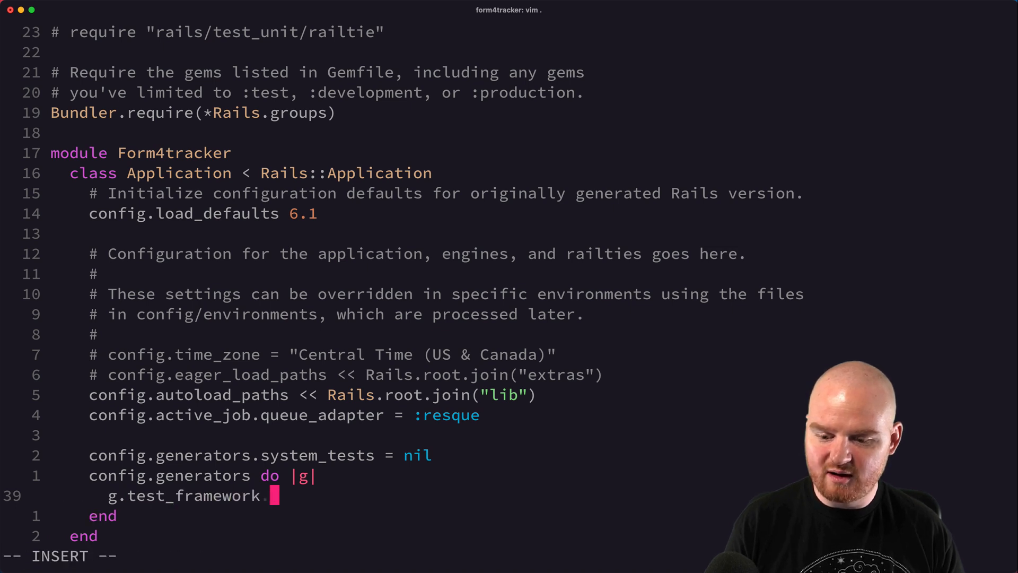
type("= :rspe")
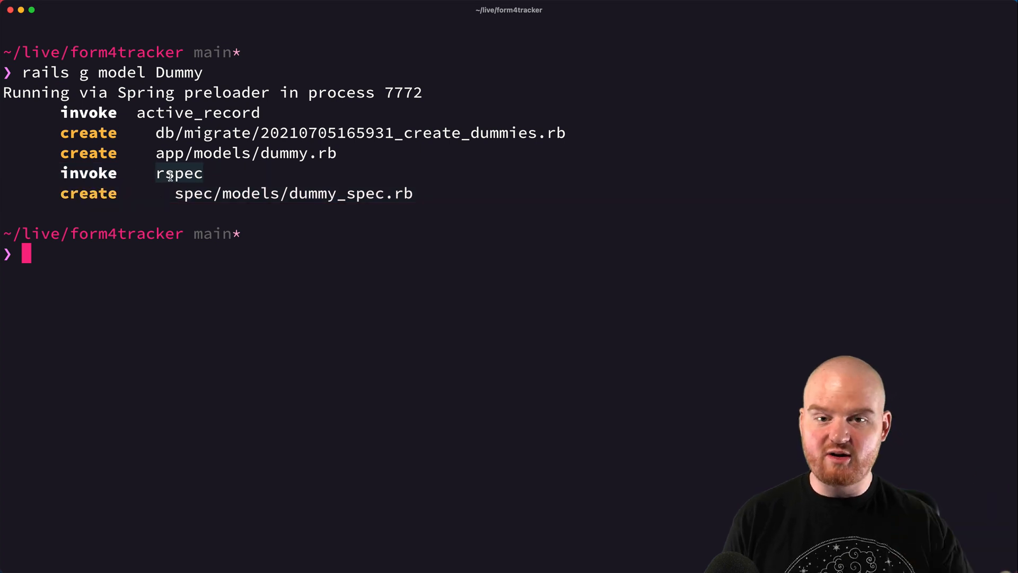
mouse_move(185, 194)
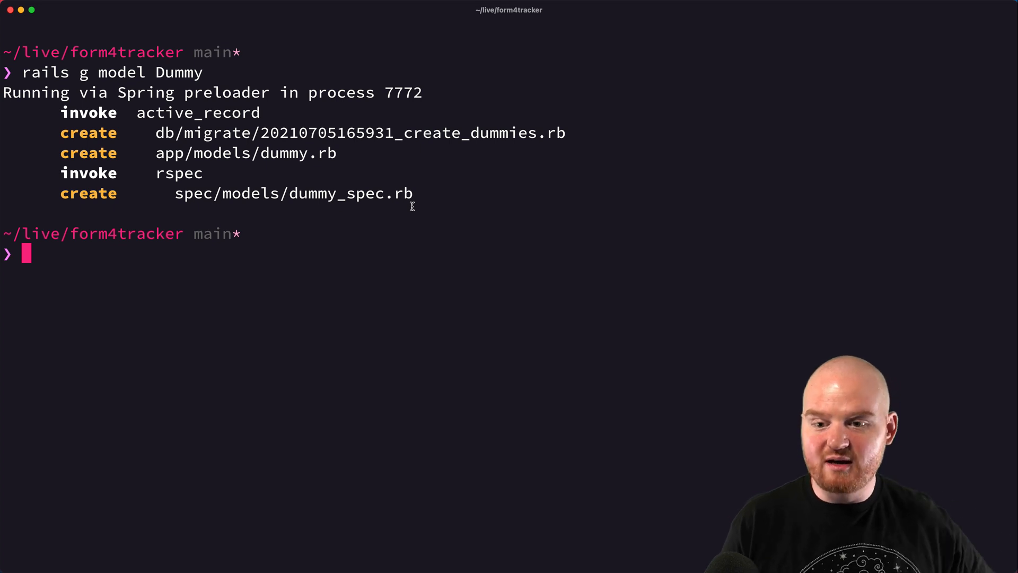
mouse_move(542, 253)
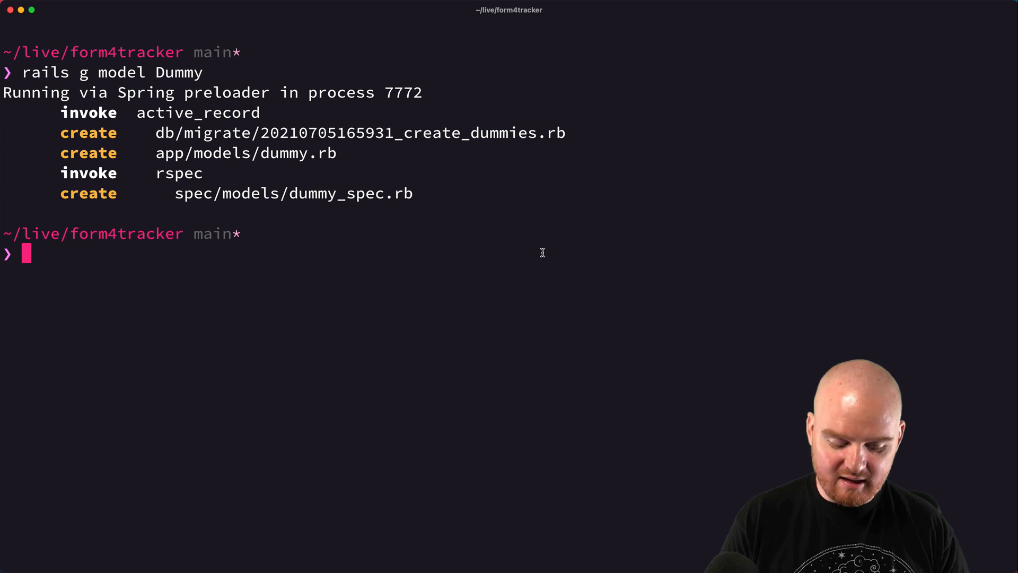
- Clear the screen, run rails g scaffold Comment, and scroll through the generated files
key("ctrl+l")
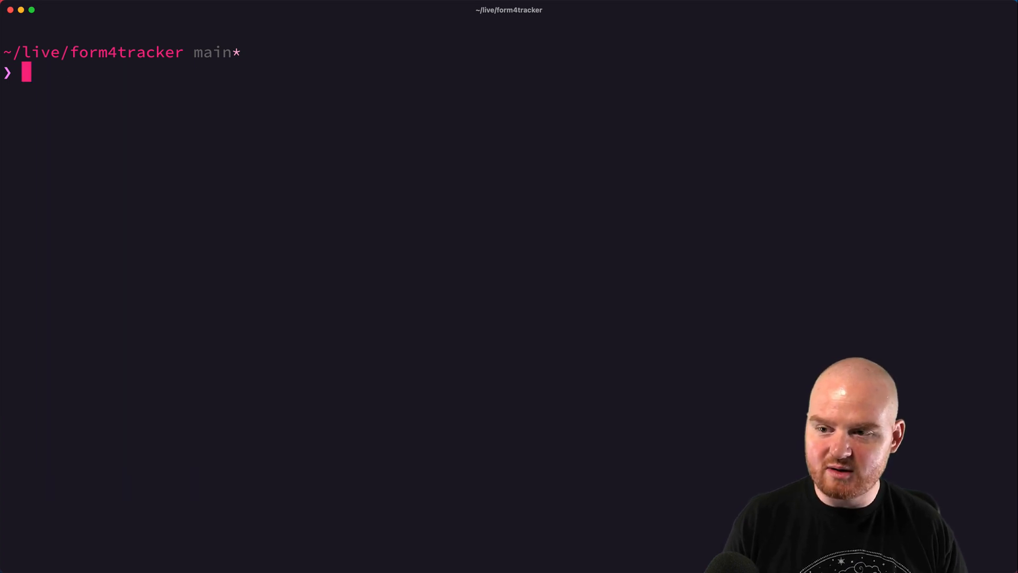
type("rails g scaffo")
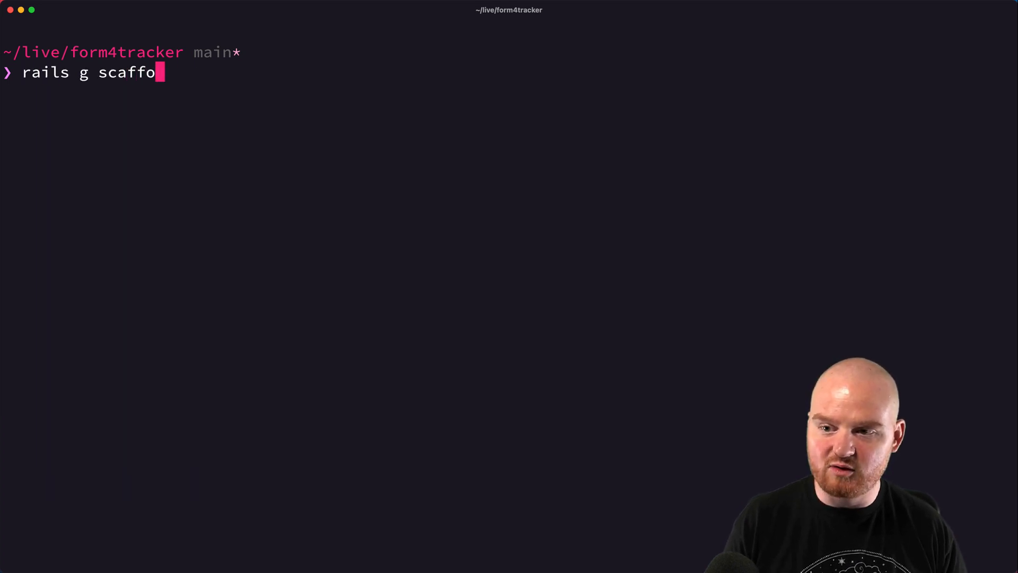
type("ld")
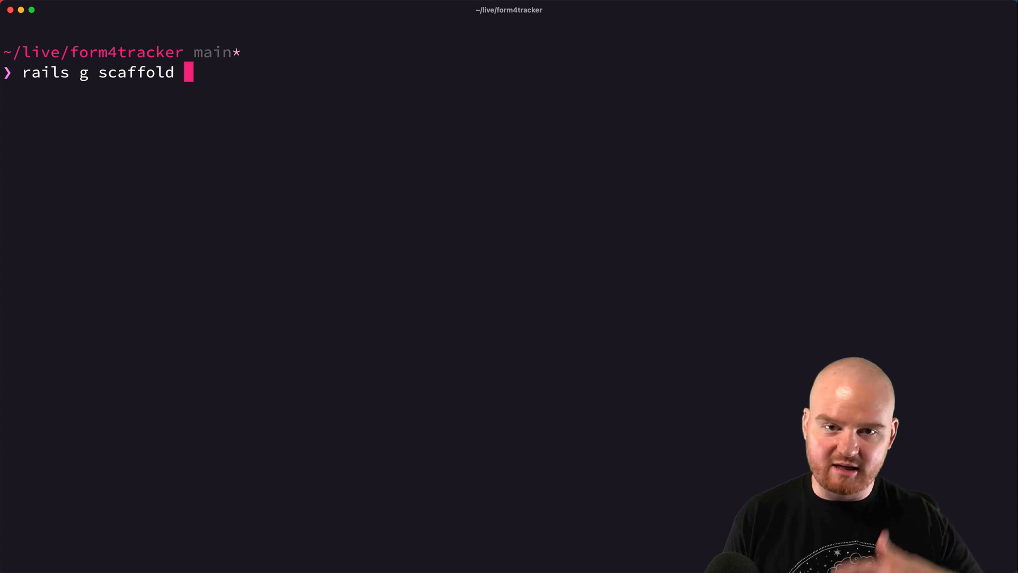
type("Comment")
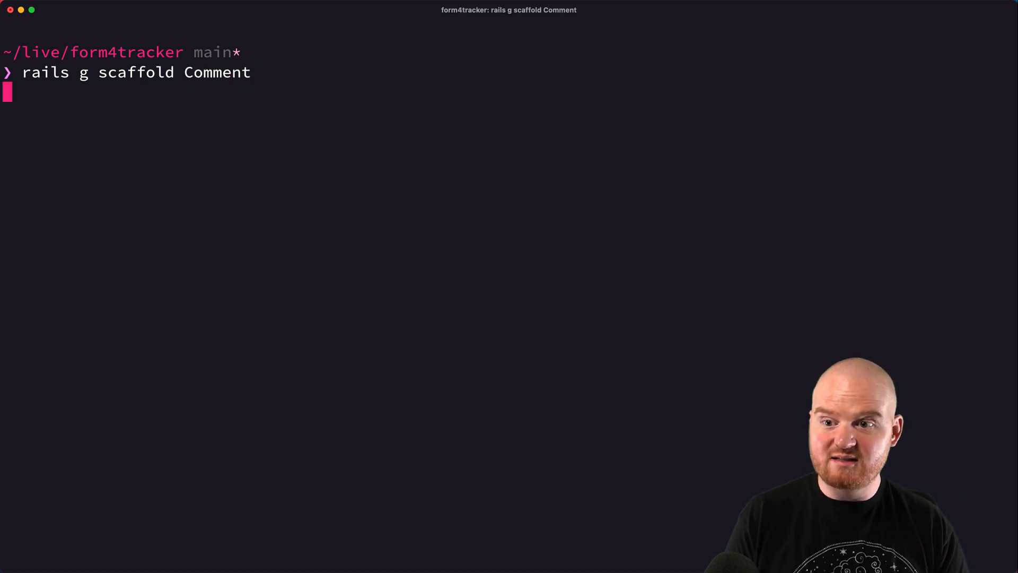
key("Return")
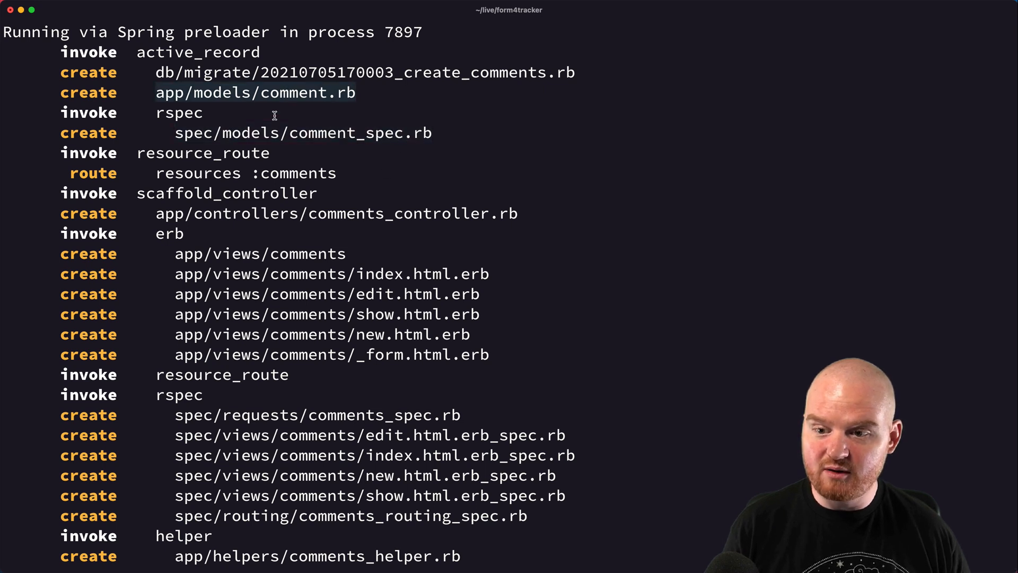
mouse_move(252, 256)
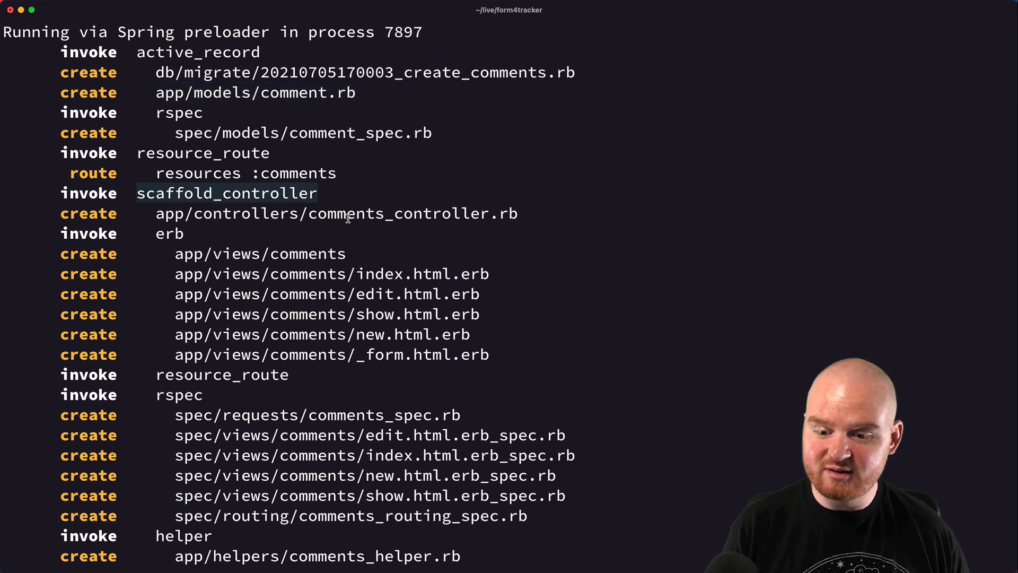
scroll("down", 3)
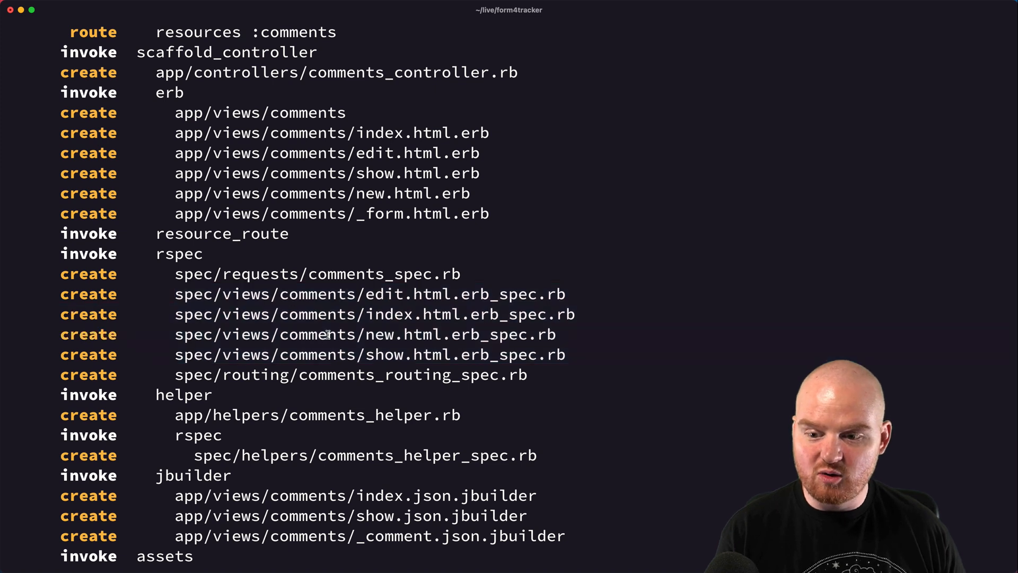
mouse_move(534, 373)
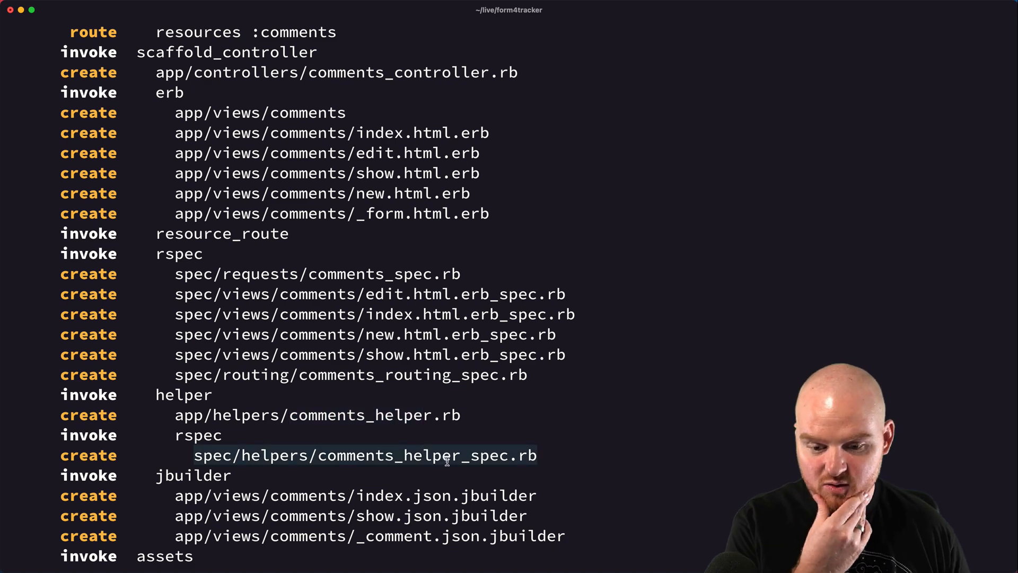
scroll("down", 3)
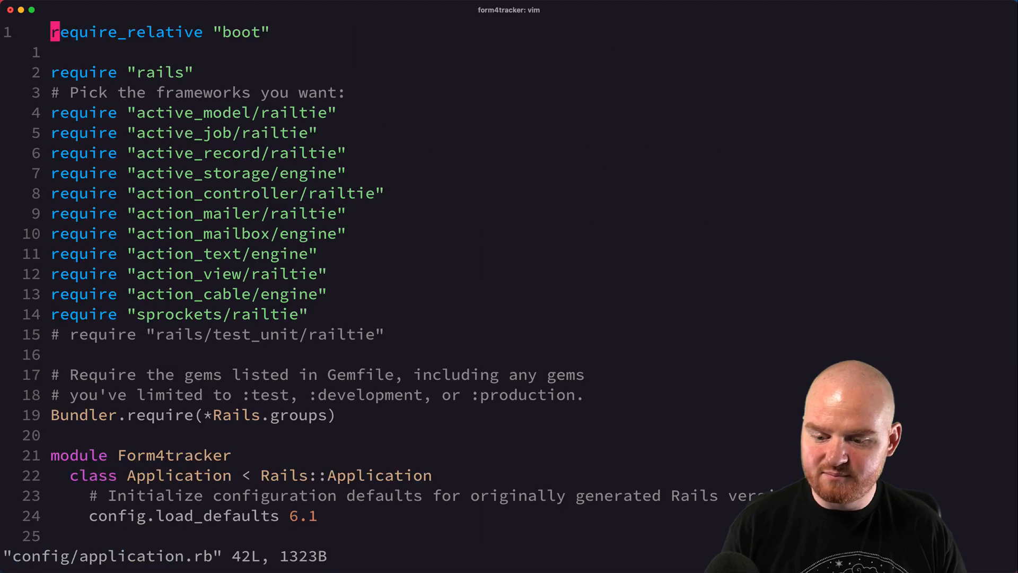
- Replace ' = ' in g.test_framework = :rspec with '(' so it can take options
scroll("down", 3)
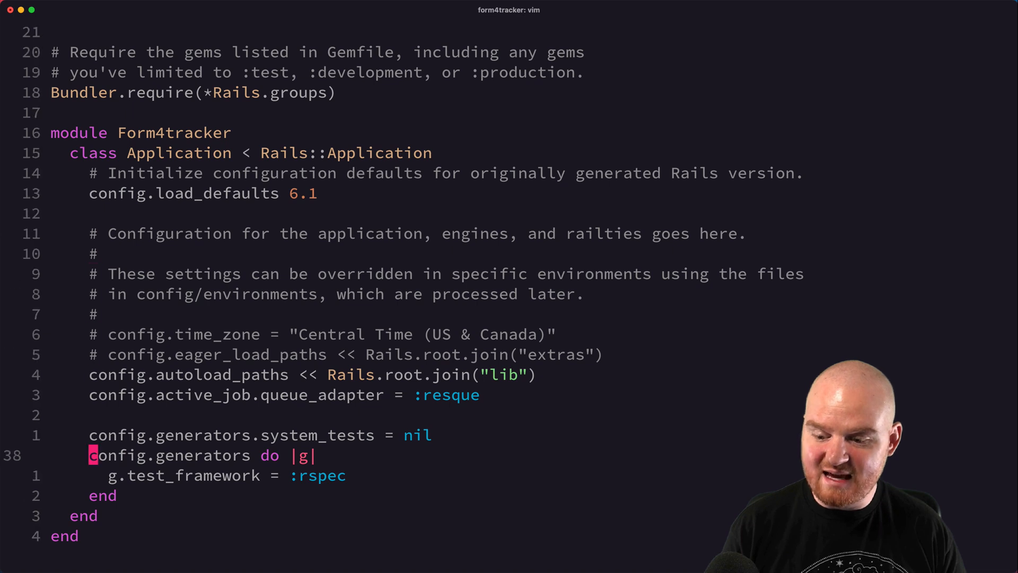
key("j")
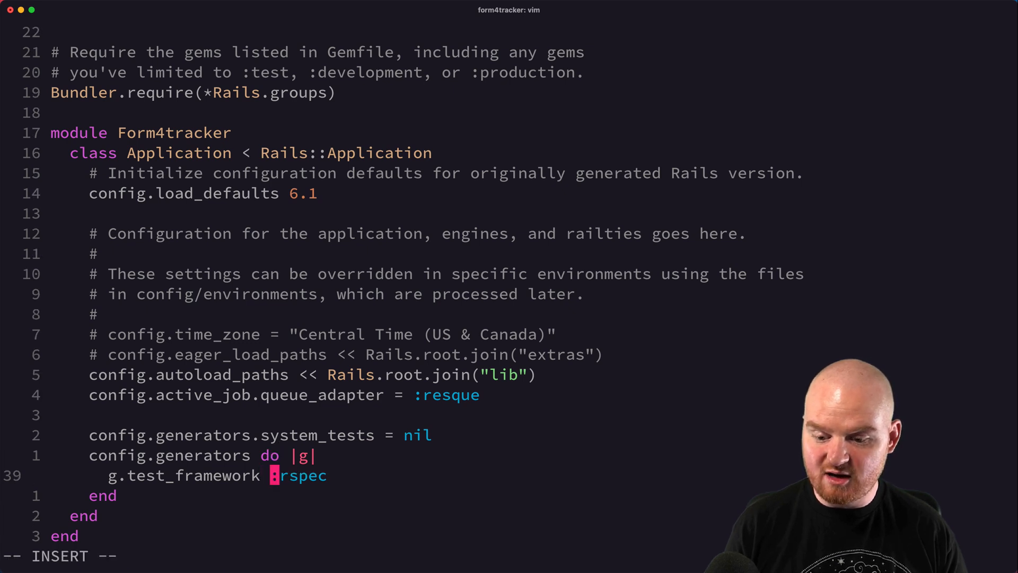
type("(")
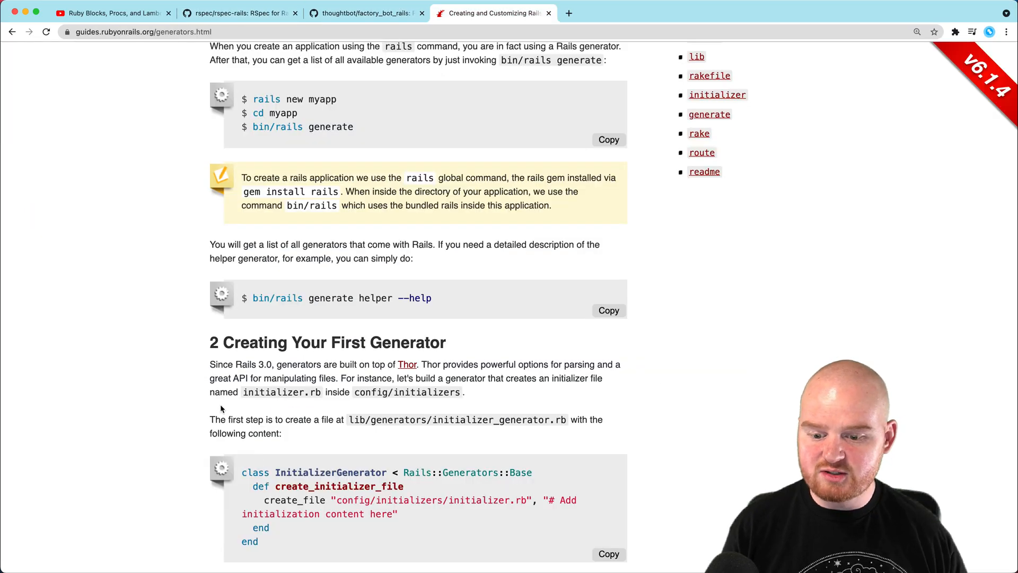
- Scroll the Rails Guides generators page through the test_framework examples using fixture: false
scroll("down", 3)
type("test_framework")
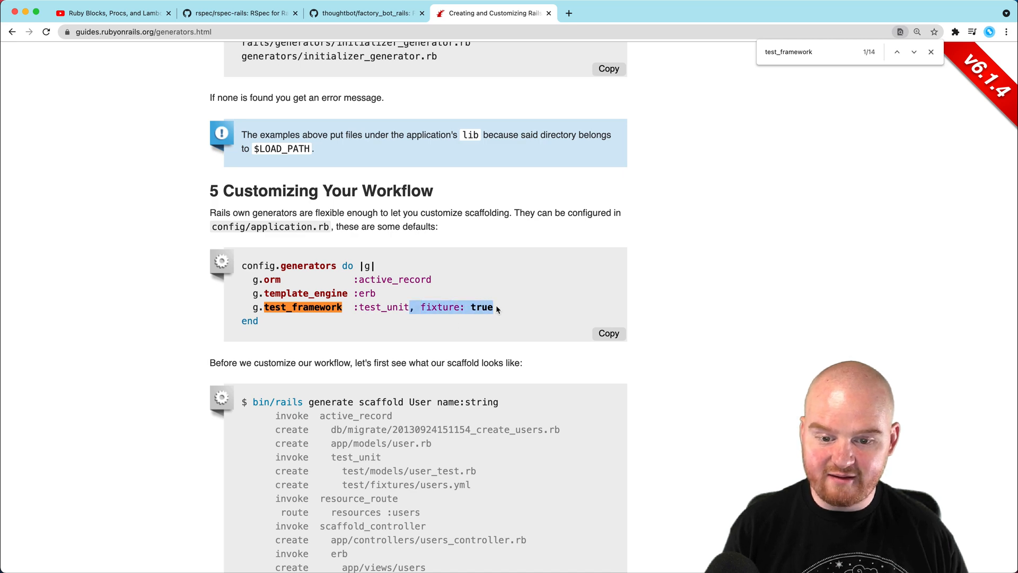
scroll("down", 3)
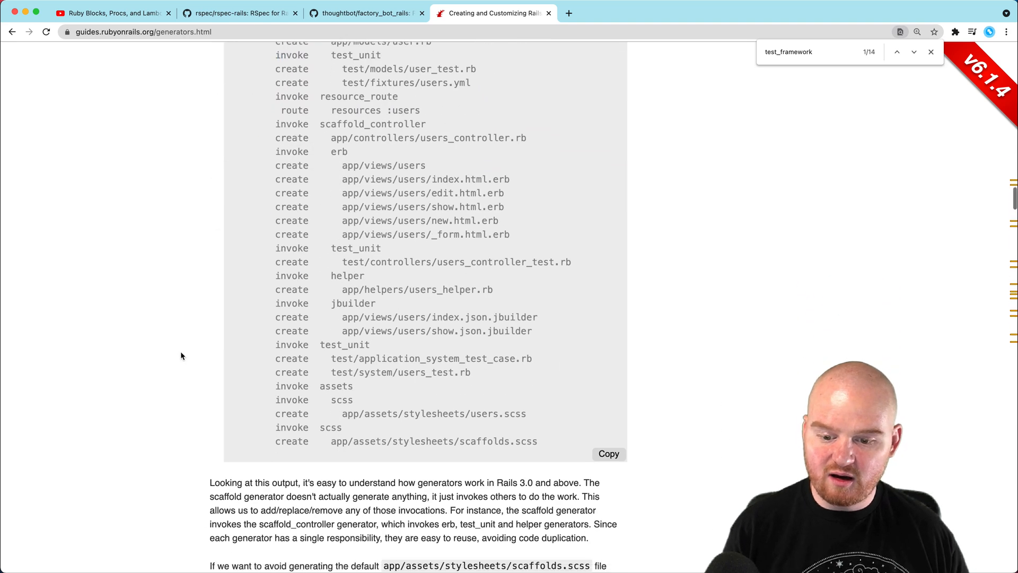
scroll("down", 3)
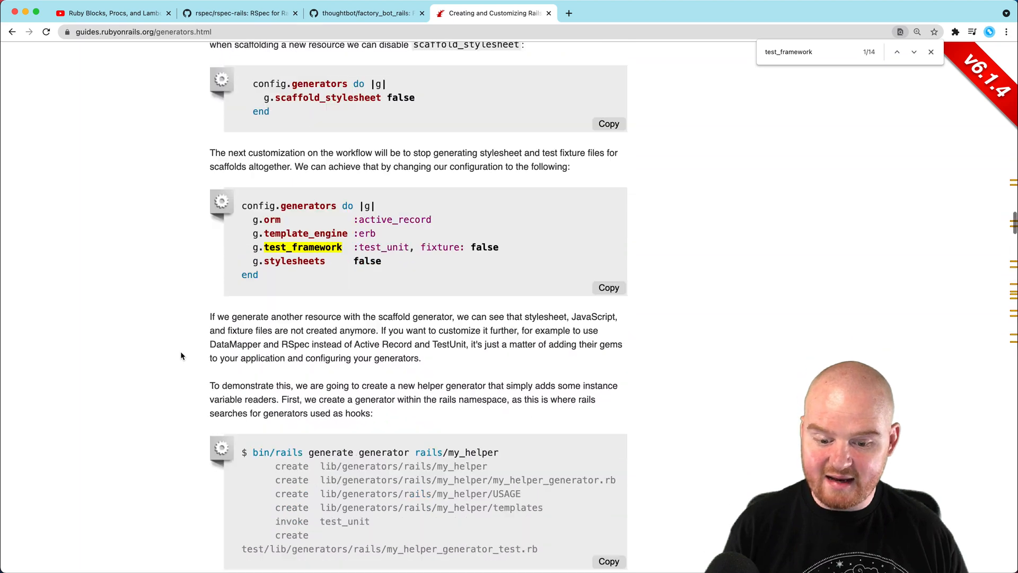
scroll("down", 3)
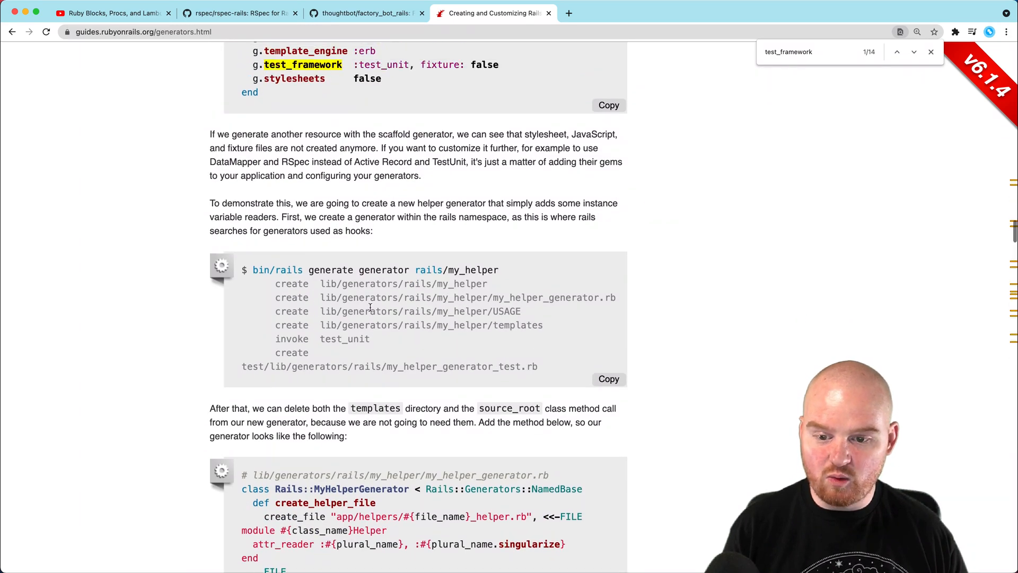
scroll("down", 3)
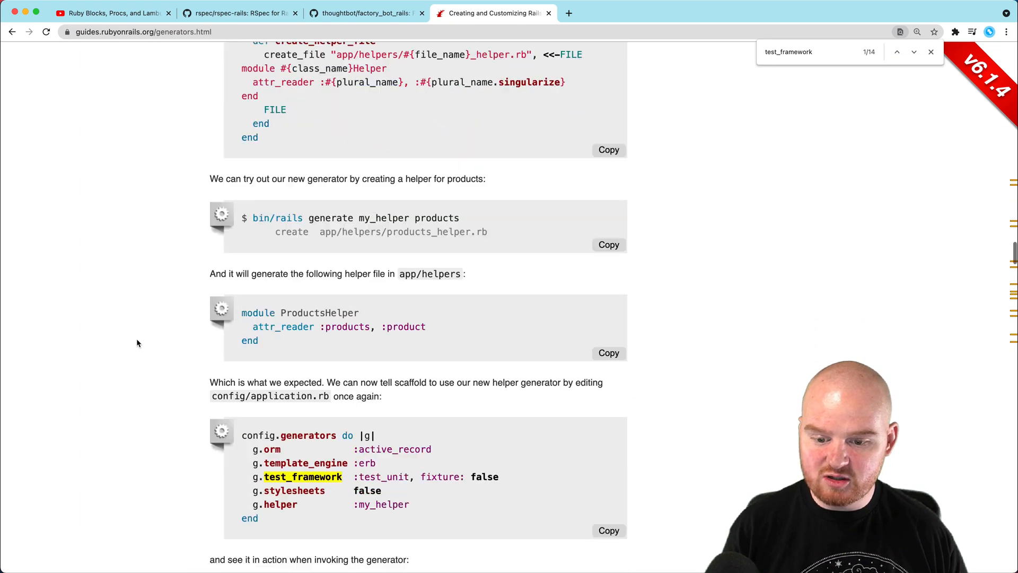
scroll("down", 3)
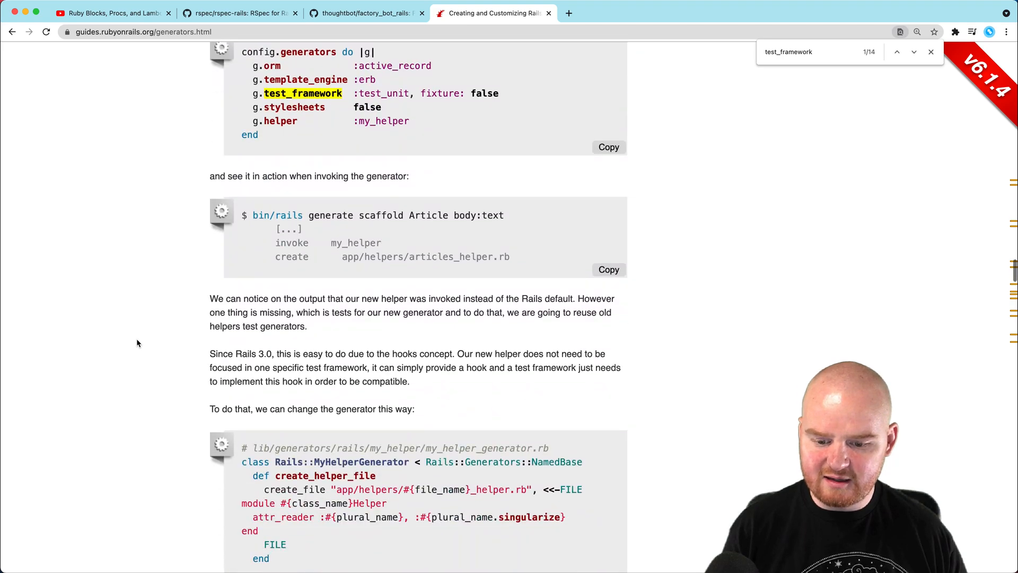
scroll("down", 3)
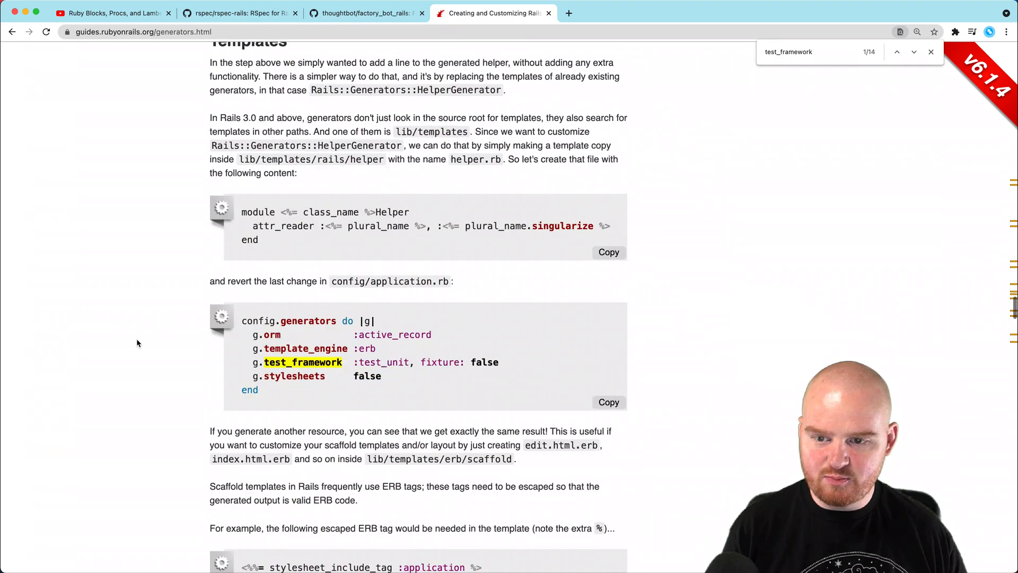
scroll("down", 3)
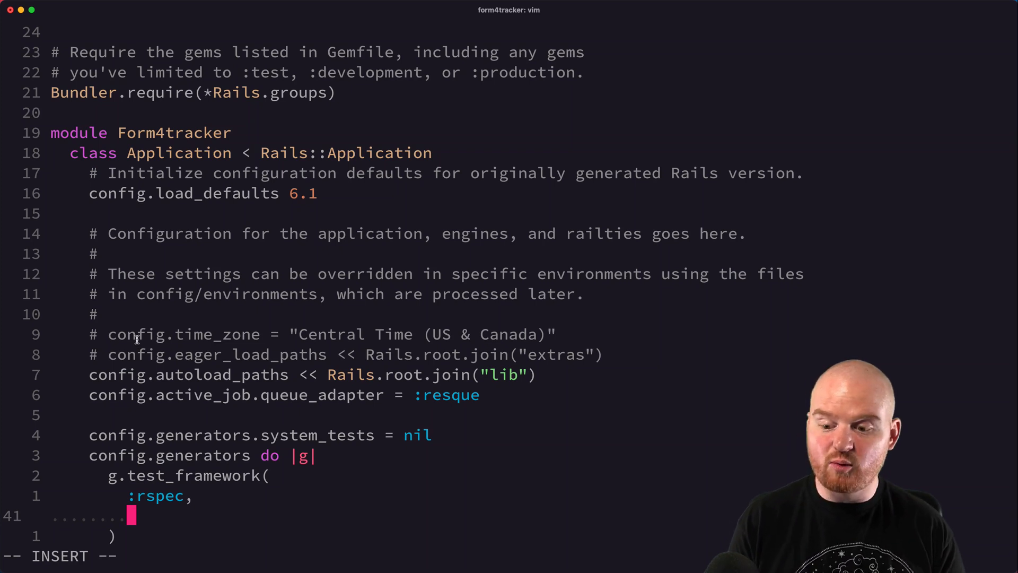
- Add fixtures, view_specs, helper_specs and routing_specs options, all false, to g.test_framework(:rspec)
type("fix")
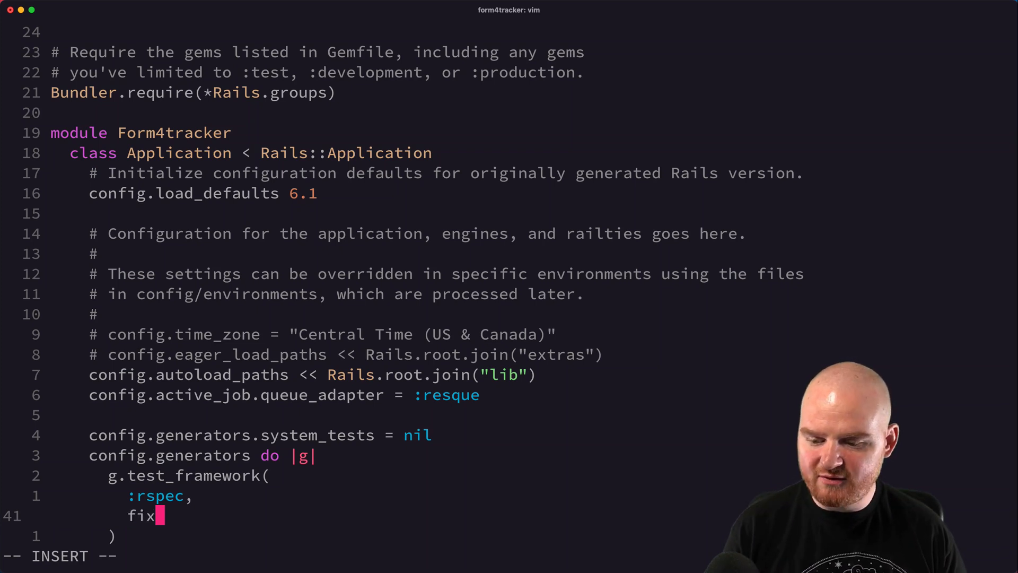
type("tures: false,")
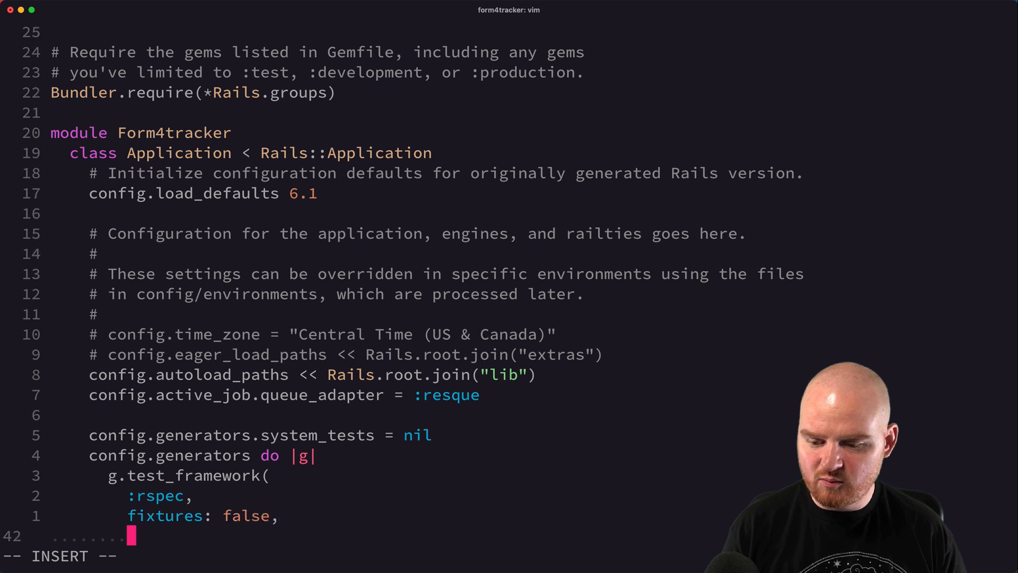
type("view_sp")
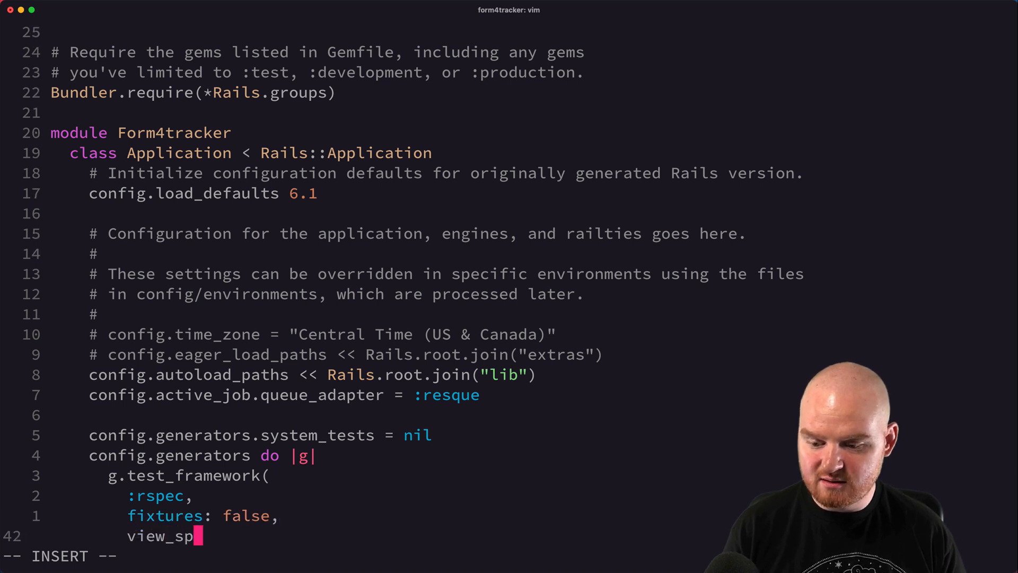
type("ecs: false,")
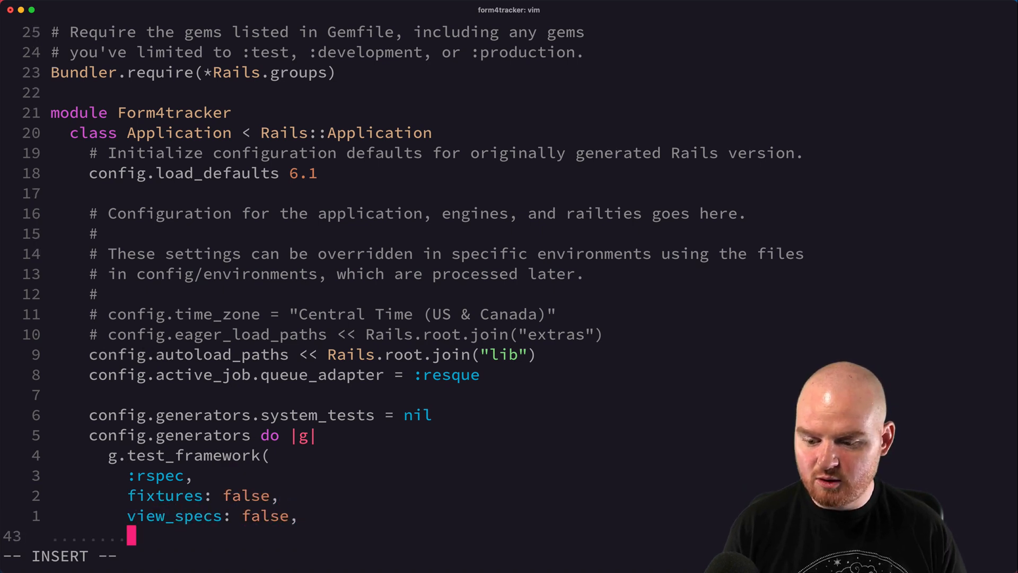
type("helper_specs: false,")
type("rou")
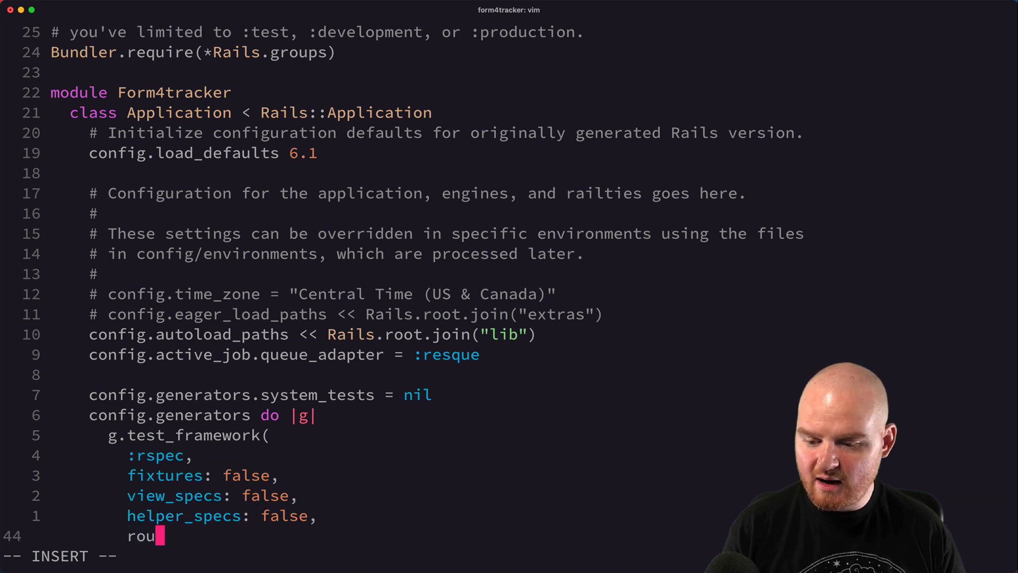
type("ting_specs:")
type("r")
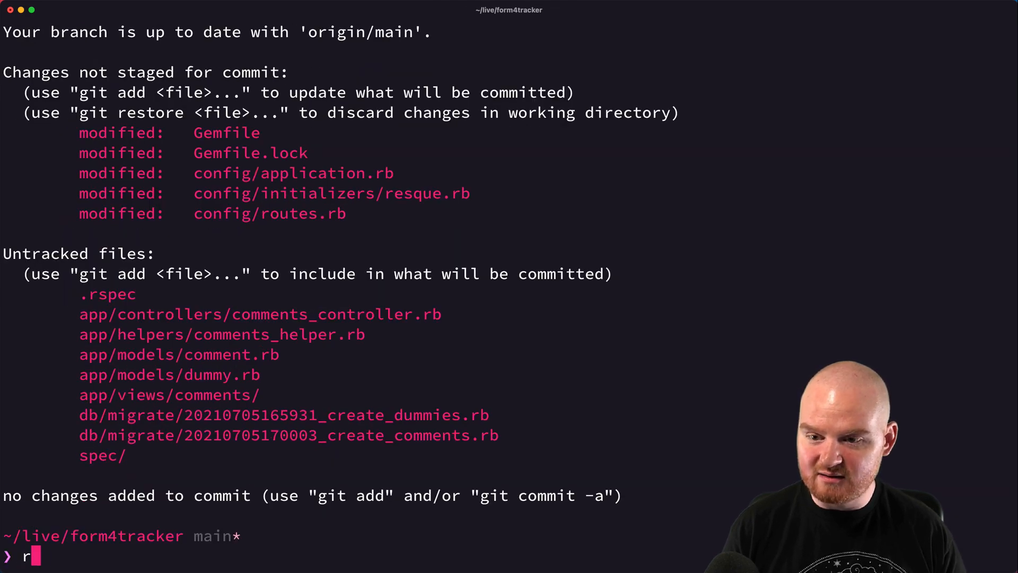
- Run rails d scaffold Comment to remove the Comment controller, views, helper and request spec
type("ails d")
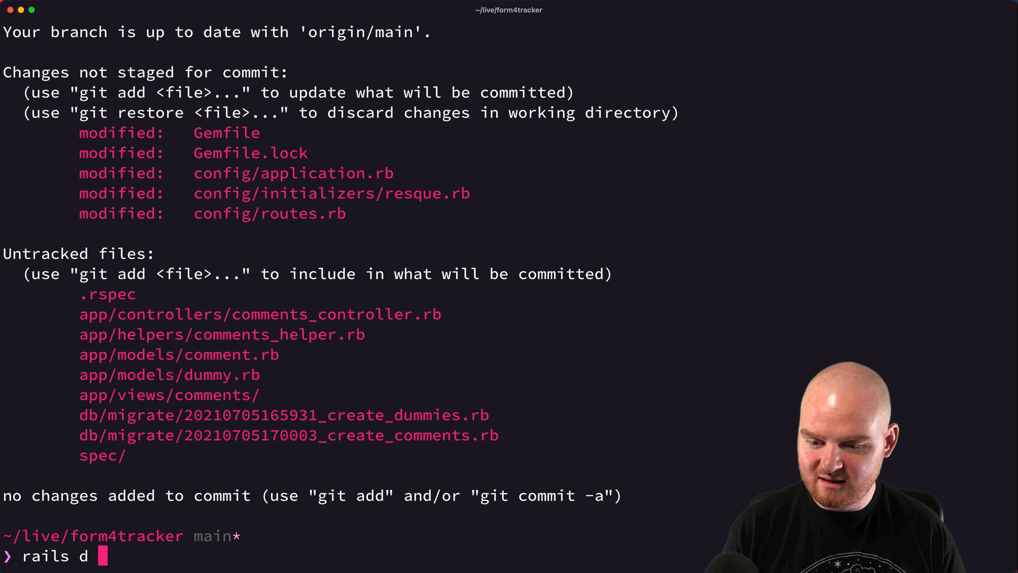
type("scaffold Comment")
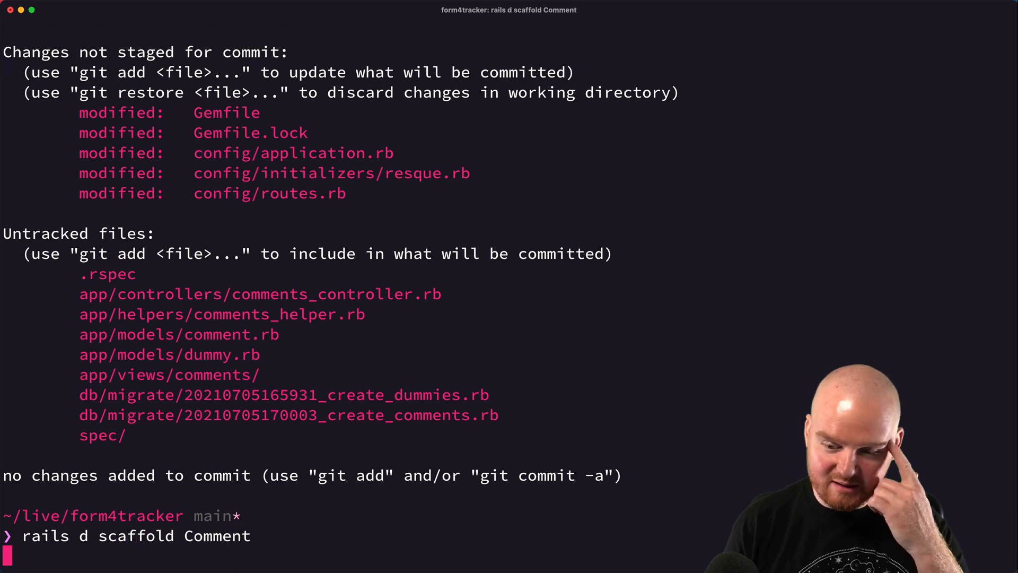
key("Return")
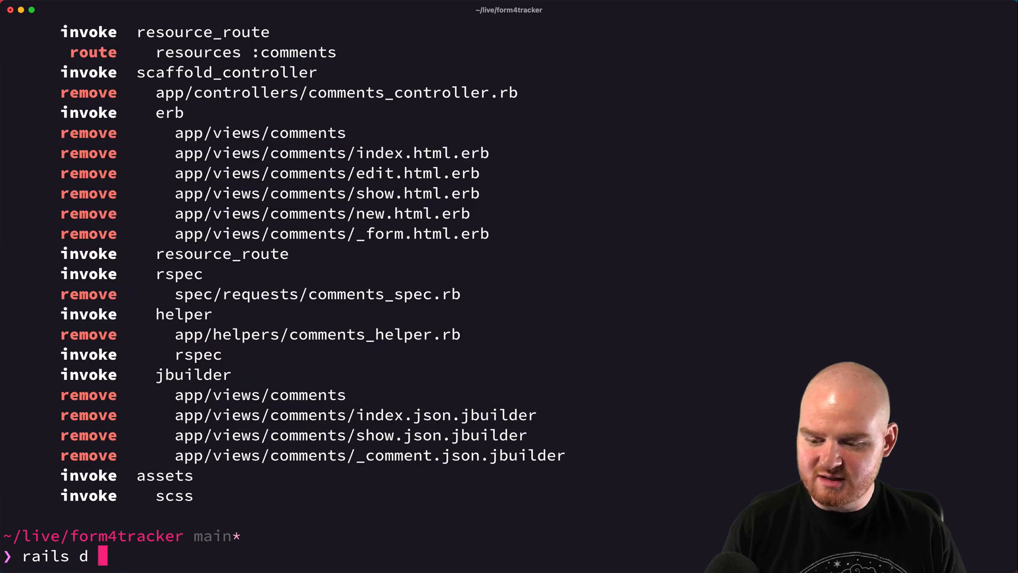
type("model Dumm")
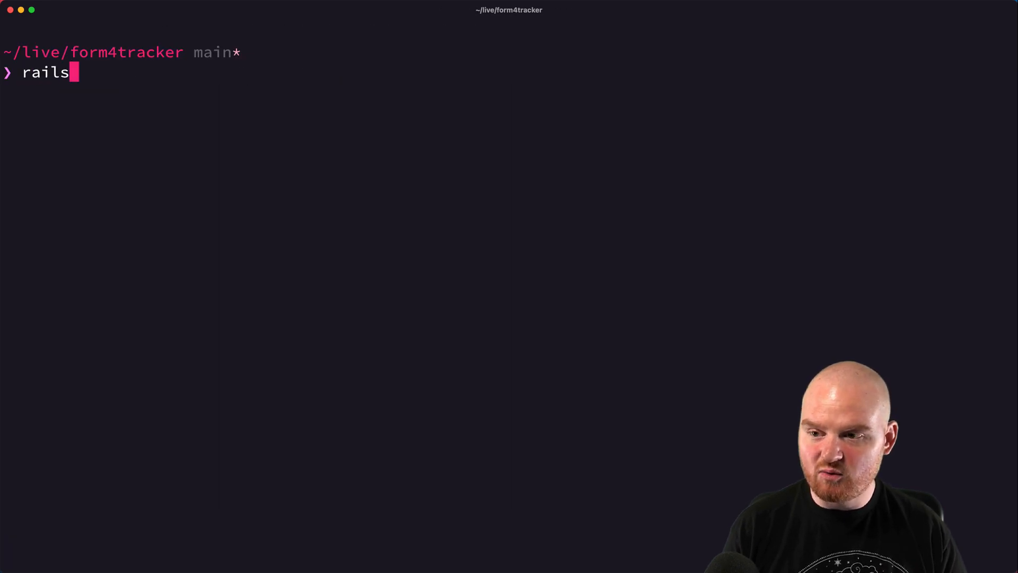
- Run rails g scaffold Comment and scroll the output to confirm only model and request specs
type("g scaffold")
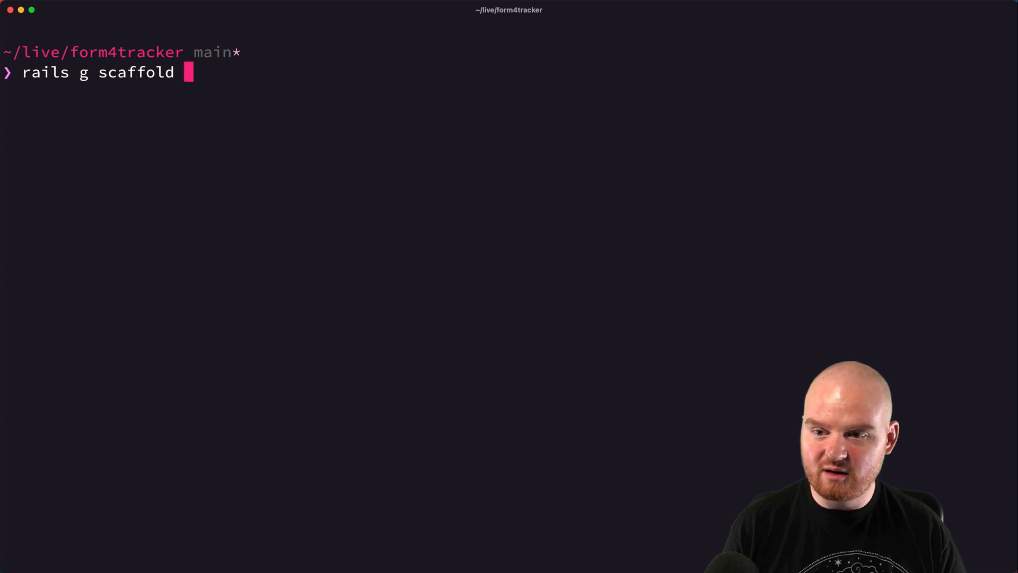
type("Comment")
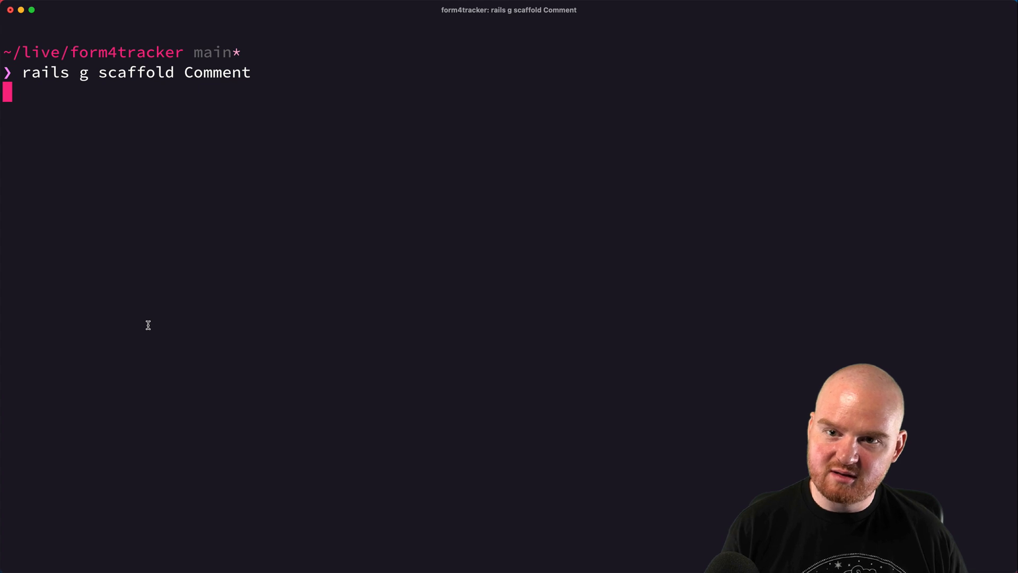
key("Return")
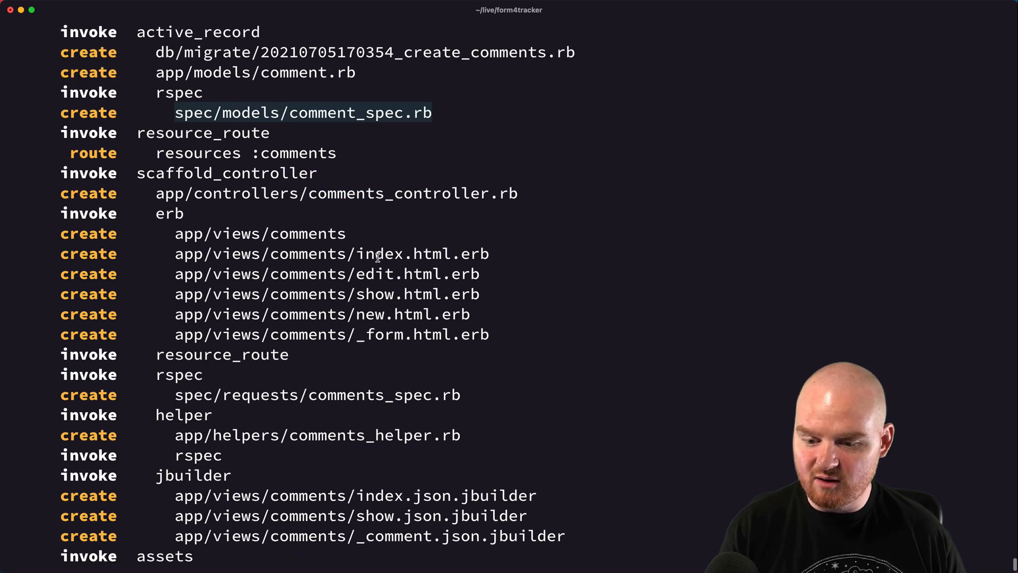
scroll("down", 3)
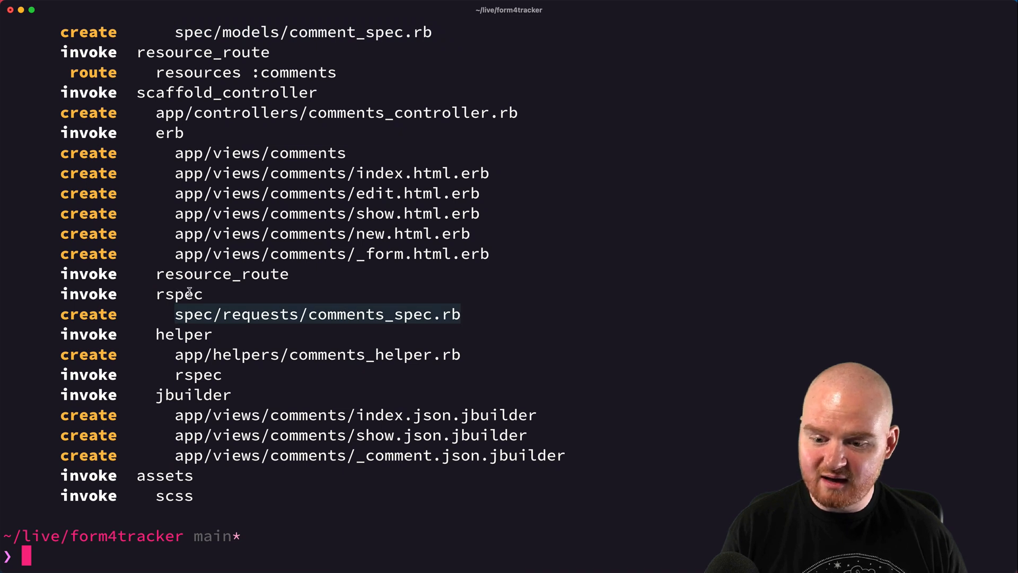
mouse_move(188, 334)
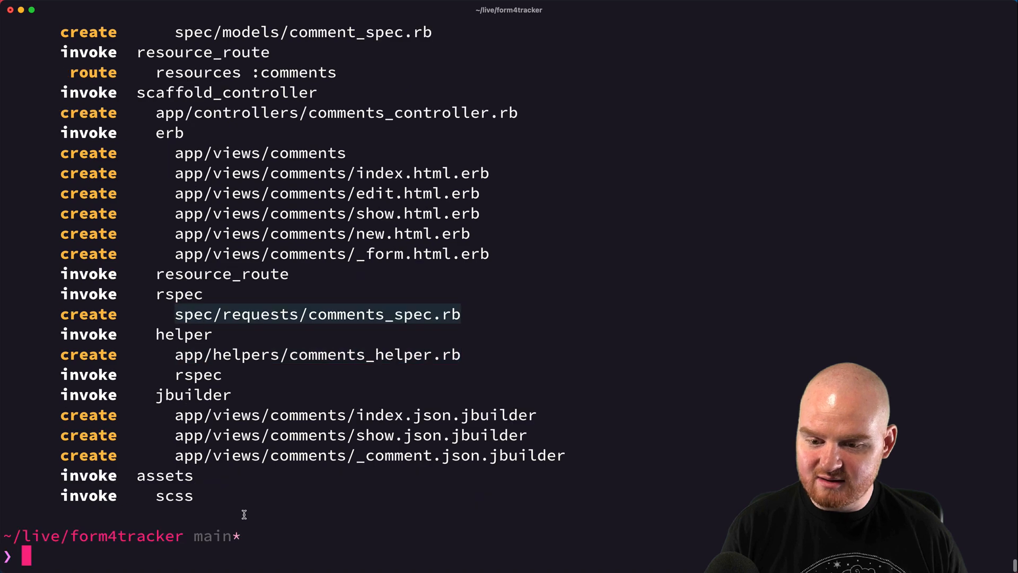
scroll("up", 3)
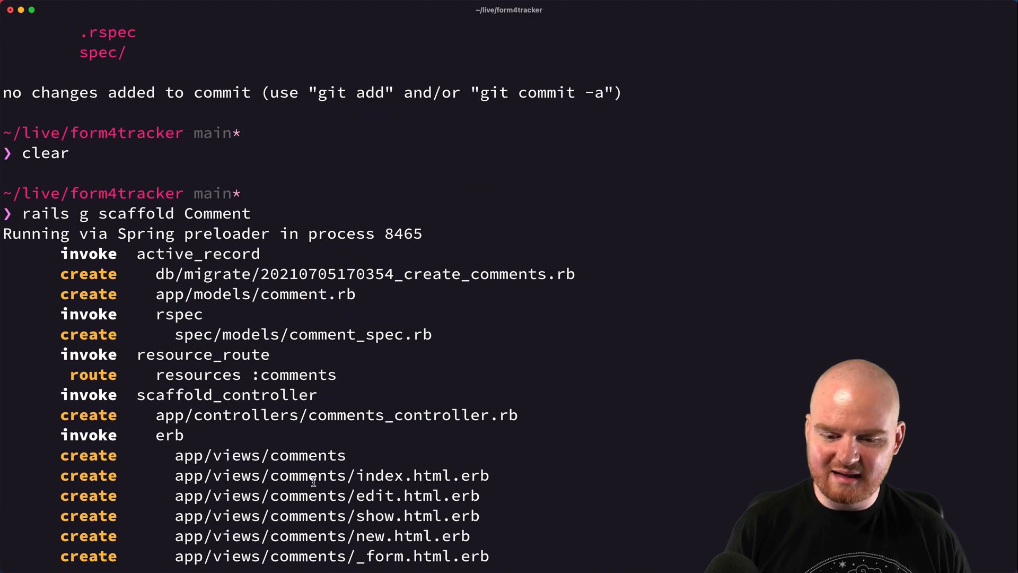
scroll("down", 3)
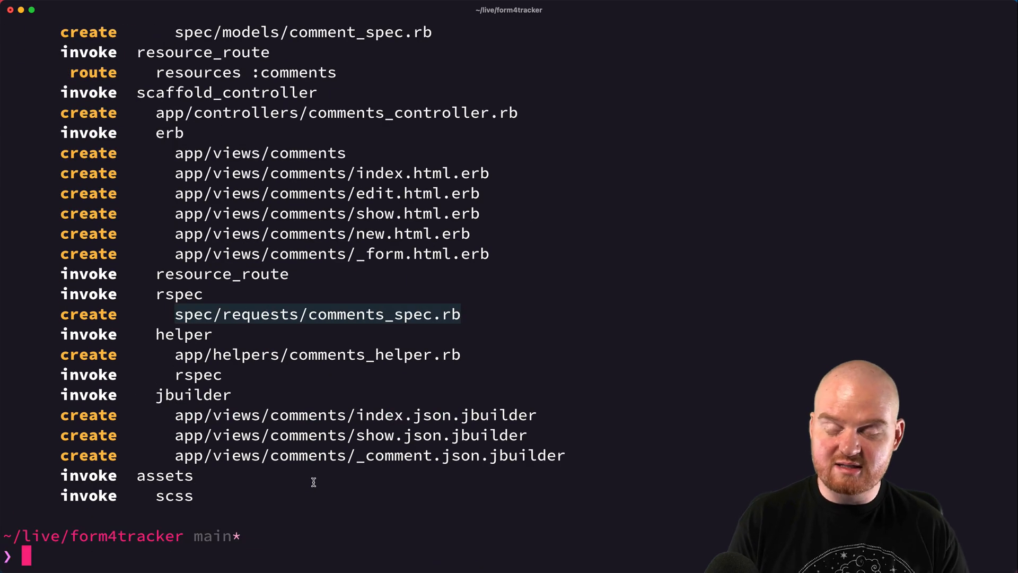